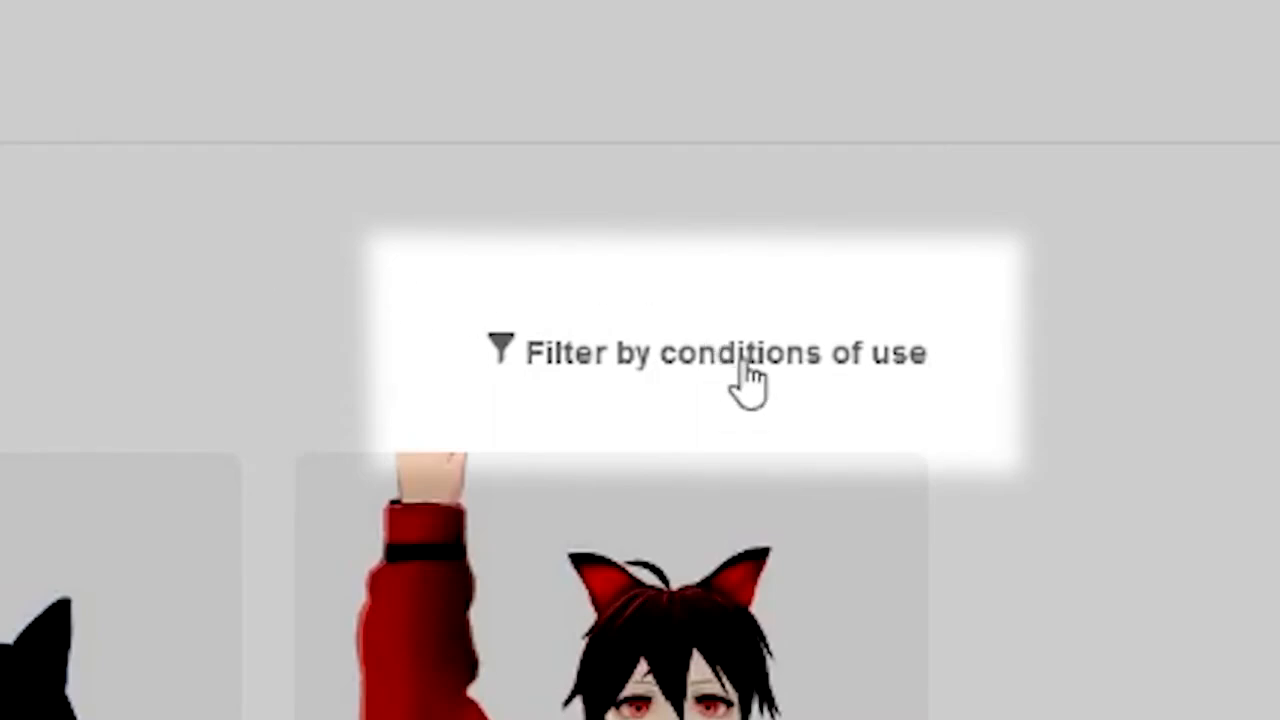
# Filter VRoid Hub models to third-party, download, avatar use and individual for-profit commercial use
pyautogui.click(710, 353)
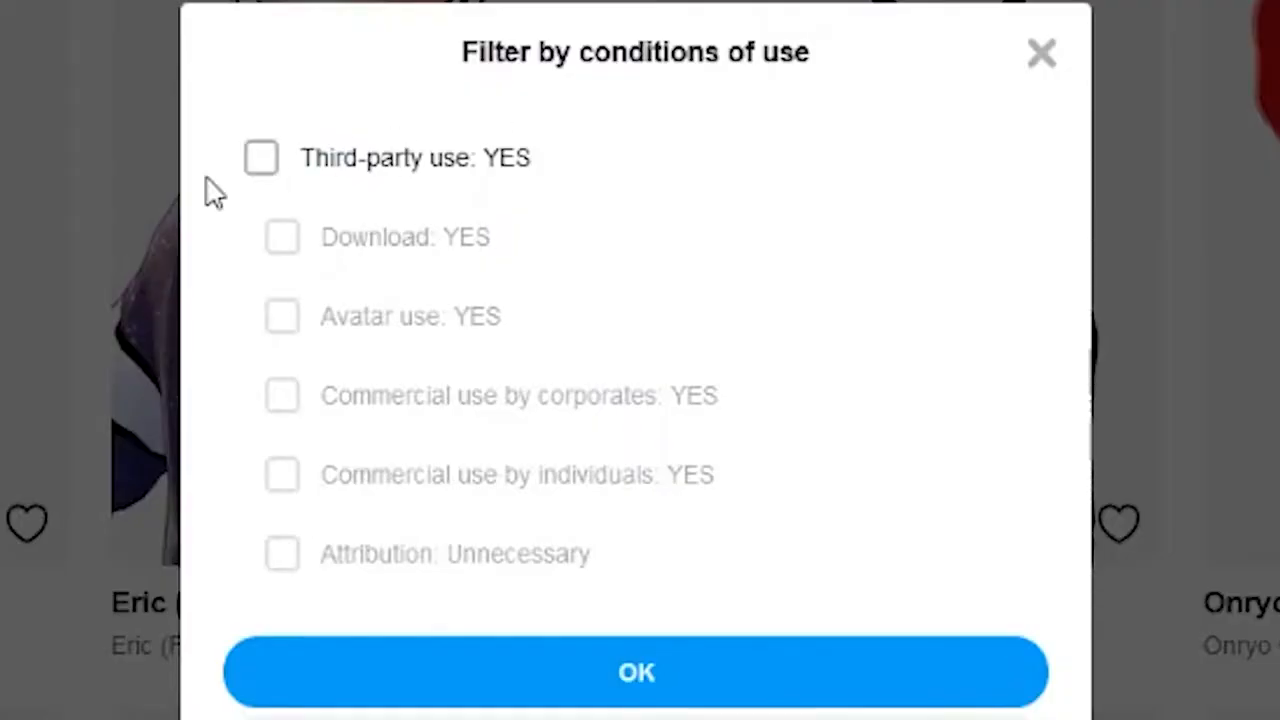
pyautogui.click(261, 157)
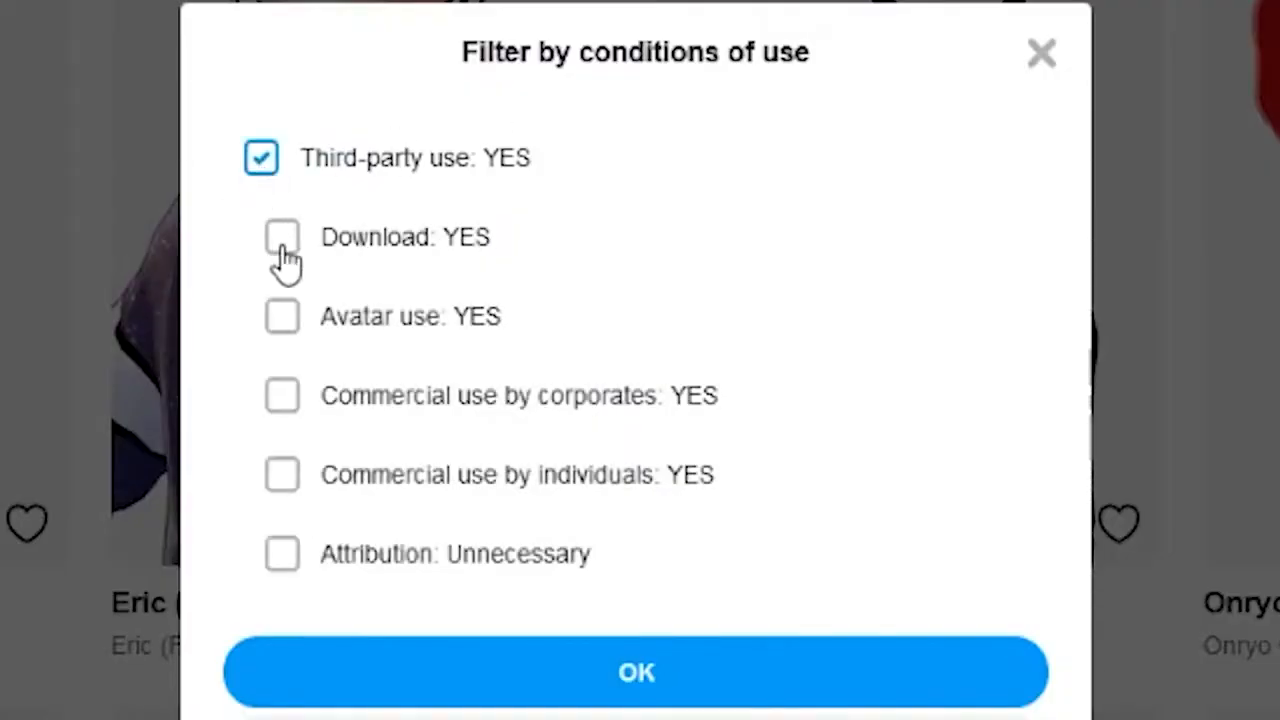
pyautogui.click(282, 237)
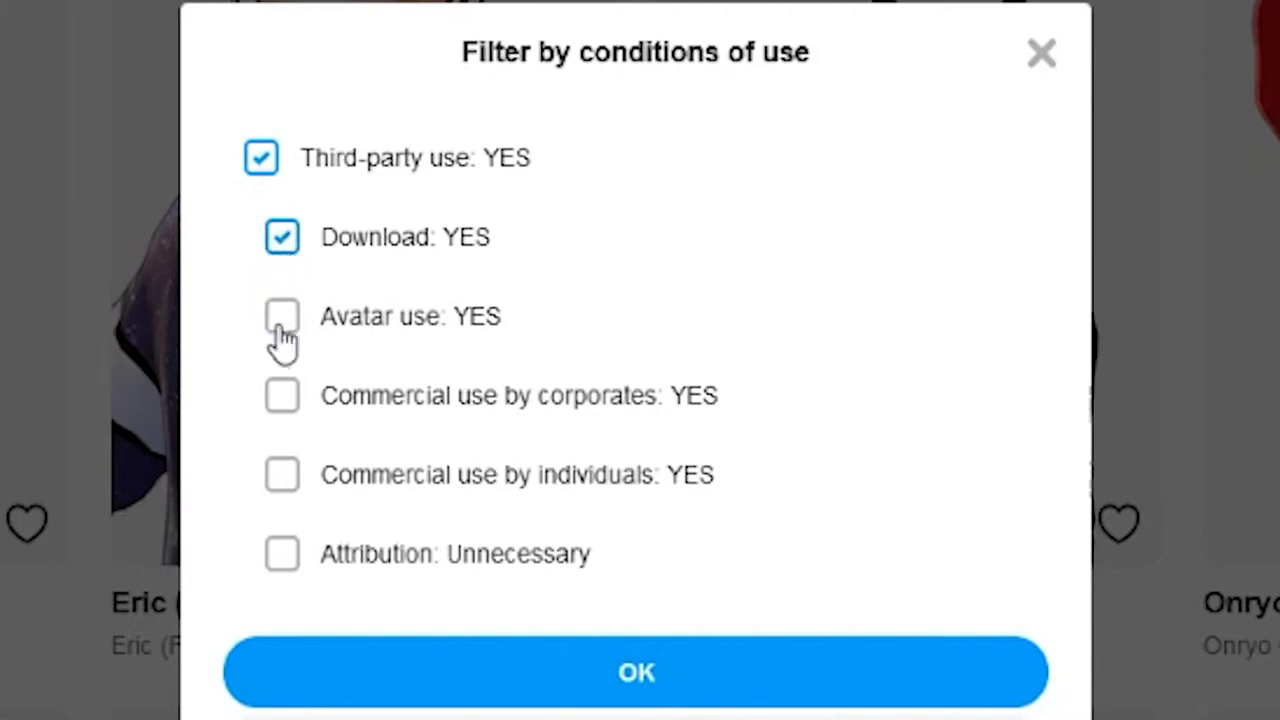
pyautogui.click(281, 316)
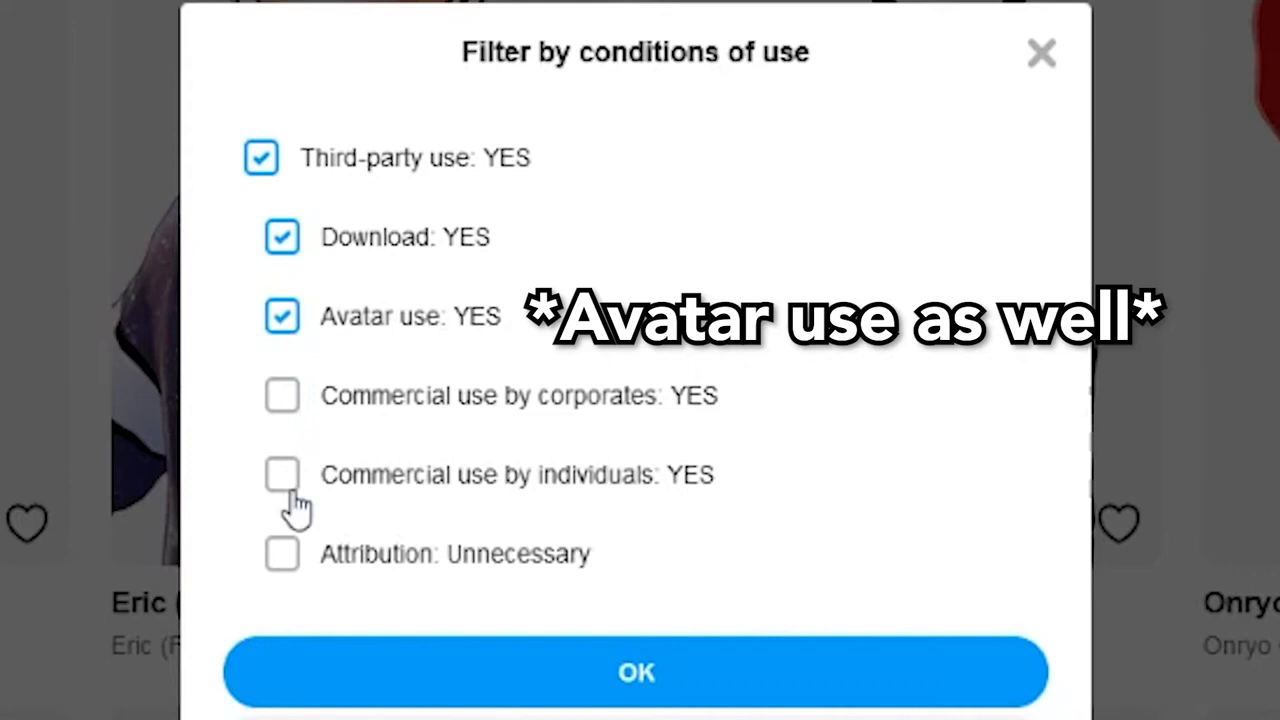
pyautogui.click(281, 474)
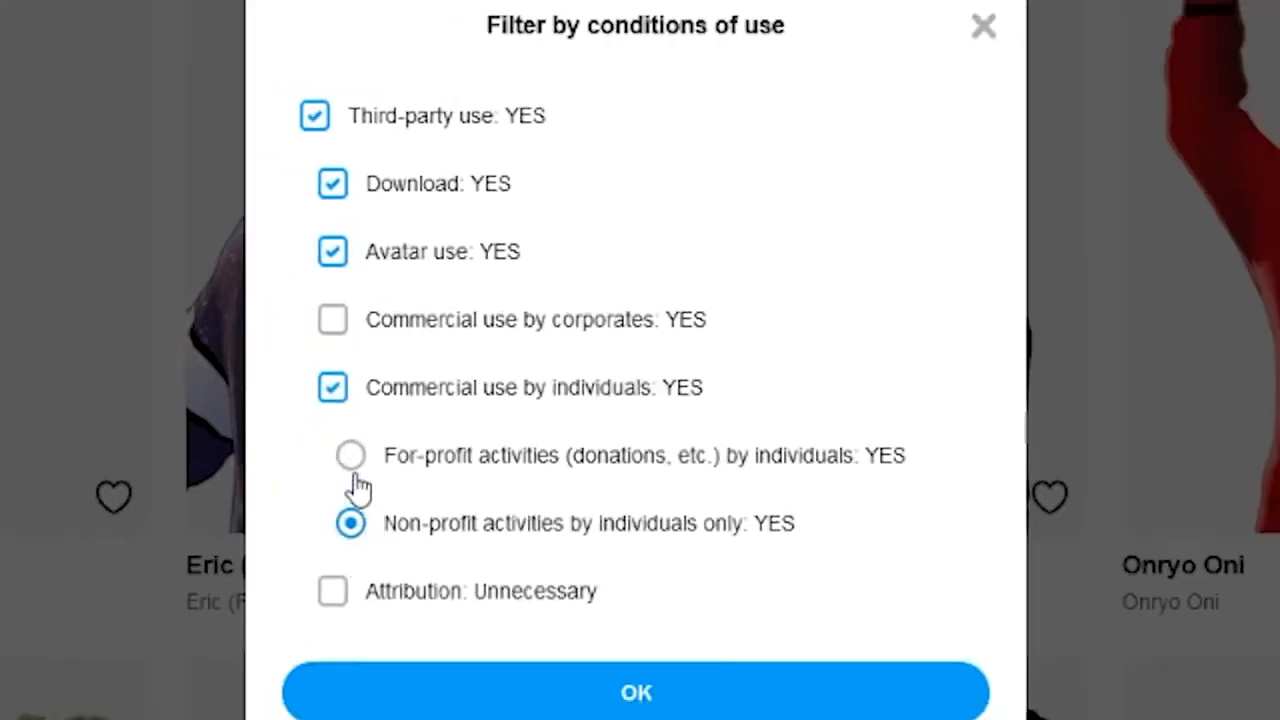
pyautogui.click(350, 455)
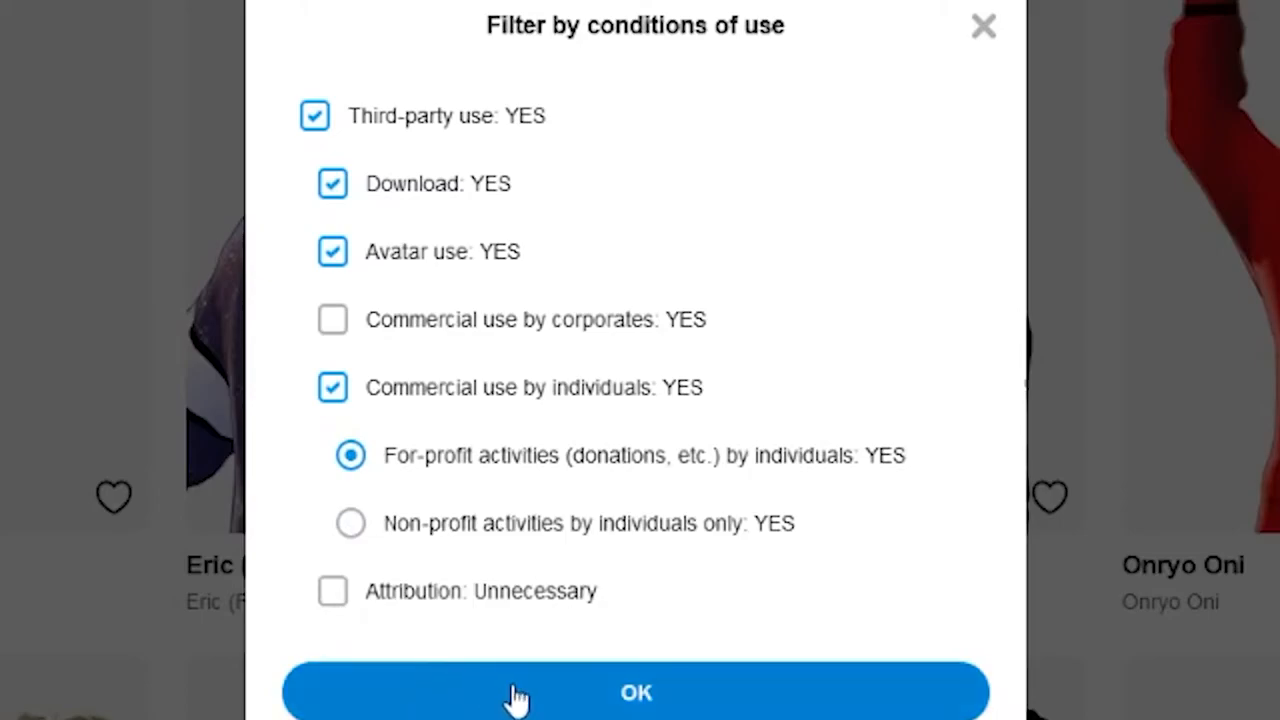
pyautogui.click(636, 692)
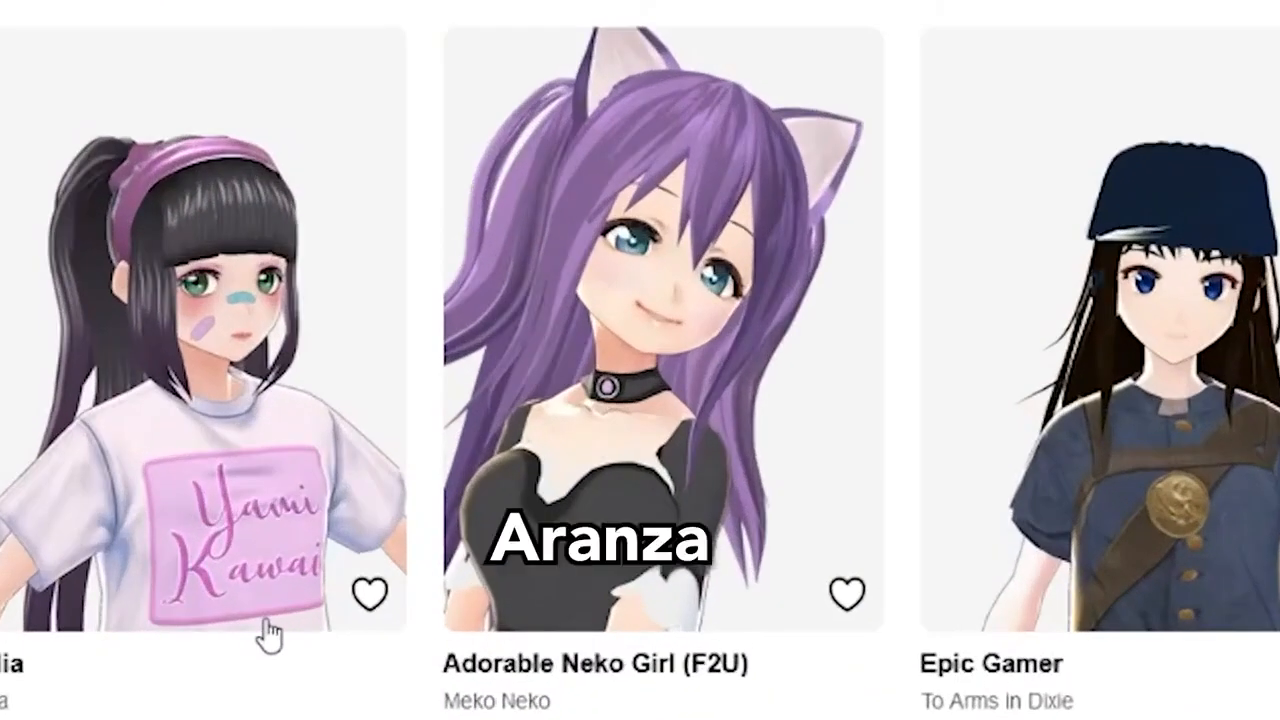
# Open Adorable Neko Girl (F2U), agree to its conditions of use, and download it
pyautogui.click(640, 300)
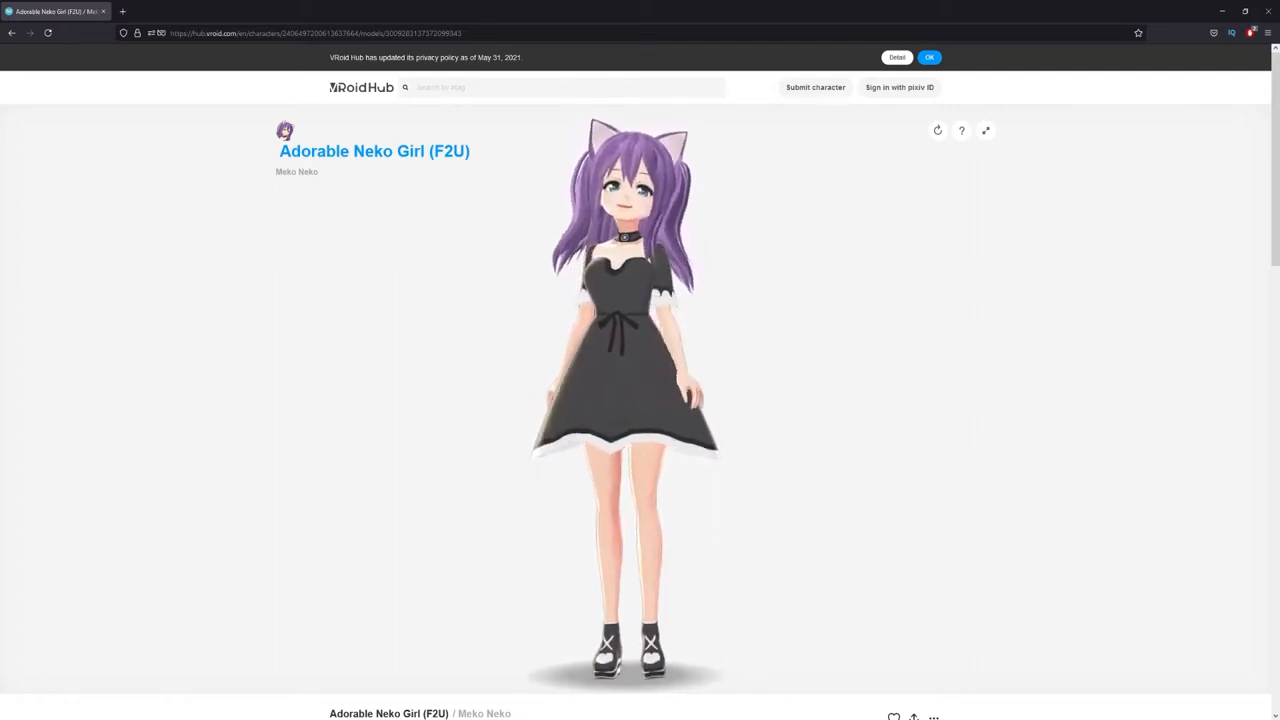
pyautogui.scroll(-3)
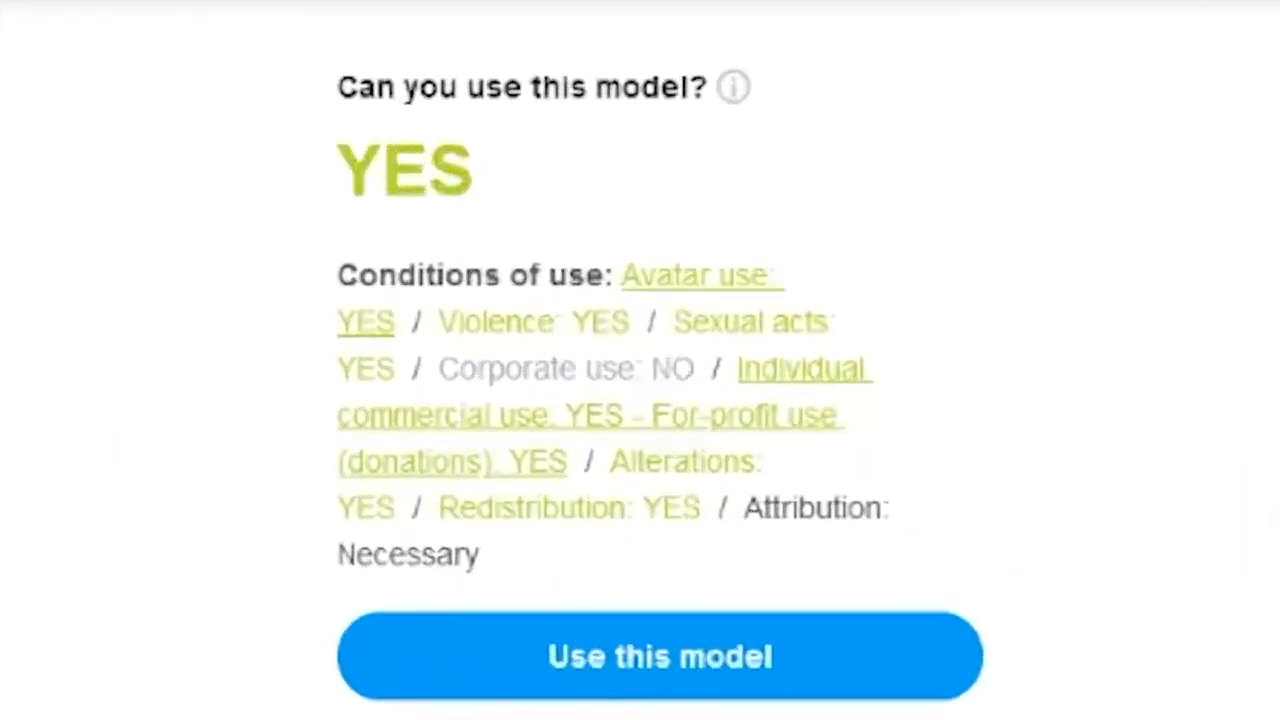
pyautogui.click(660, 656)
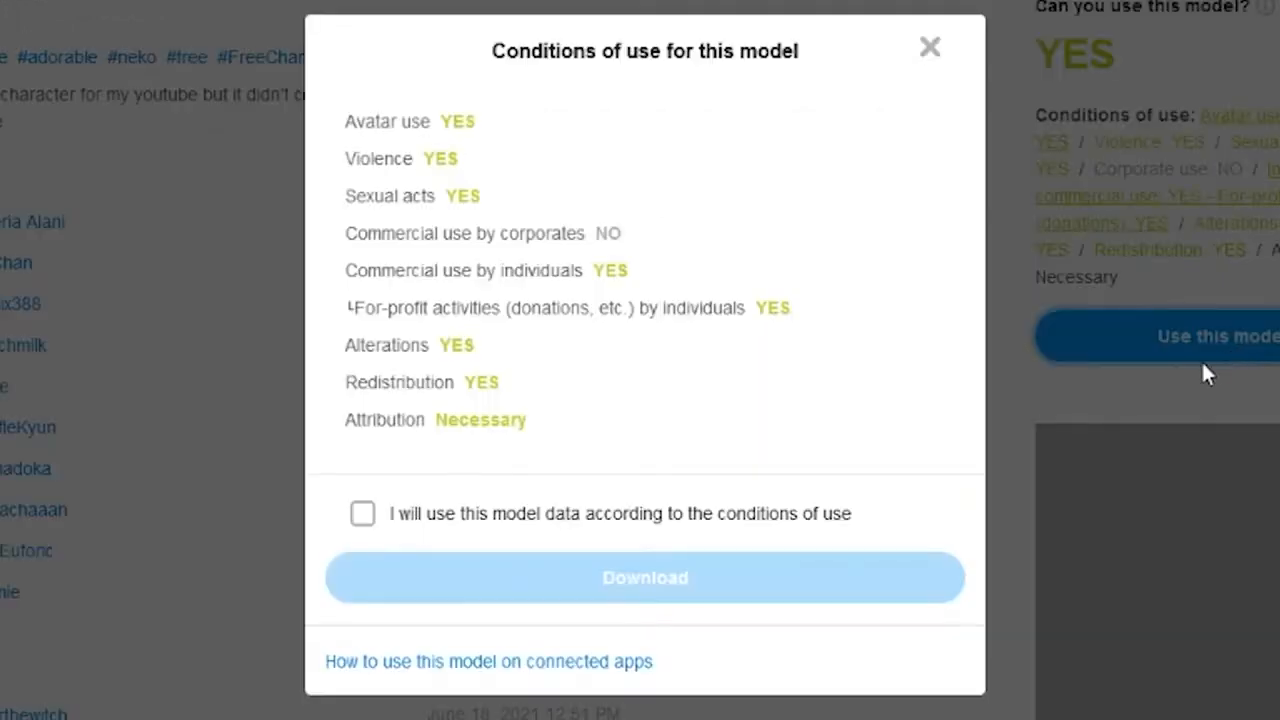
pyautogui.moveTo(363, 513)
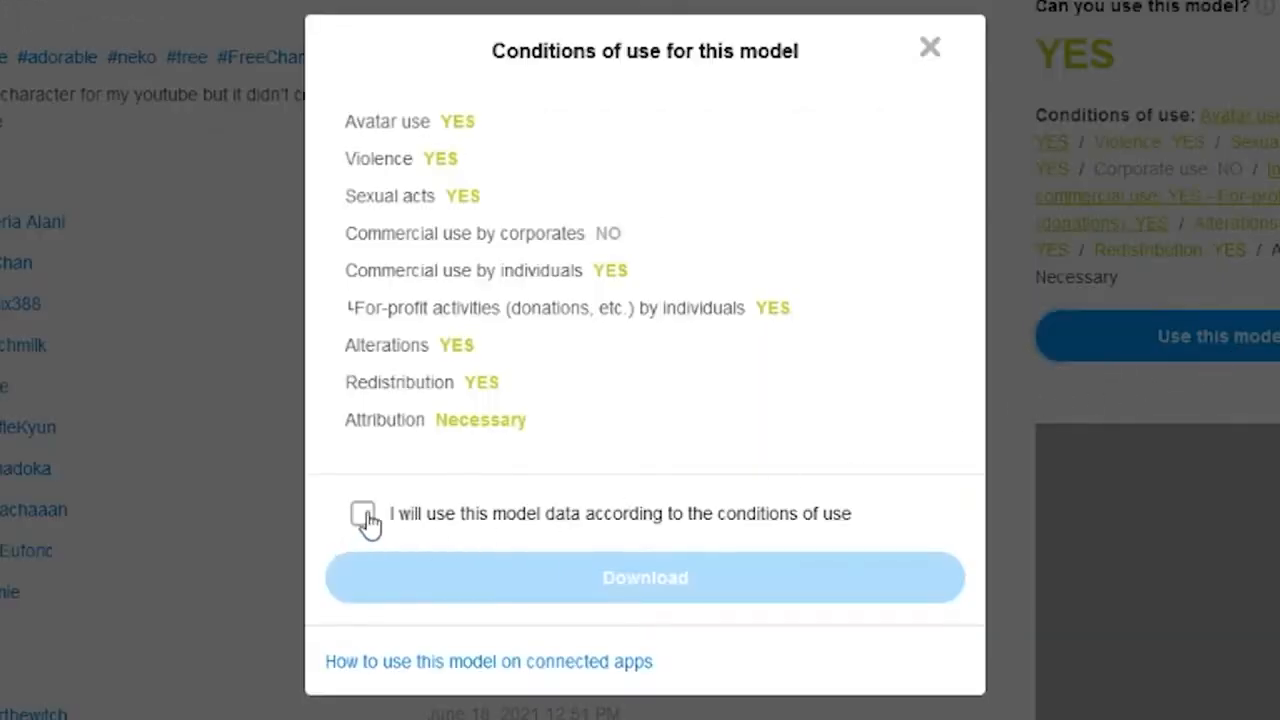
pyautogui.click(362, 513)
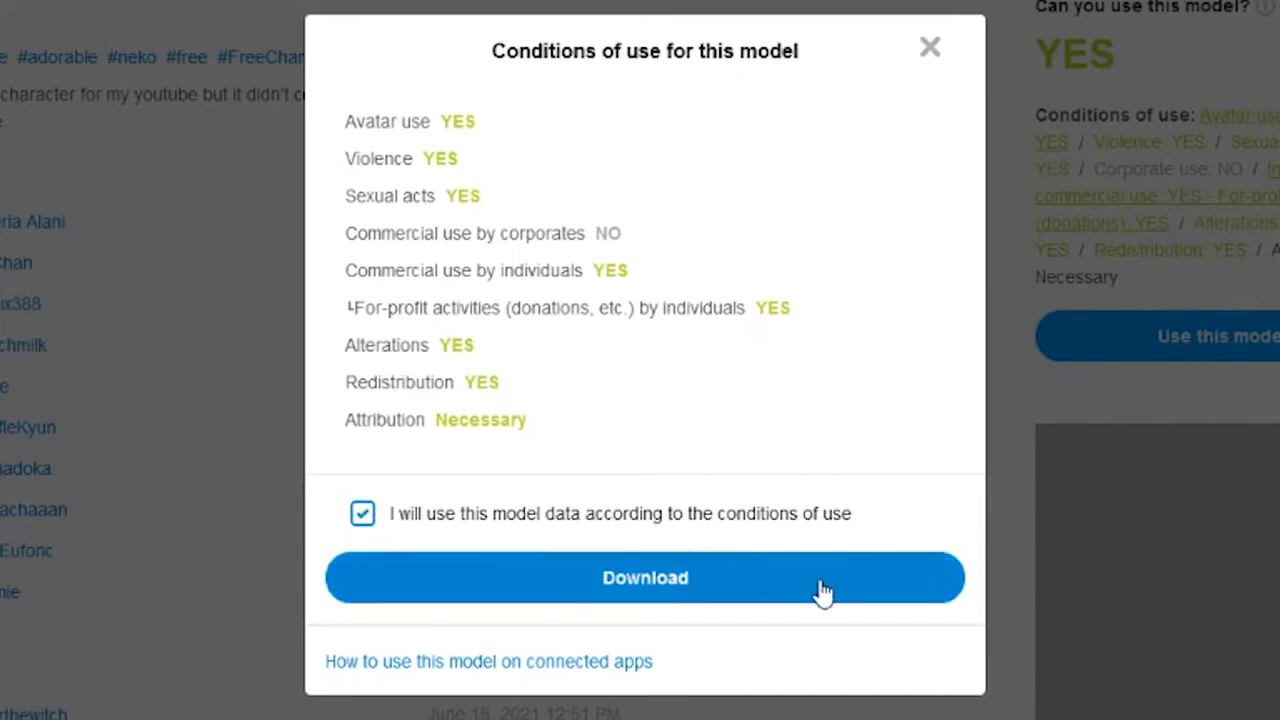
pyautogui.click(645, 577)
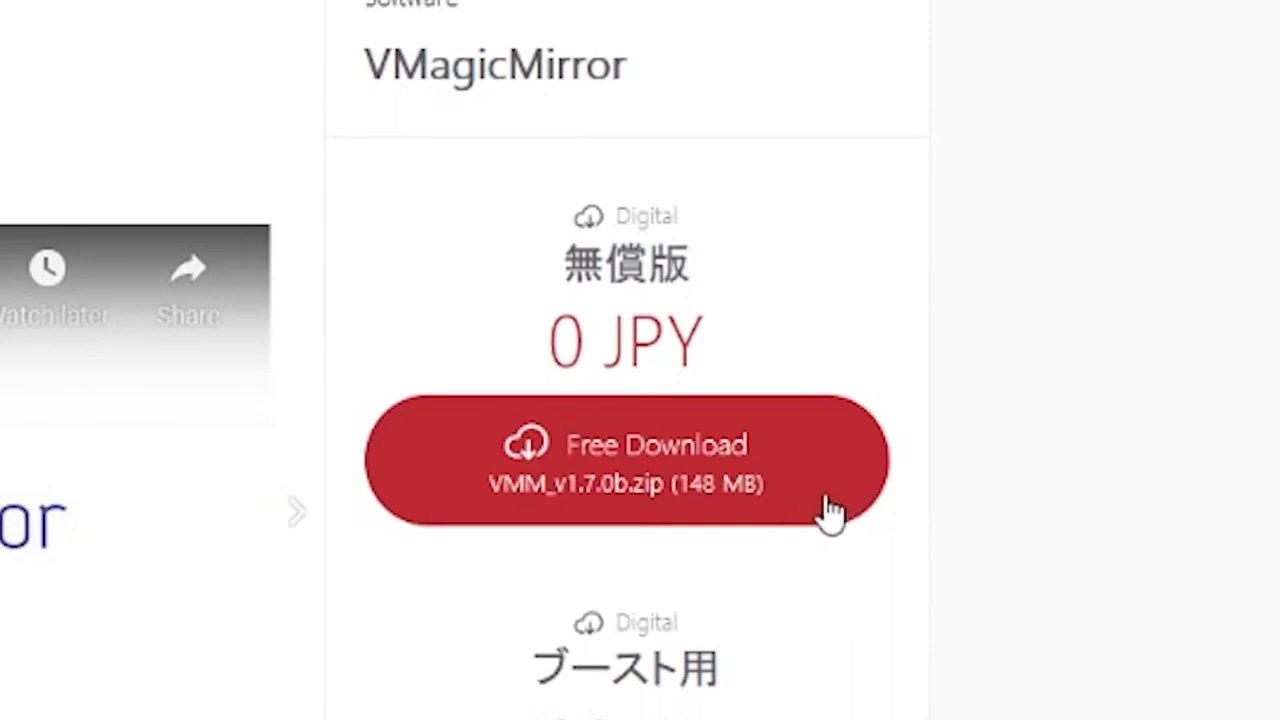
# Scroll the BOOTH page down to the 0 JPY free download of VMM_v1.7.0b.zip
pyautogui.scroll(-3)
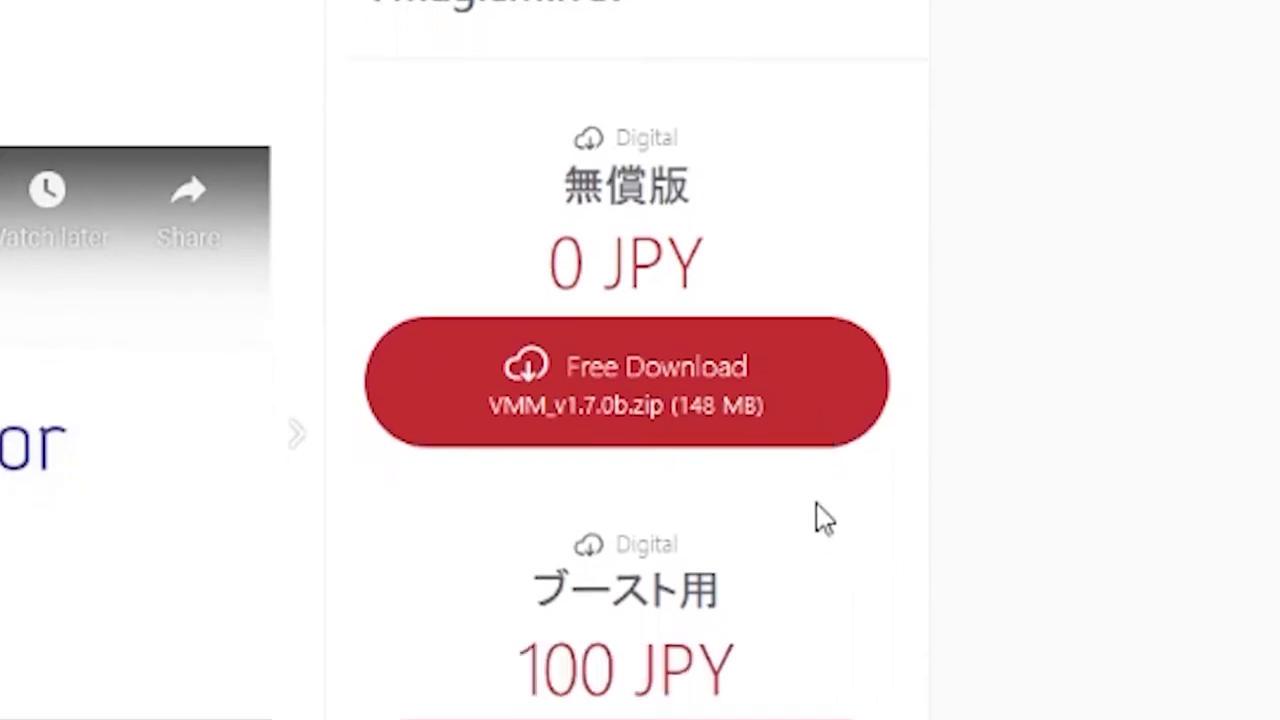
pyautogui.scroll(-3)
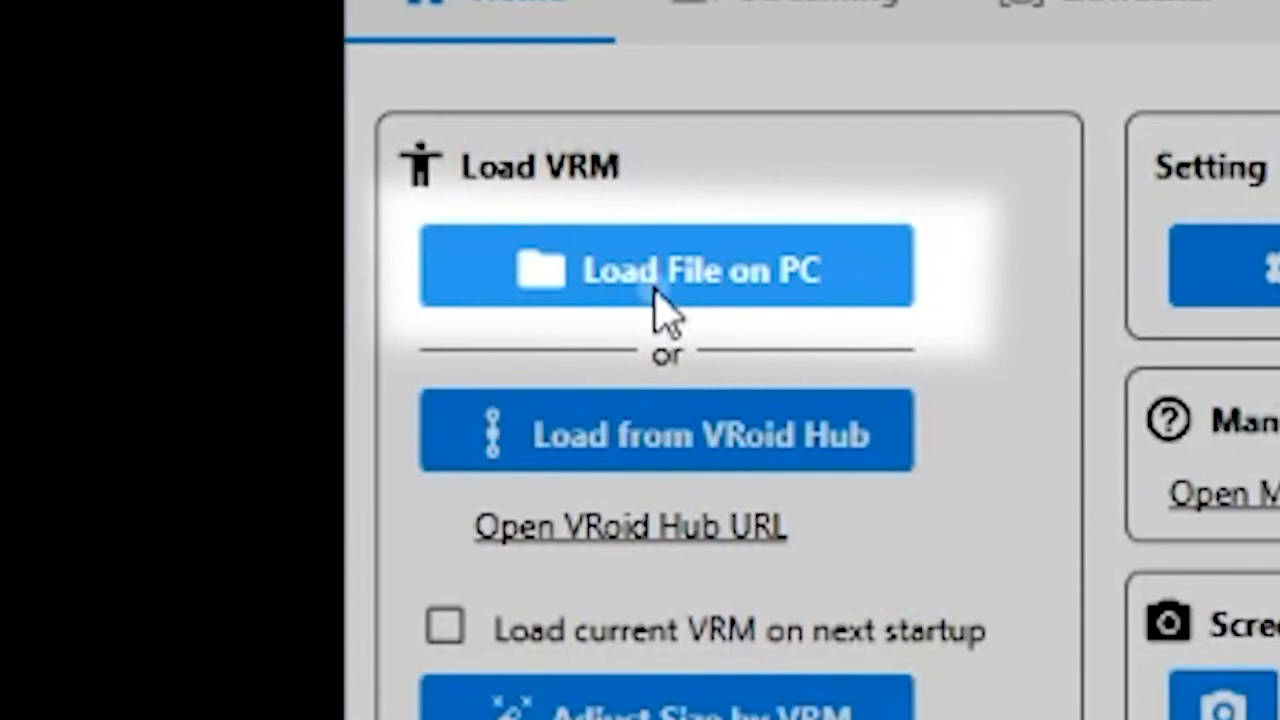
# Load the downloaded neko .vrm file from Downloads and confirm its license prompt
pyautogui.click(665, 267)
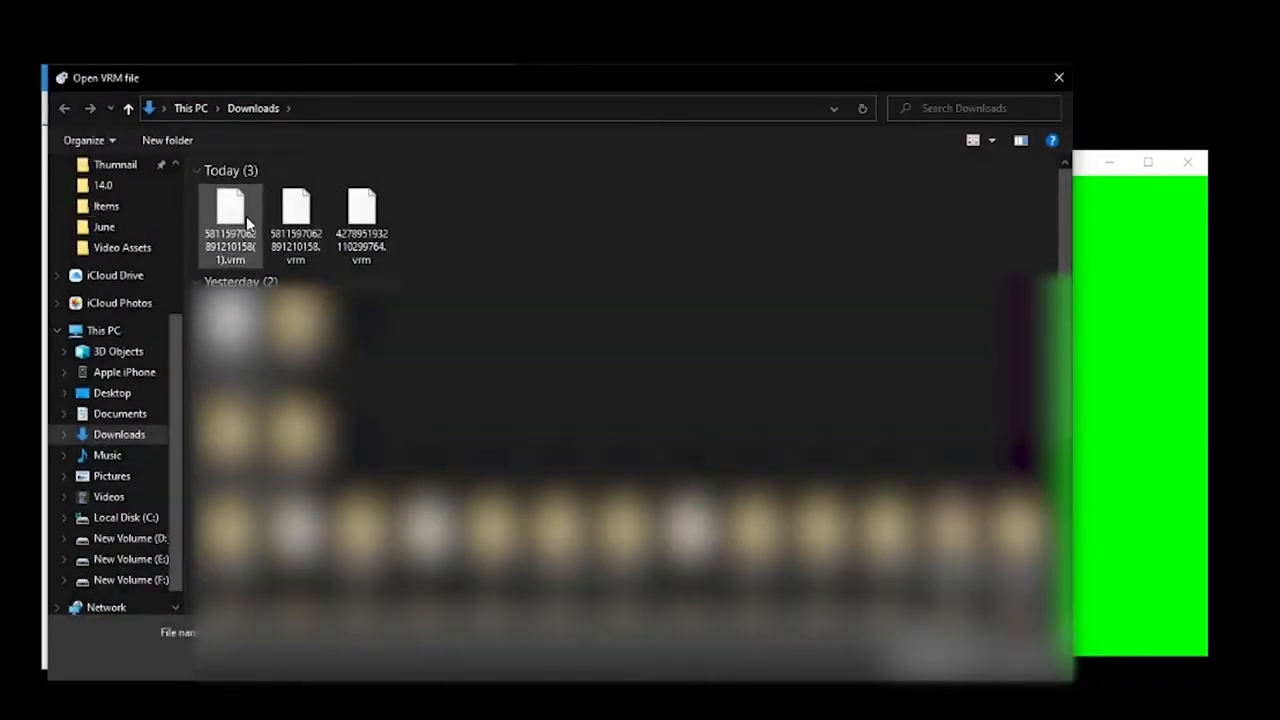
pyautogui.doubleClick(230, 210)
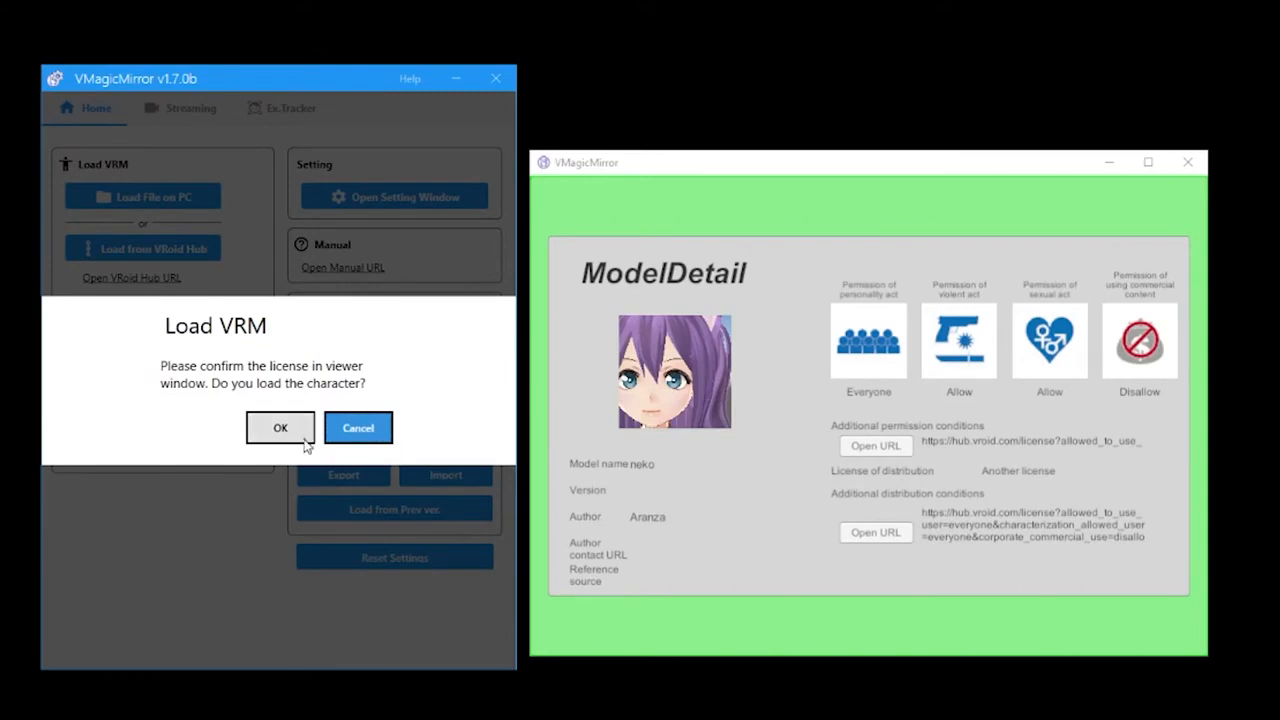
pyautogui.click(280, 428)
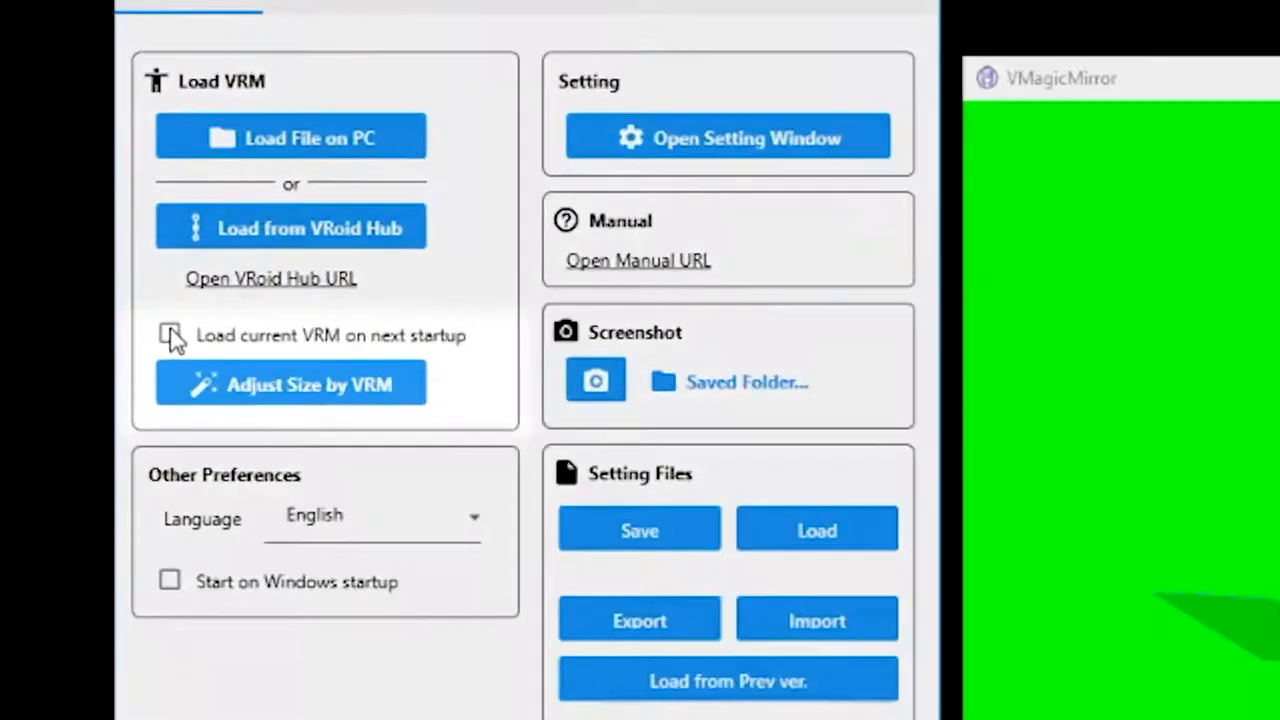
# Enable loading the current VRM on next startup
pyautogui.click(170, 335)
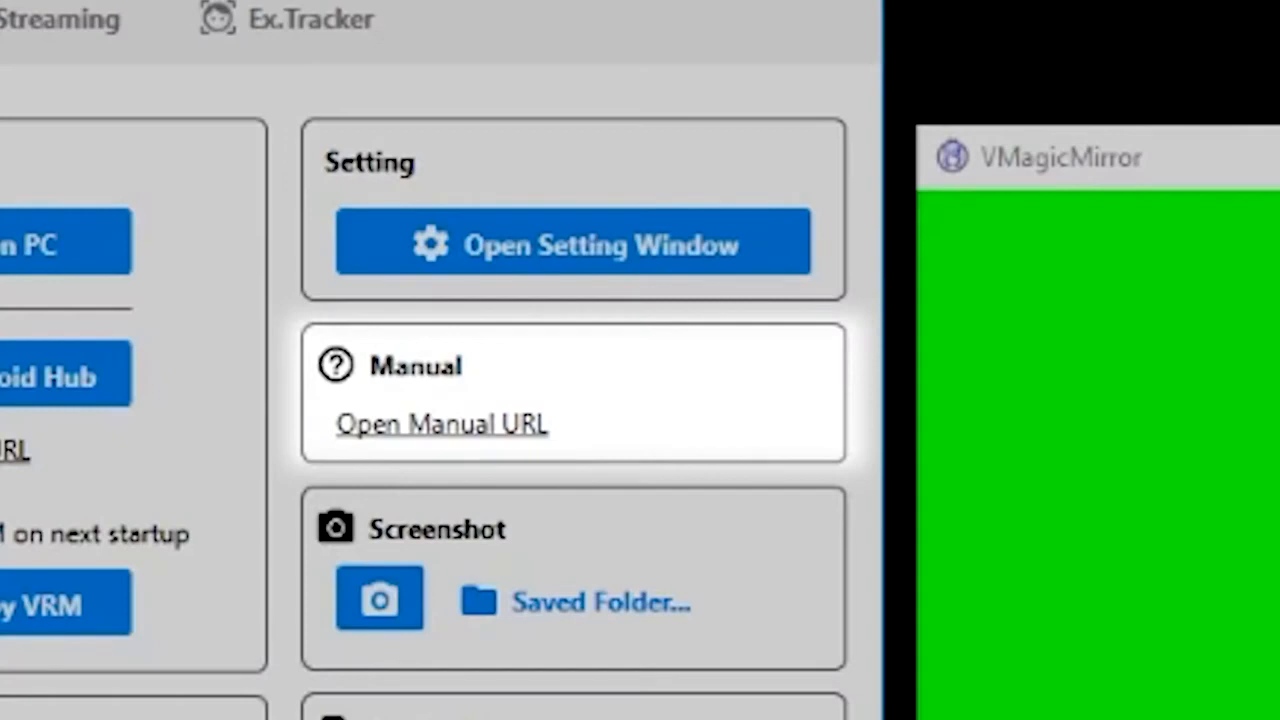
pyautogui.scroll(-3)
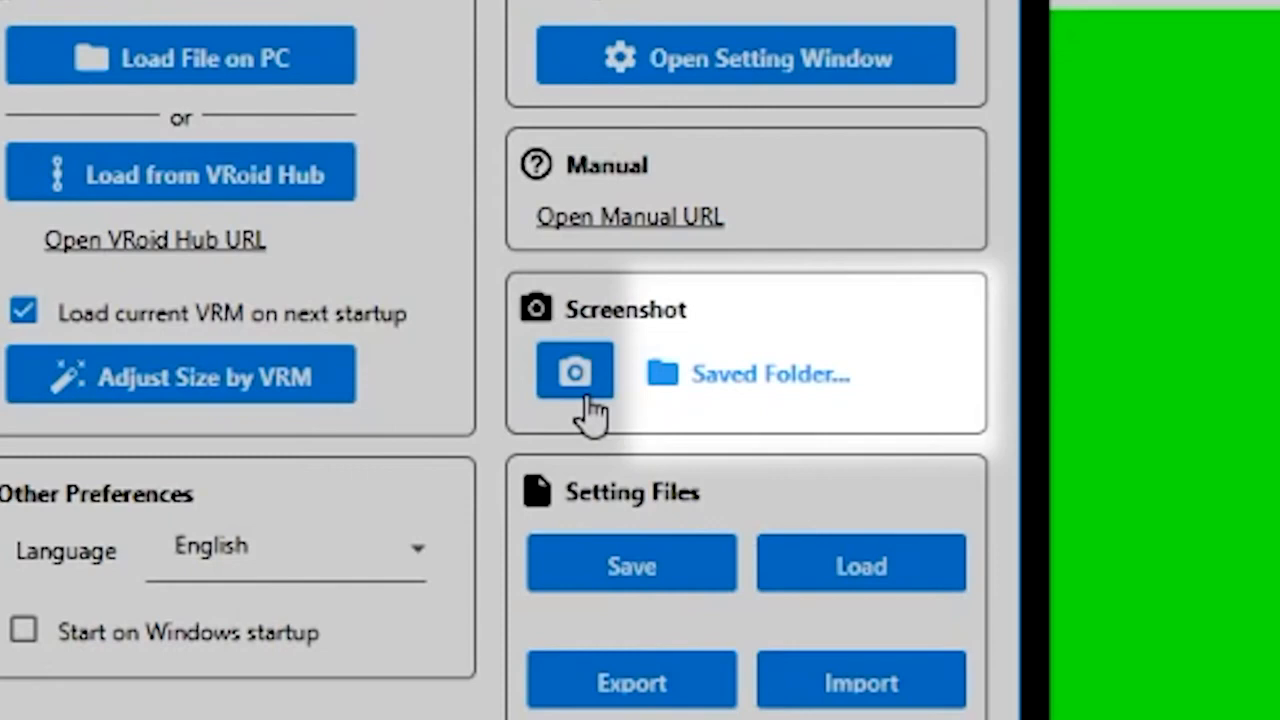
pyautogui.scroll(-3)
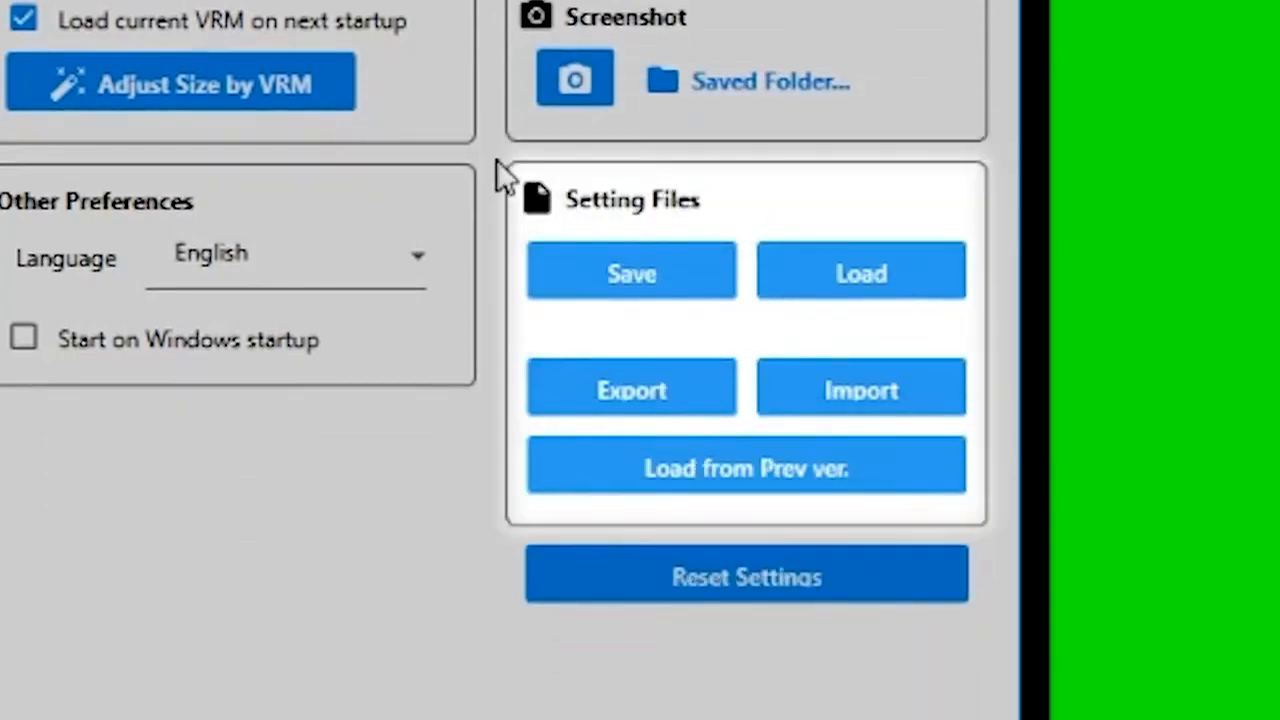
pyautogui.moveTo(565, 295)
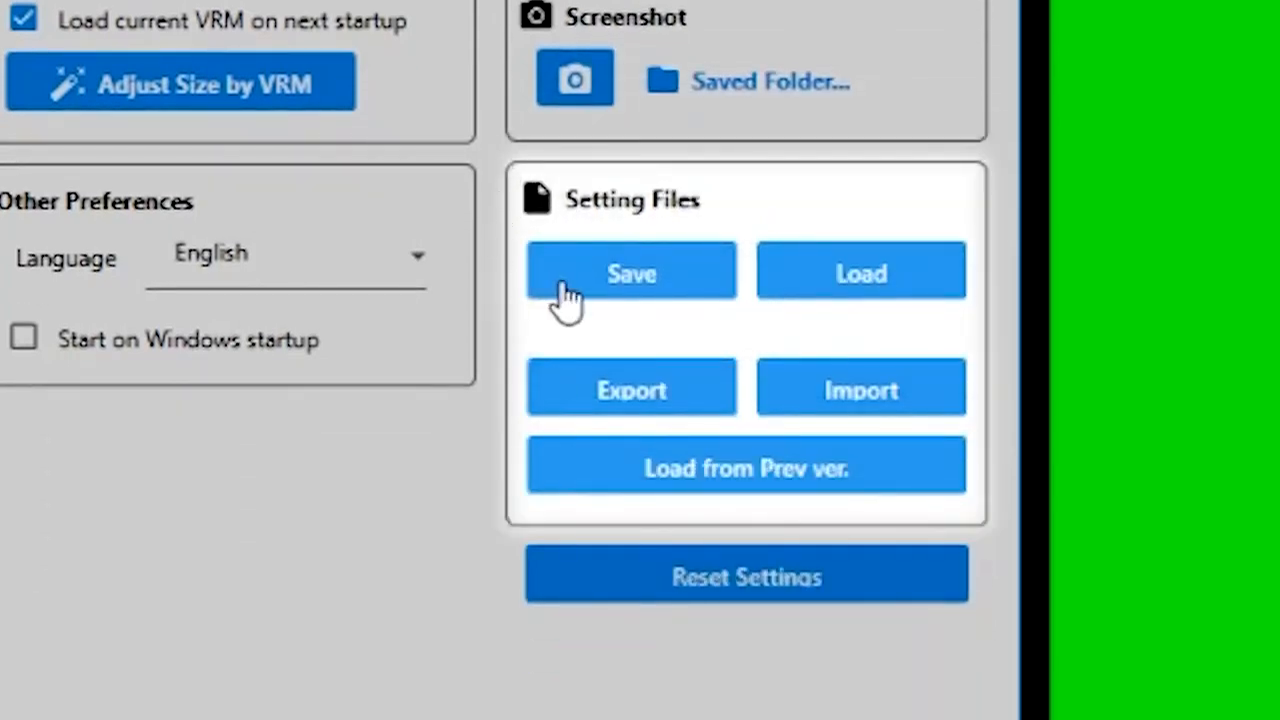
# Save the current settings to a save slot and close the Save panel
pyautogui.click(631, 271)
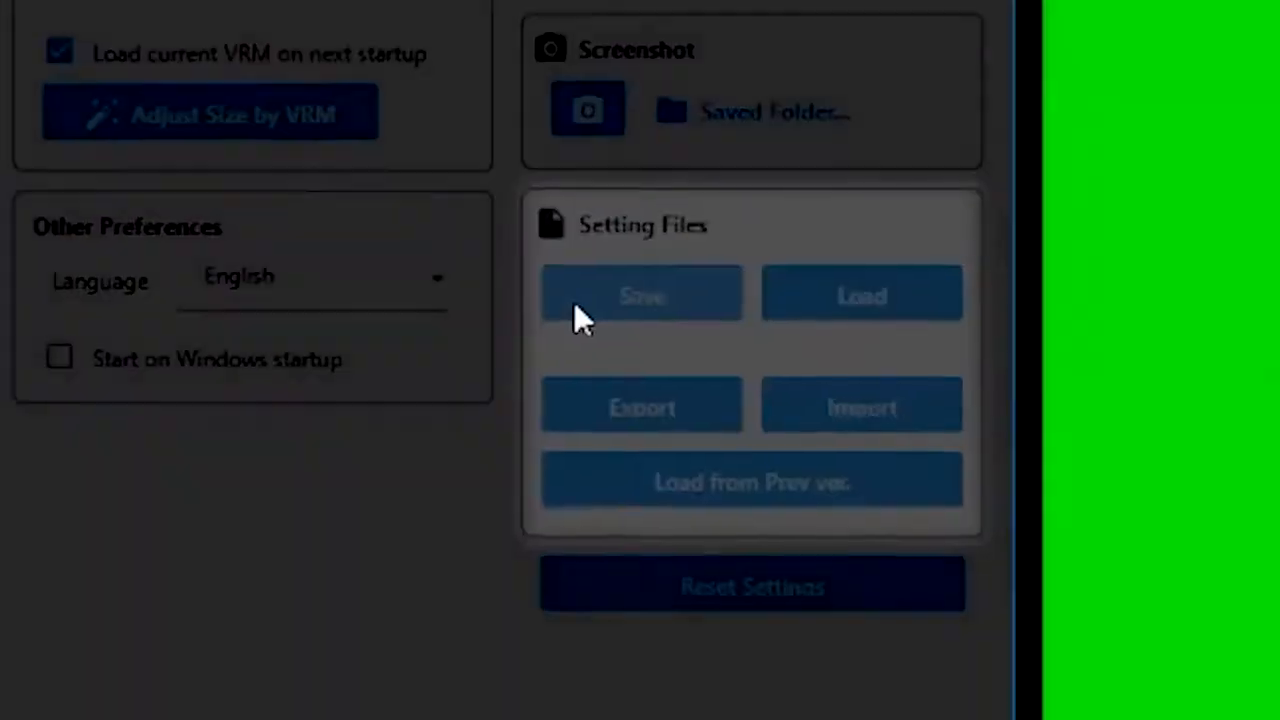
pyautogui.click(641, 294)
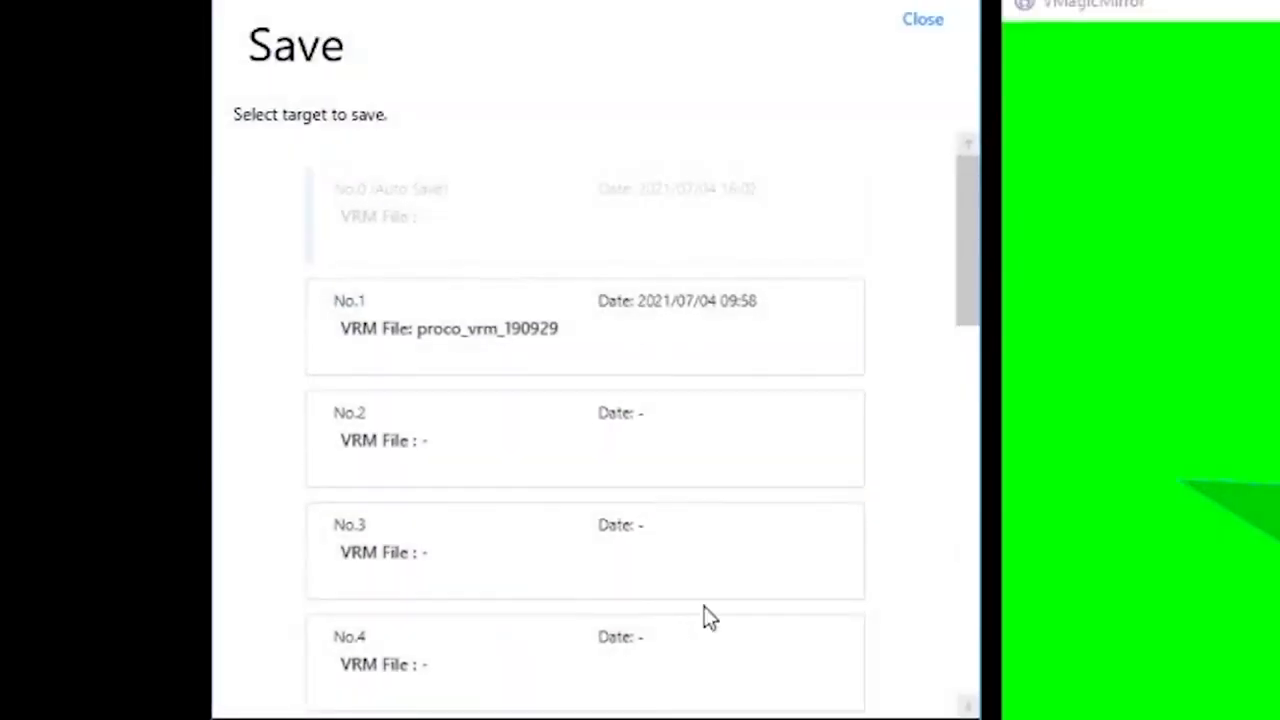
pyautogui.click(921, 19)
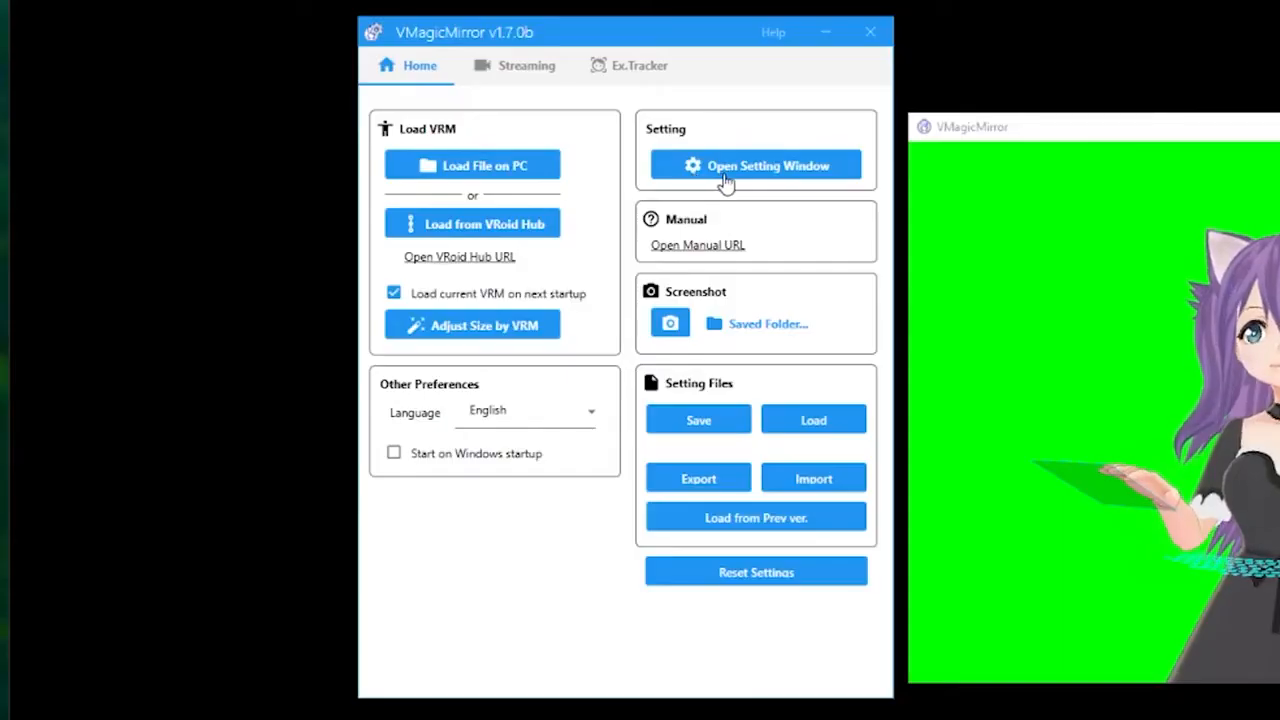
# Make the window transparent, disable character dragging and always-foreground, and darken the green background
pyautogui.click(755, 165)
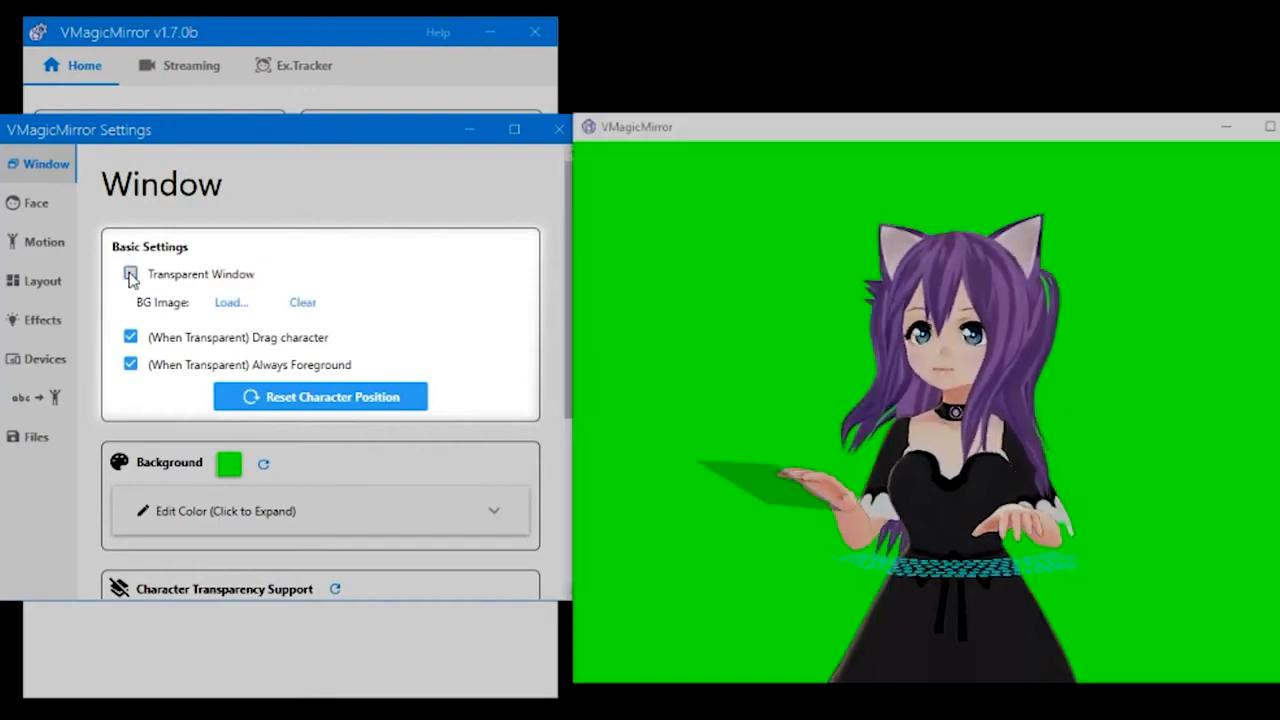
pyautogui.click(130, 274)
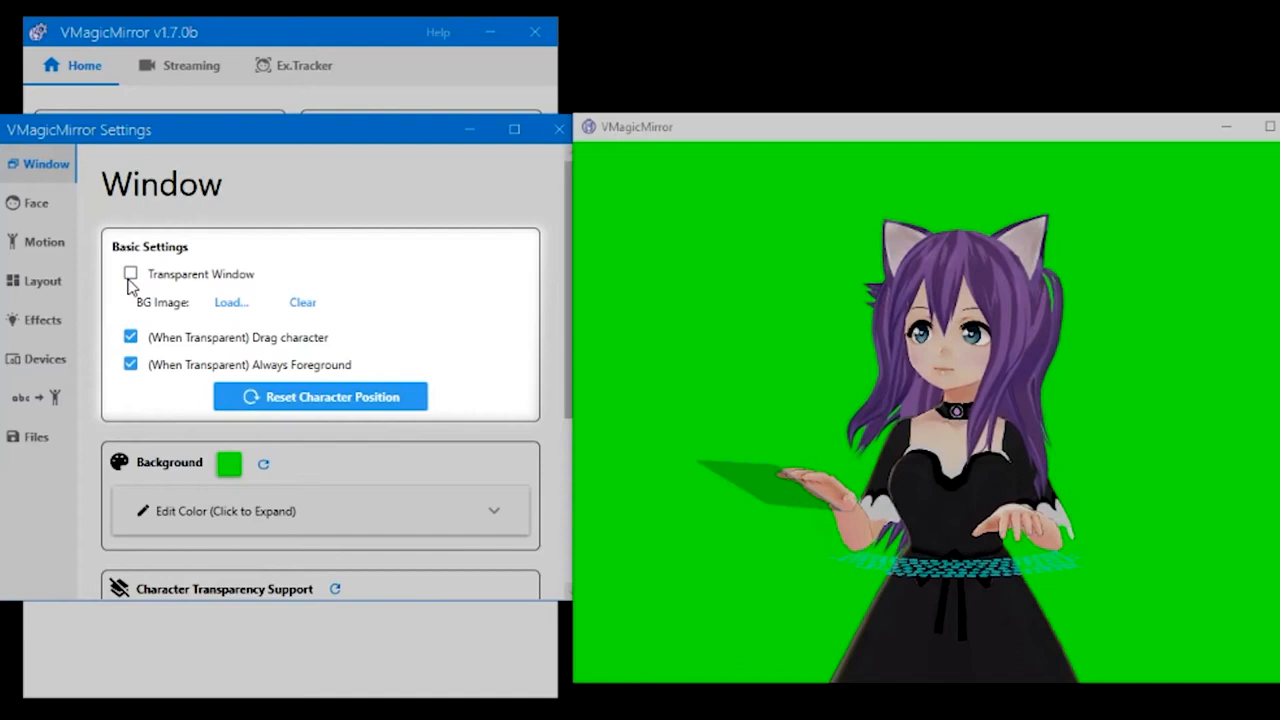
pyautogui.moveTo(118, 358)
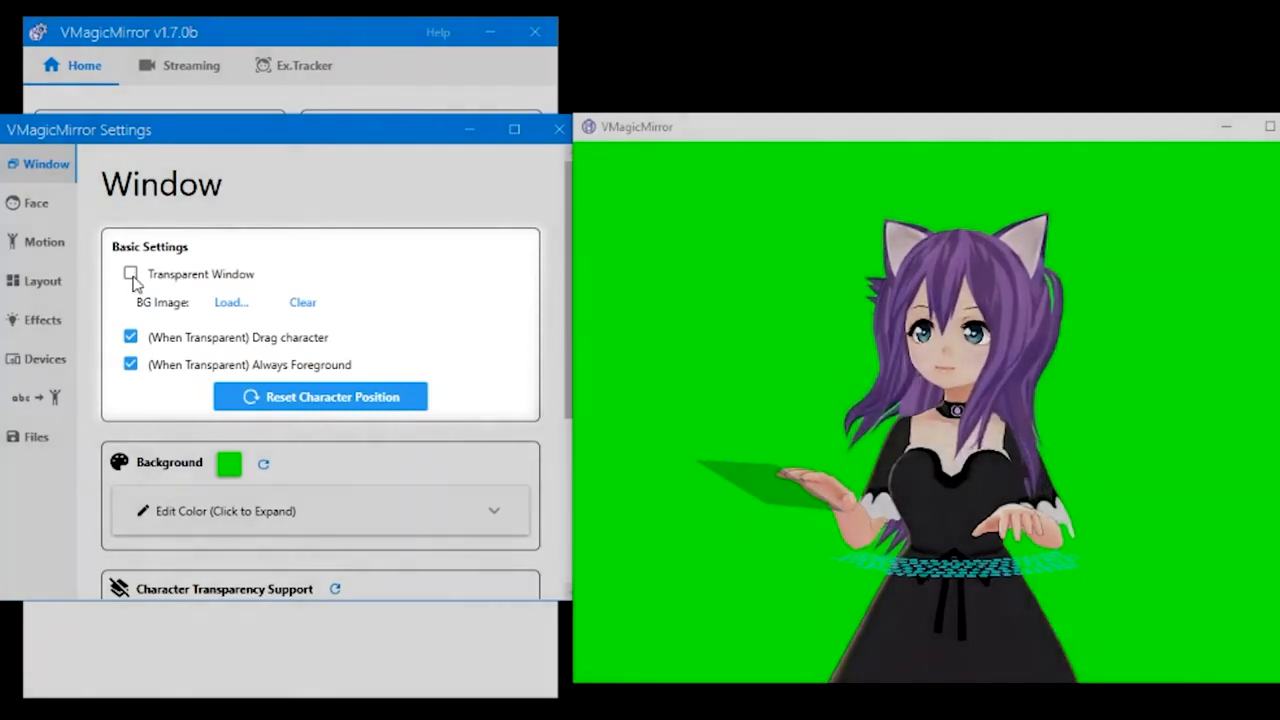
pyautogui.click(130, 273)
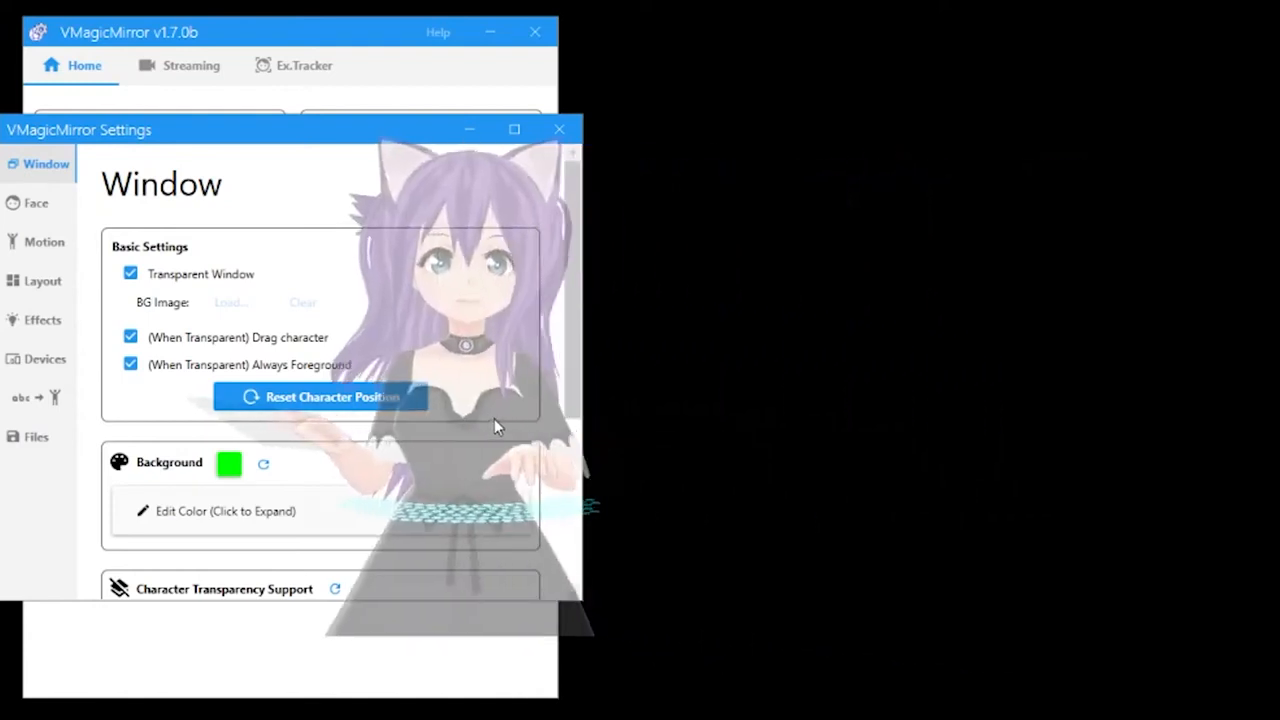
pyautogui.click(319, 396)
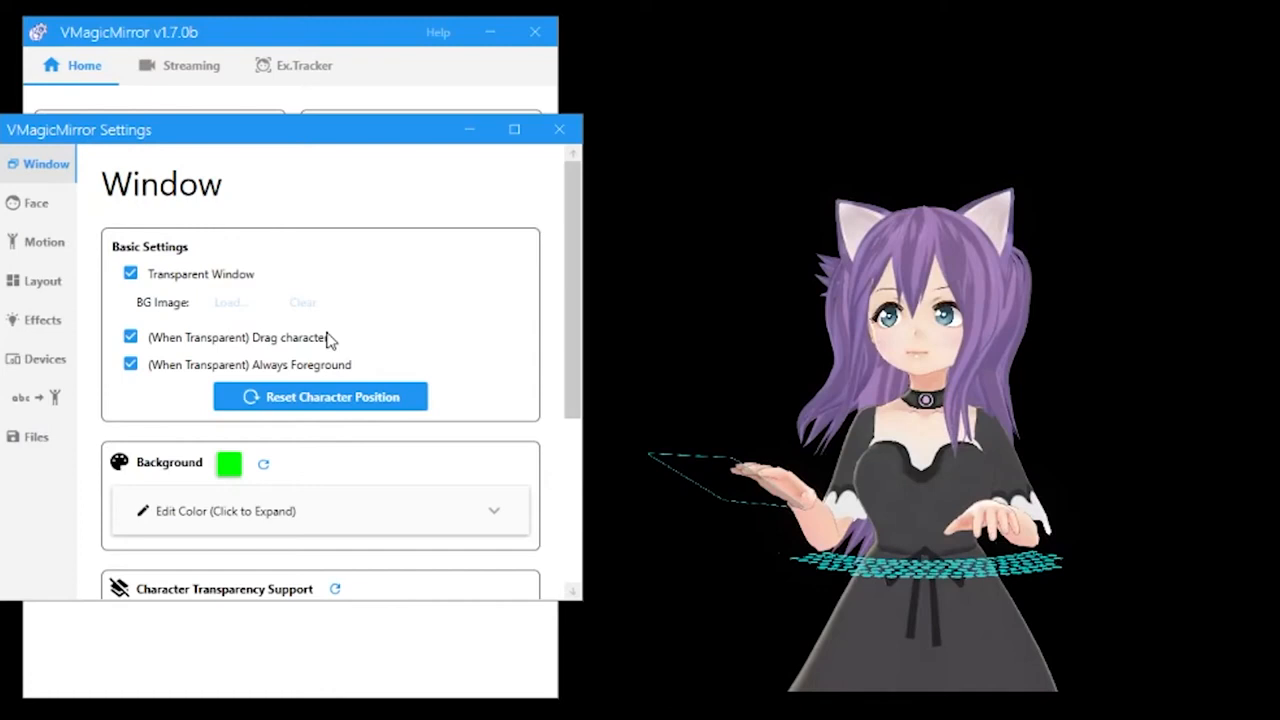
pyautogui.moveTo(465, 357)
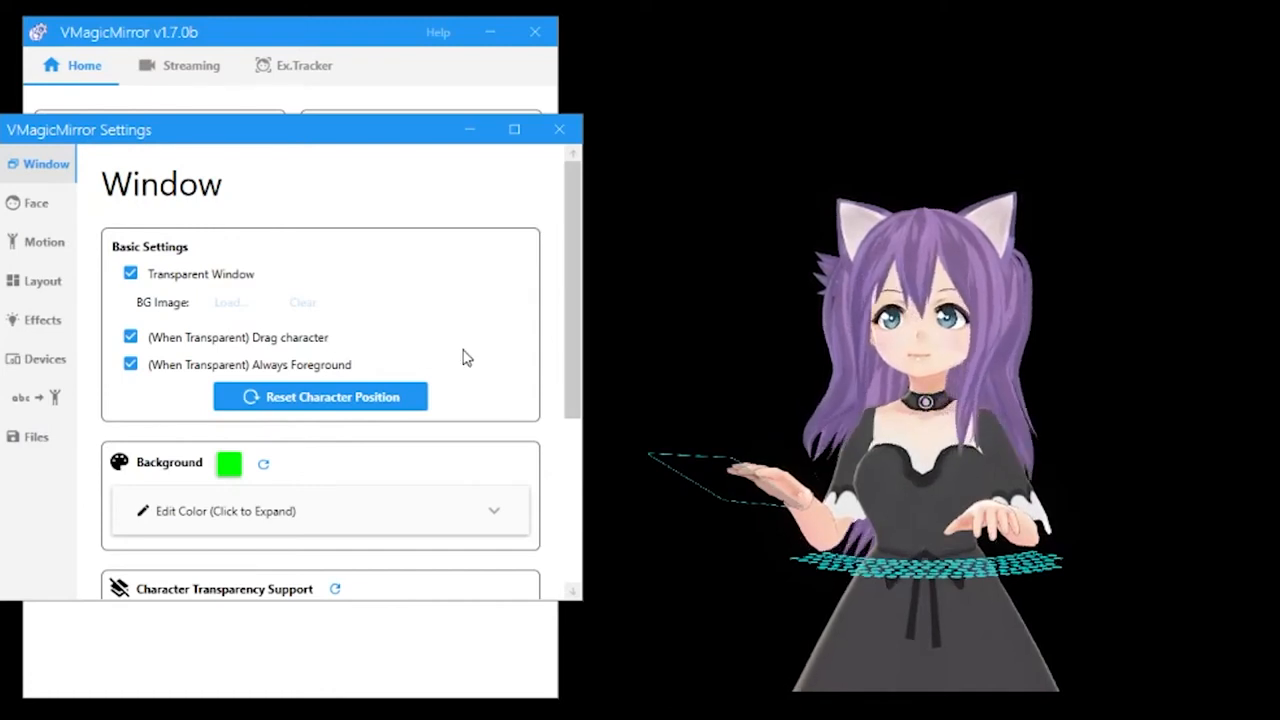
pyautogui.moveTo(540, 375)
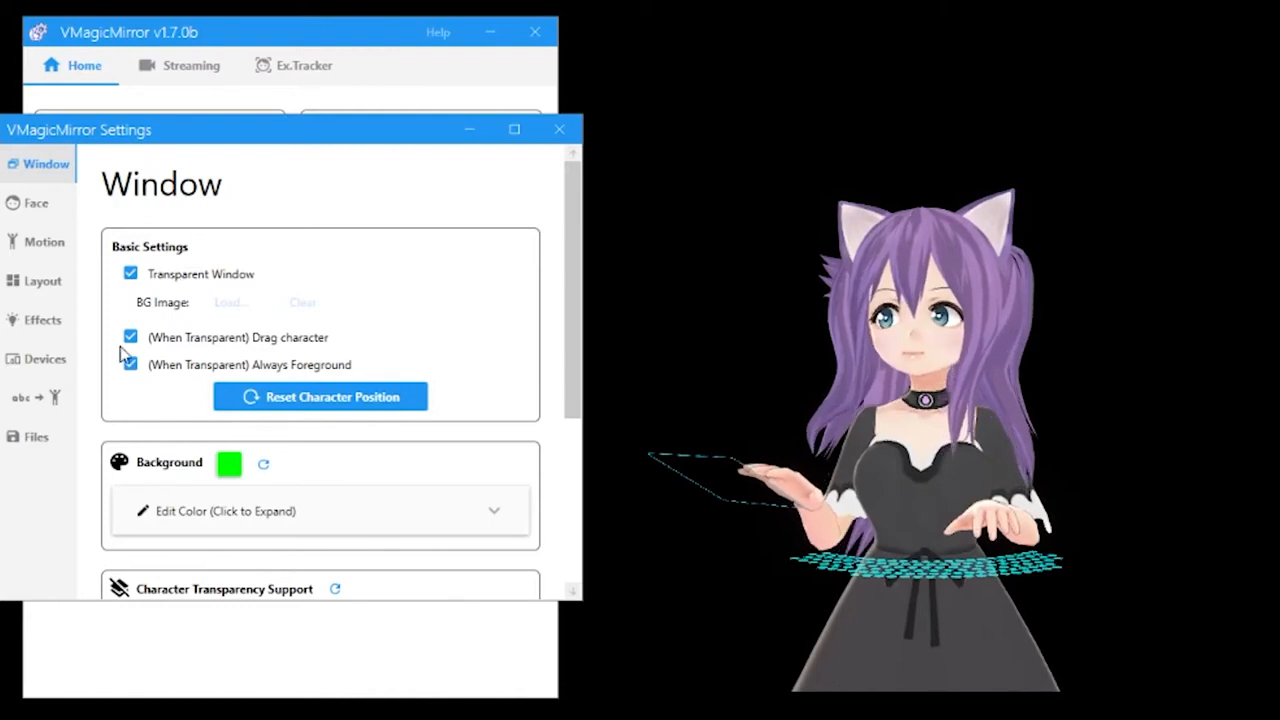
pyautogui.click(130, 337)
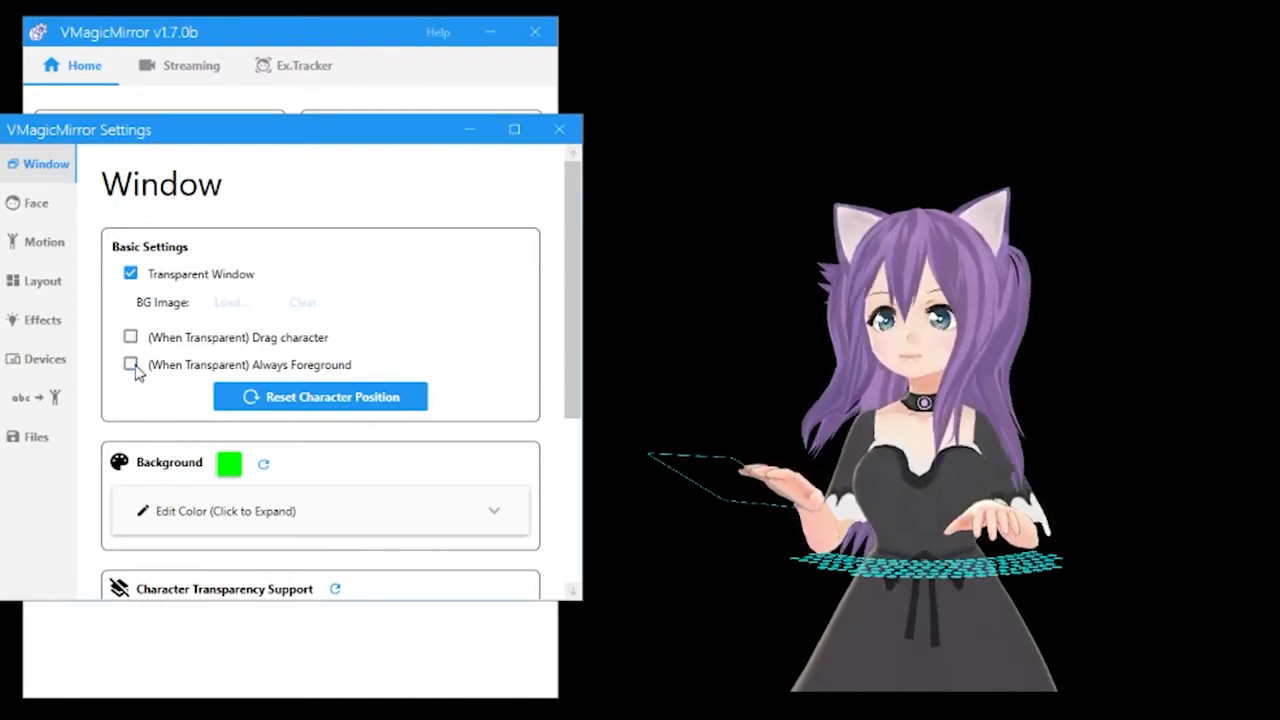
pyautogui.moveTo(88, 446)
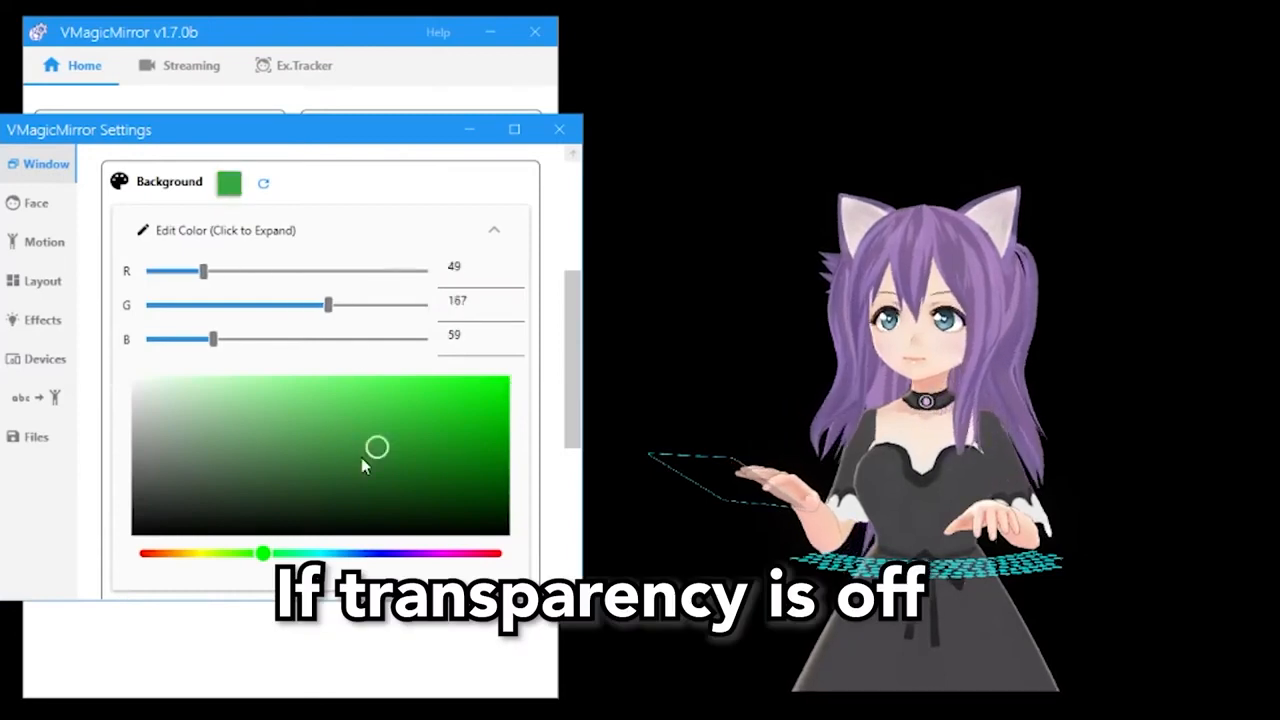
pyautogui.moveTo(377, 446); pyautogui.dragTo(360, 470)
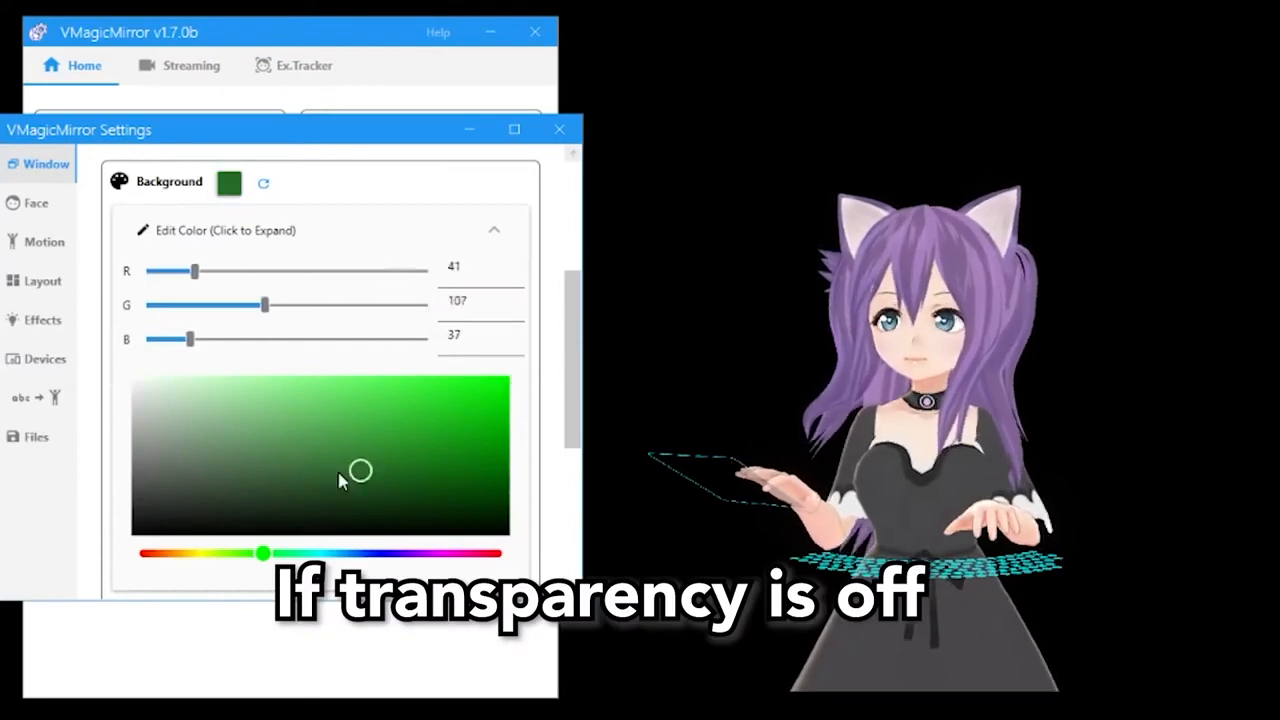
pyautogui.scroll(-3)
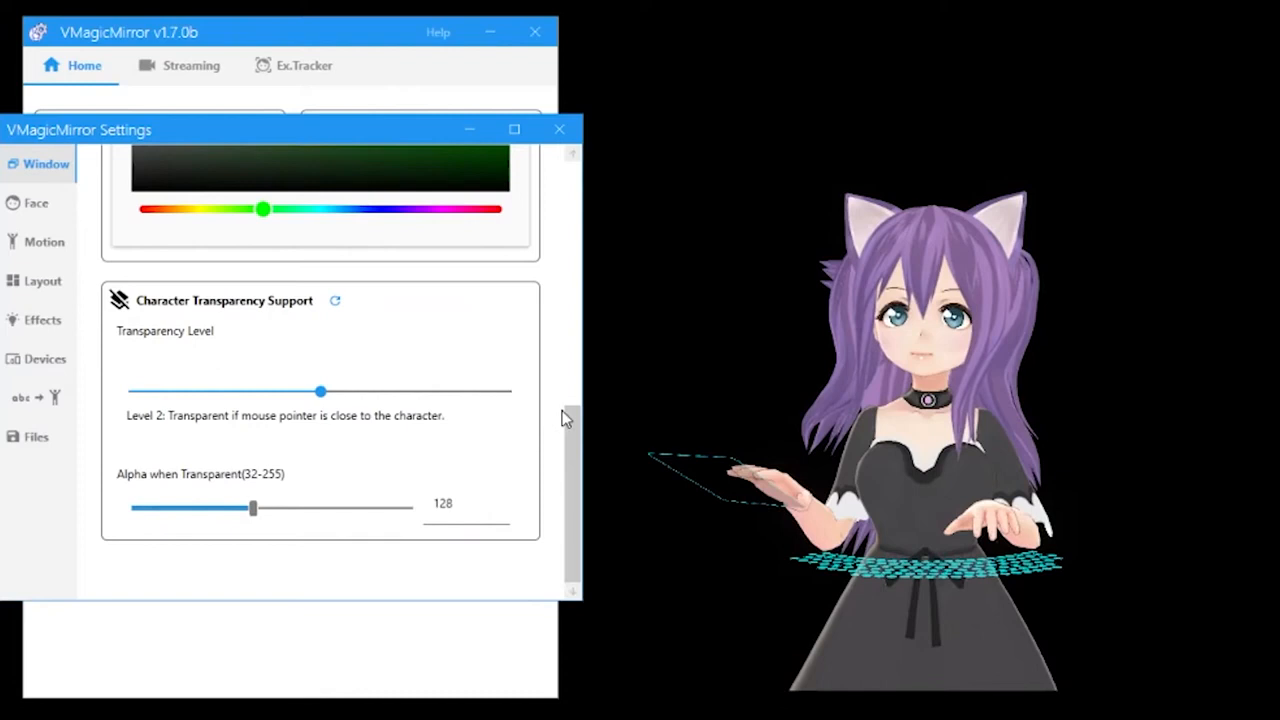
pyautogui.moveTo(605, 415)
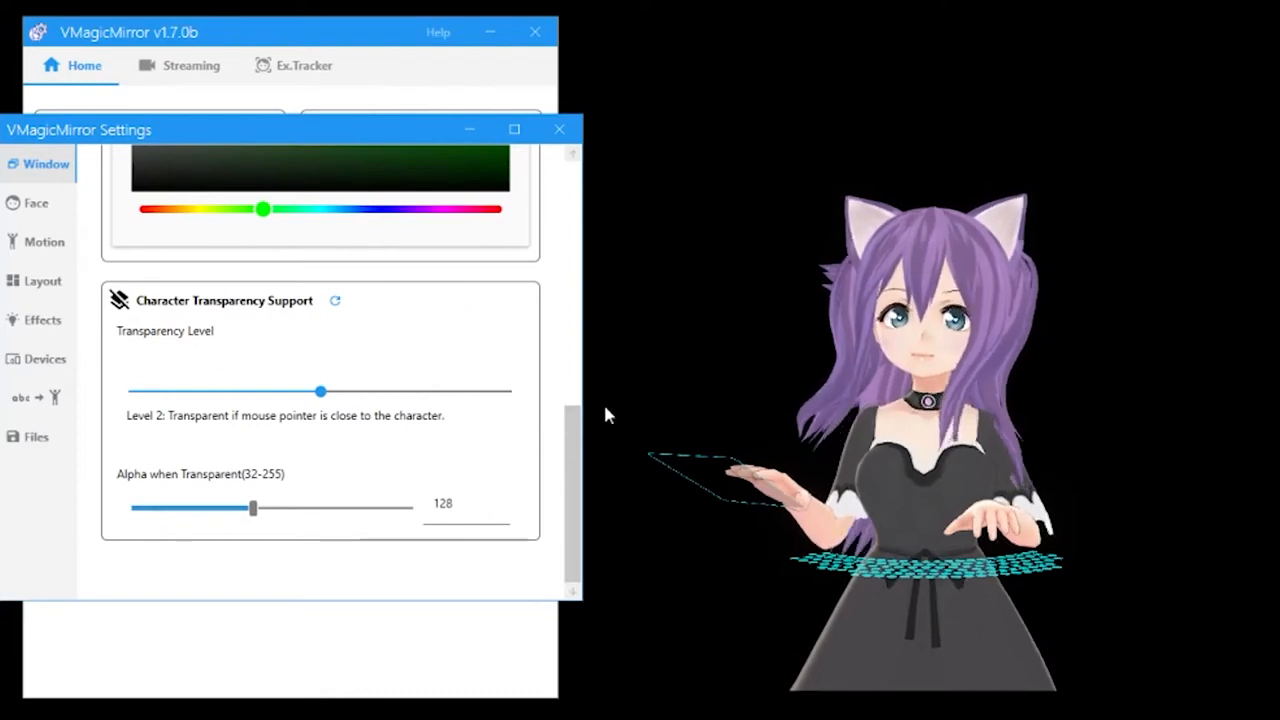
pyautogui.moveTo(612, 415)
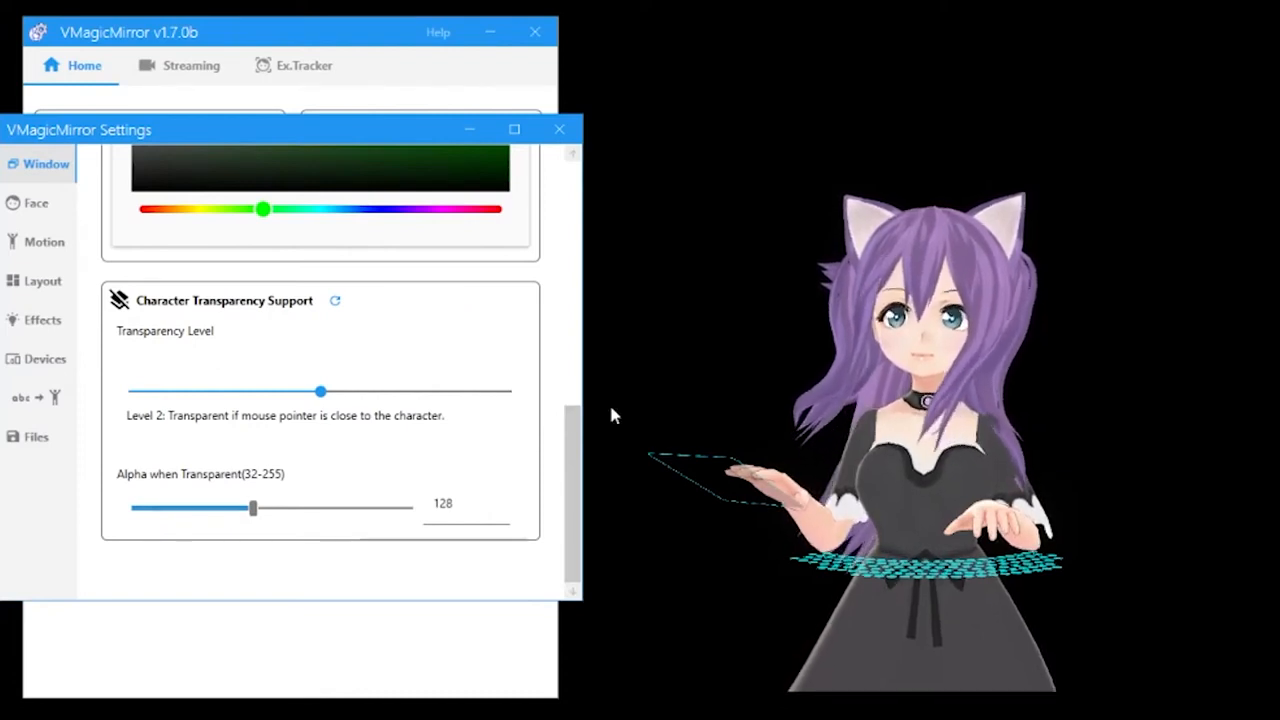
pyautogui.moveTo(620, 414)
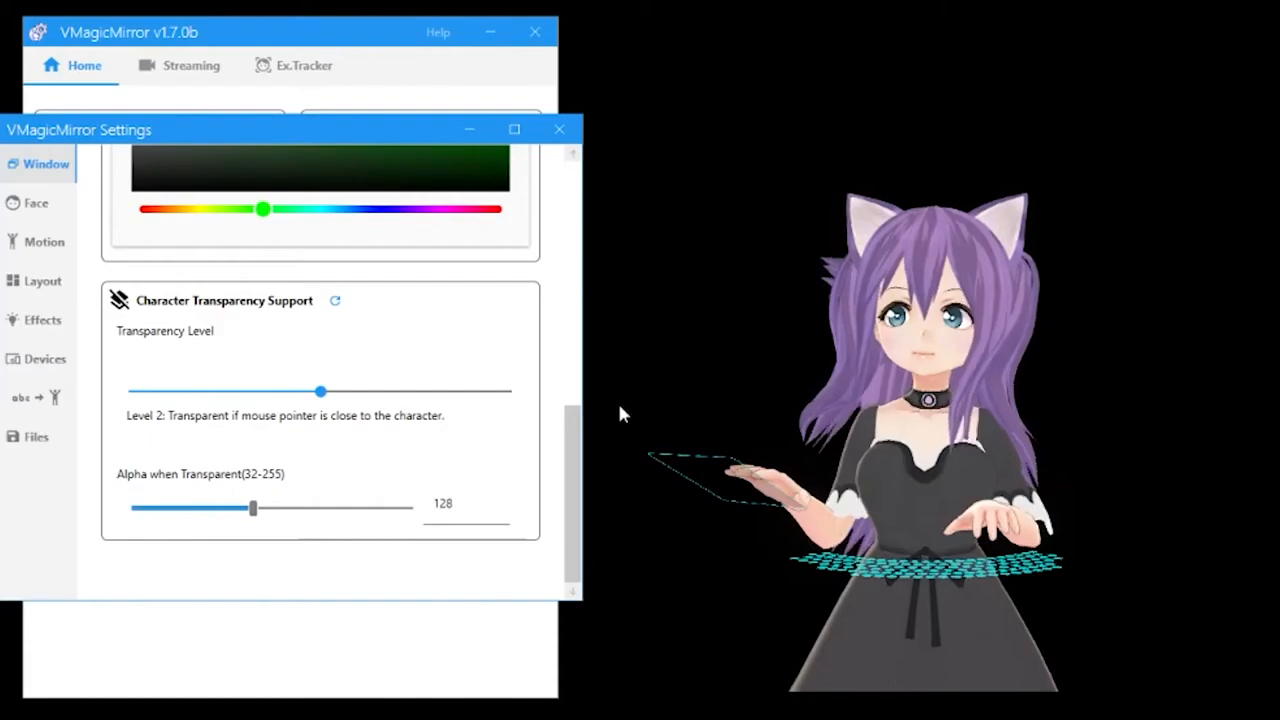
# Show the Face tab's LipSync microphone list and set the eye look target to Mouse
pyautogui.click(34, 203)
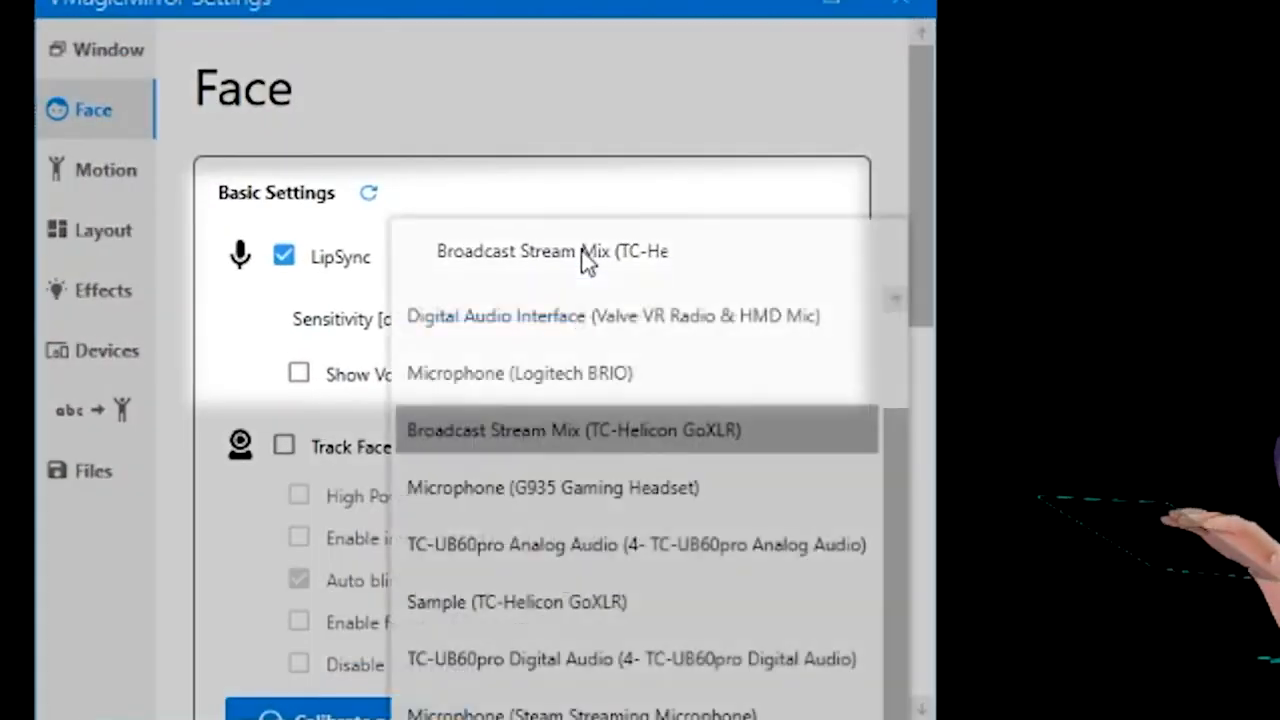
pyautogui.moveTo(593, 443)
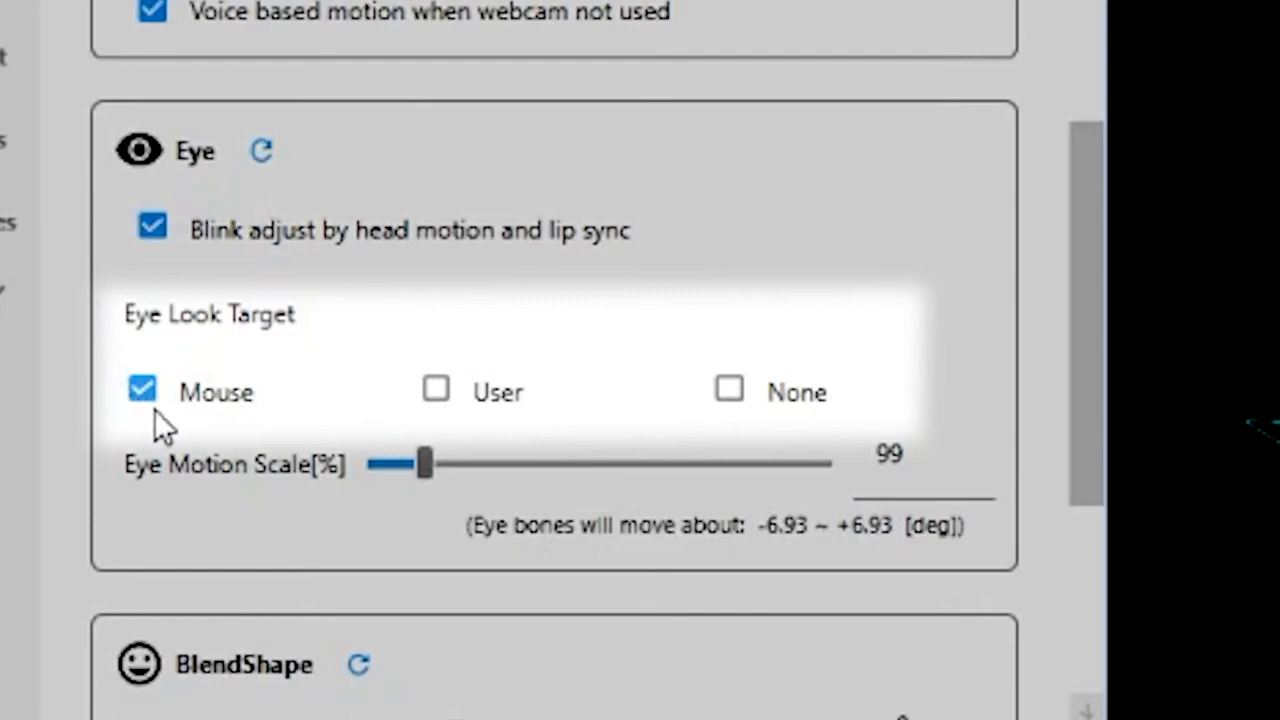
pyautogui.click(435, 390)
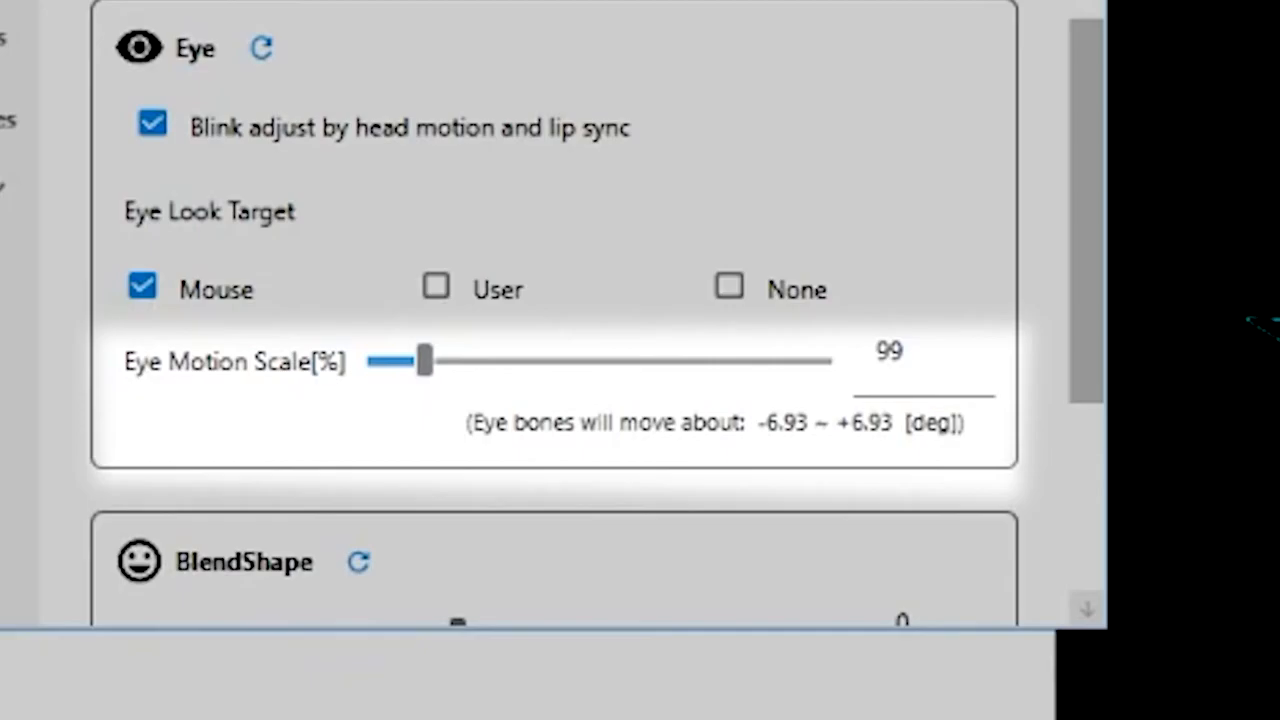
pyautogui.scroll(-3)
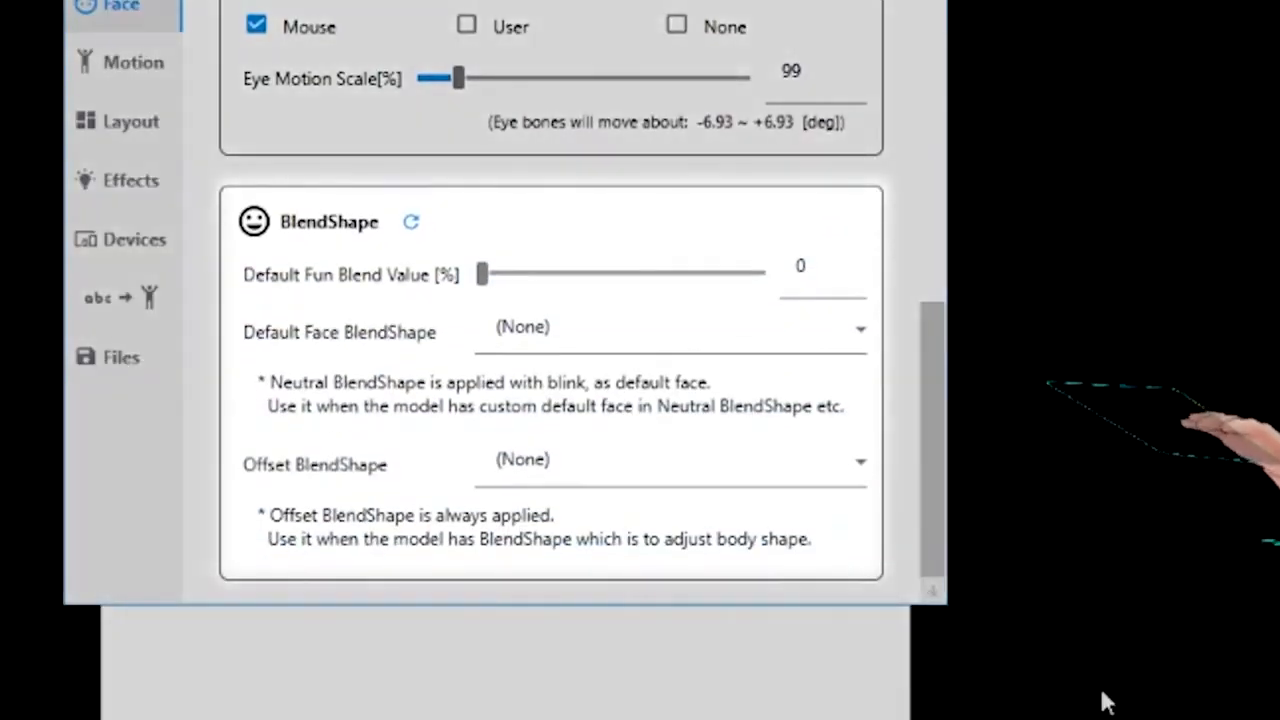
pyautogui.moveTo(1090, 695)
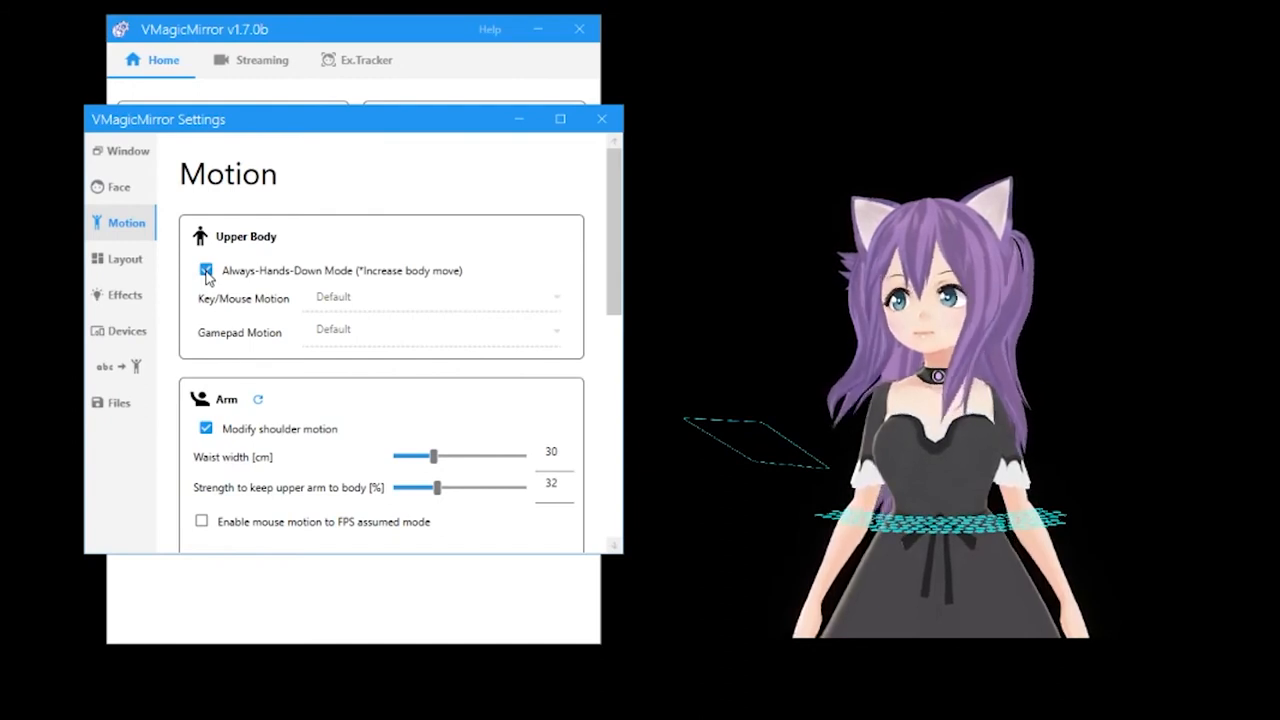
# Turn off always-hands-down mode and choose Pen Tablet for key/mouse motion
pyautogui.click(206, 271)
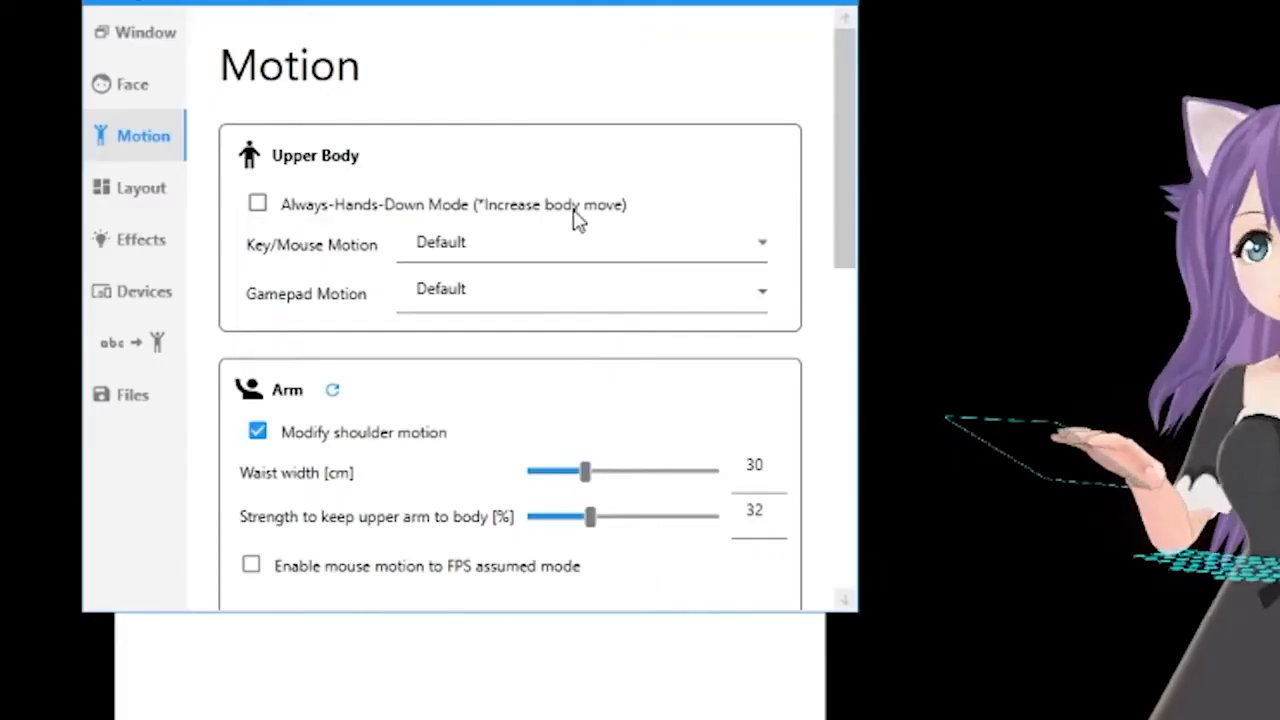
pyautogui.moveTo(800, 190)
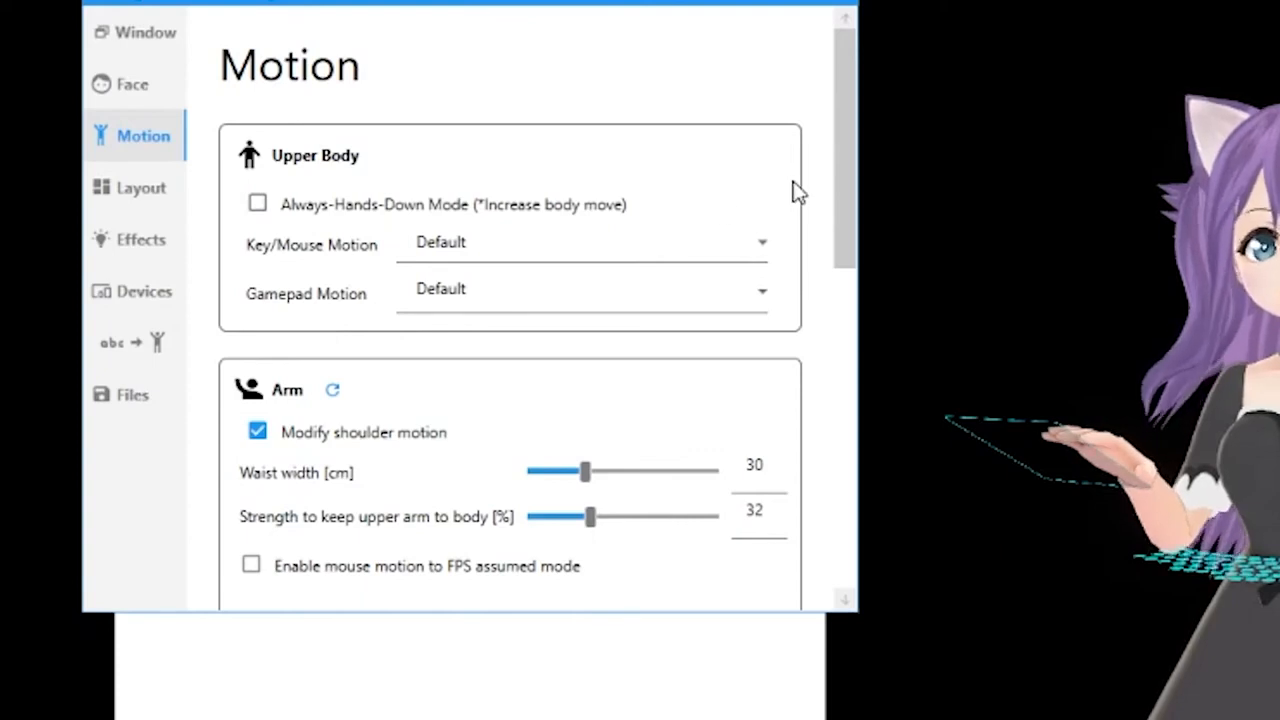
pyautogui.click(580, 242)
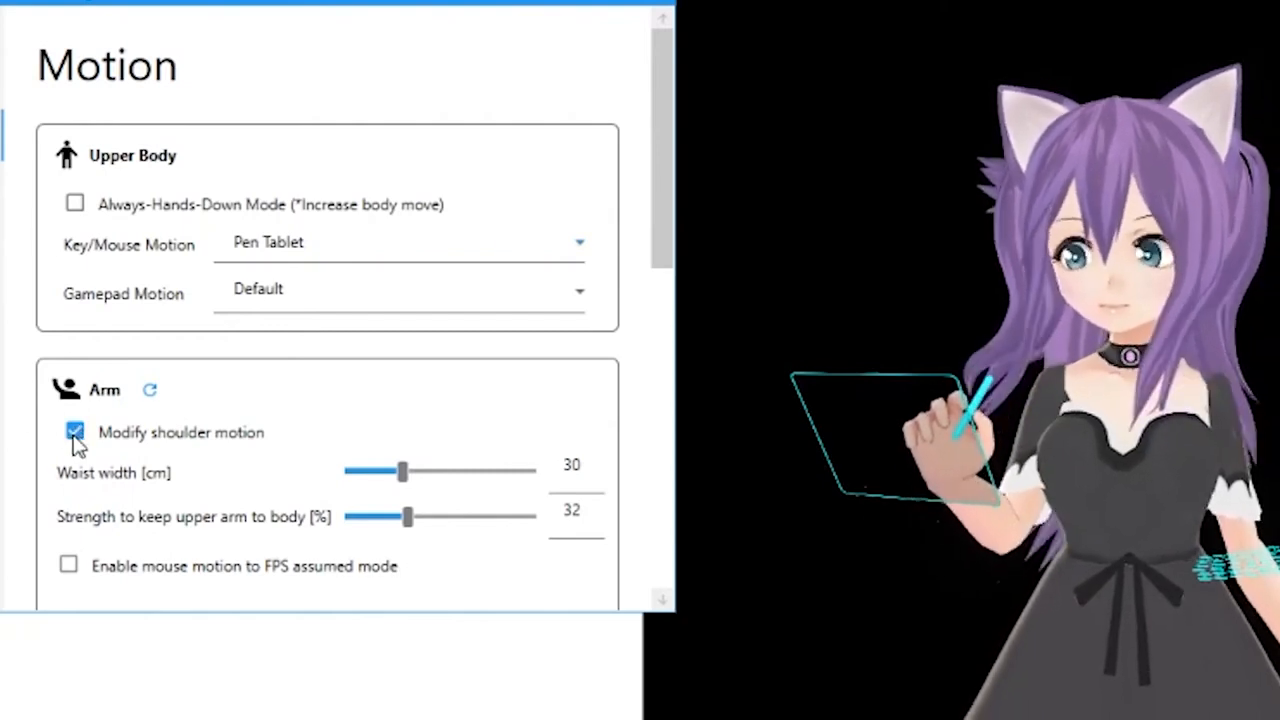
pyautogui.click(68, 432)
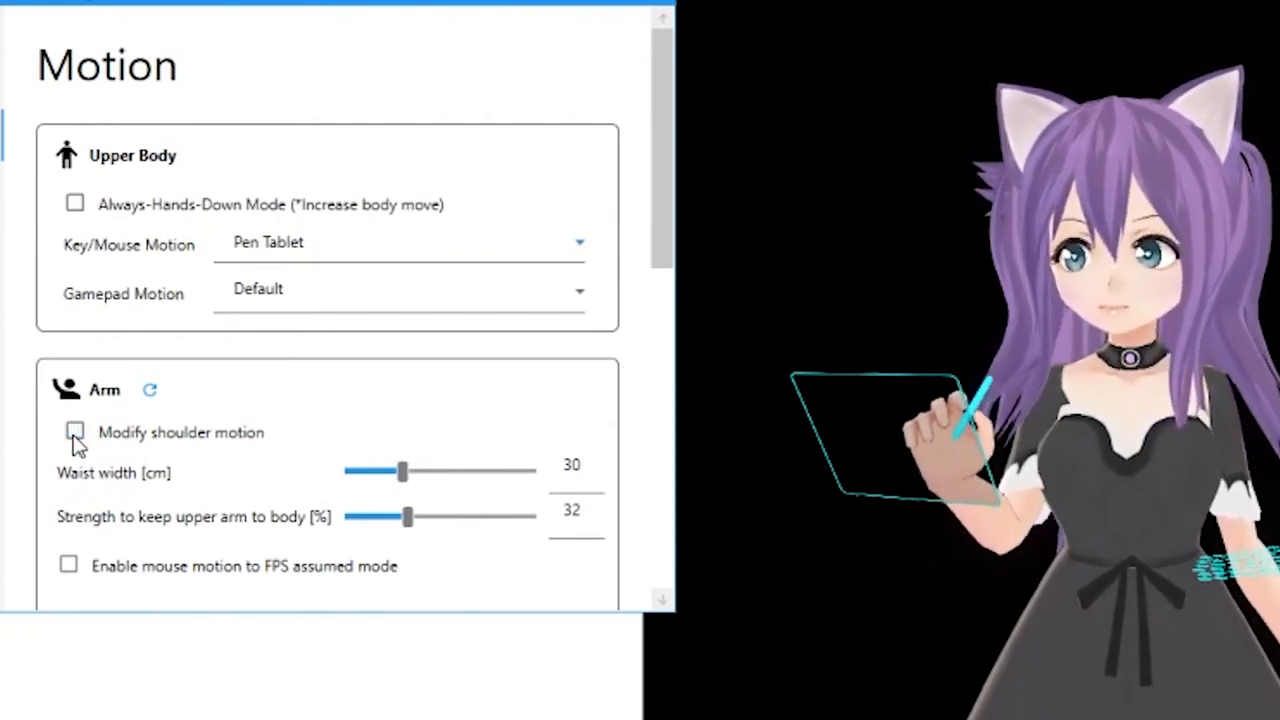
pyautogui.click(74, 431)
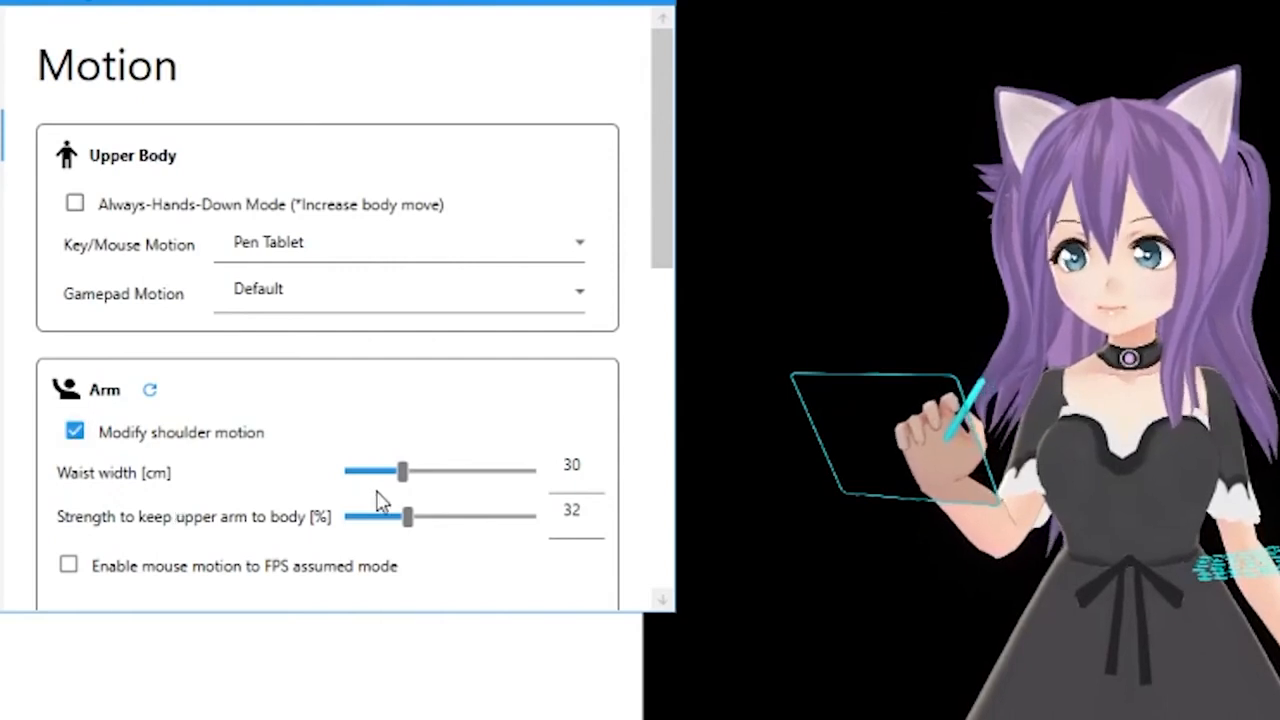
# Set waist width to 30 cm and upper-arm-to-body strength to 30 percent
pyautogui.moveTo(400, 467); pyautogui.dragTo(527, 467)
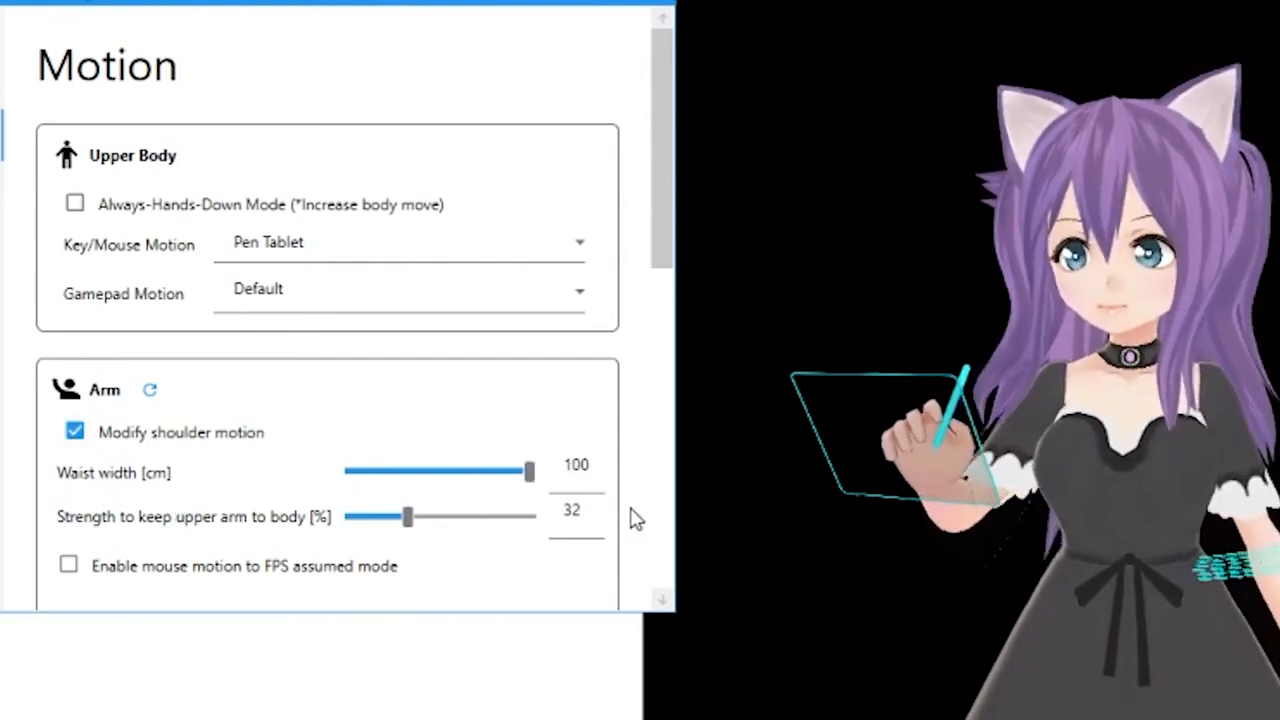
pyautogui.moveTo(529, 469); pyautogui.dragTo(350, 469)
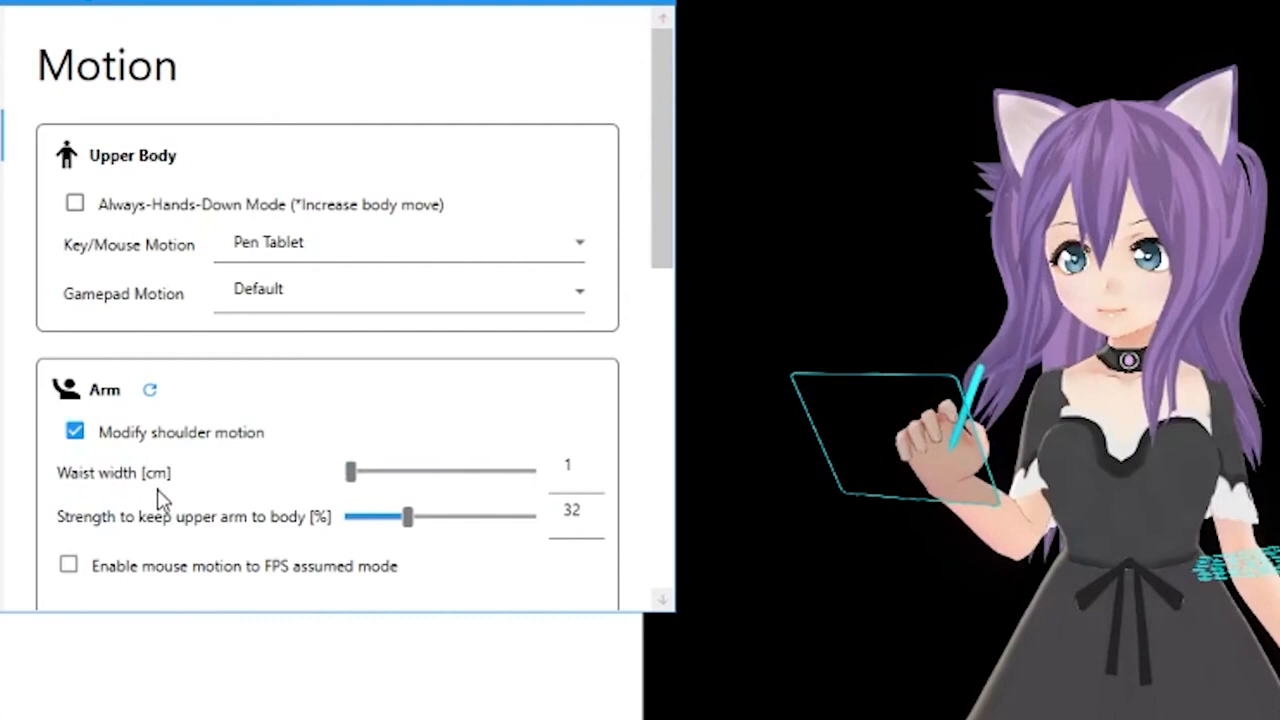
pyautogui.moveTo(349, 470); pyautogui.dragTo(403, 470)
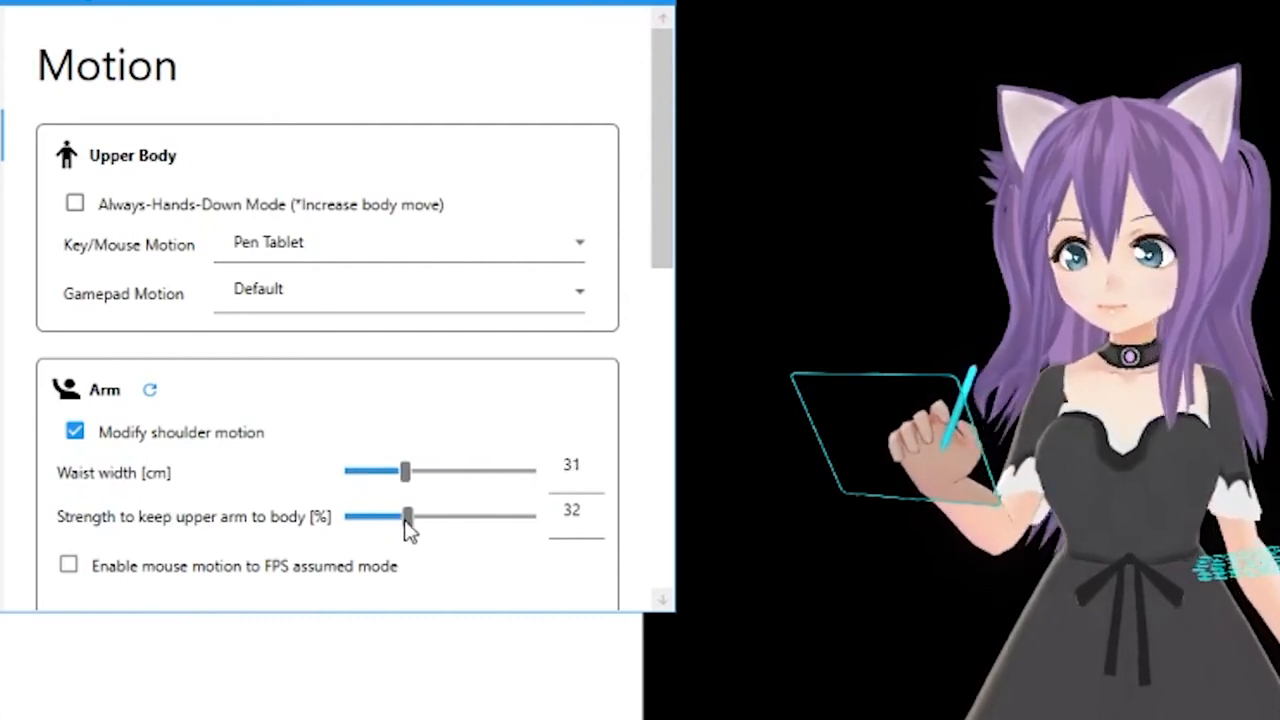
pyautogui.moveTo(405, 469); pyautogui.dragTo(400, 469)
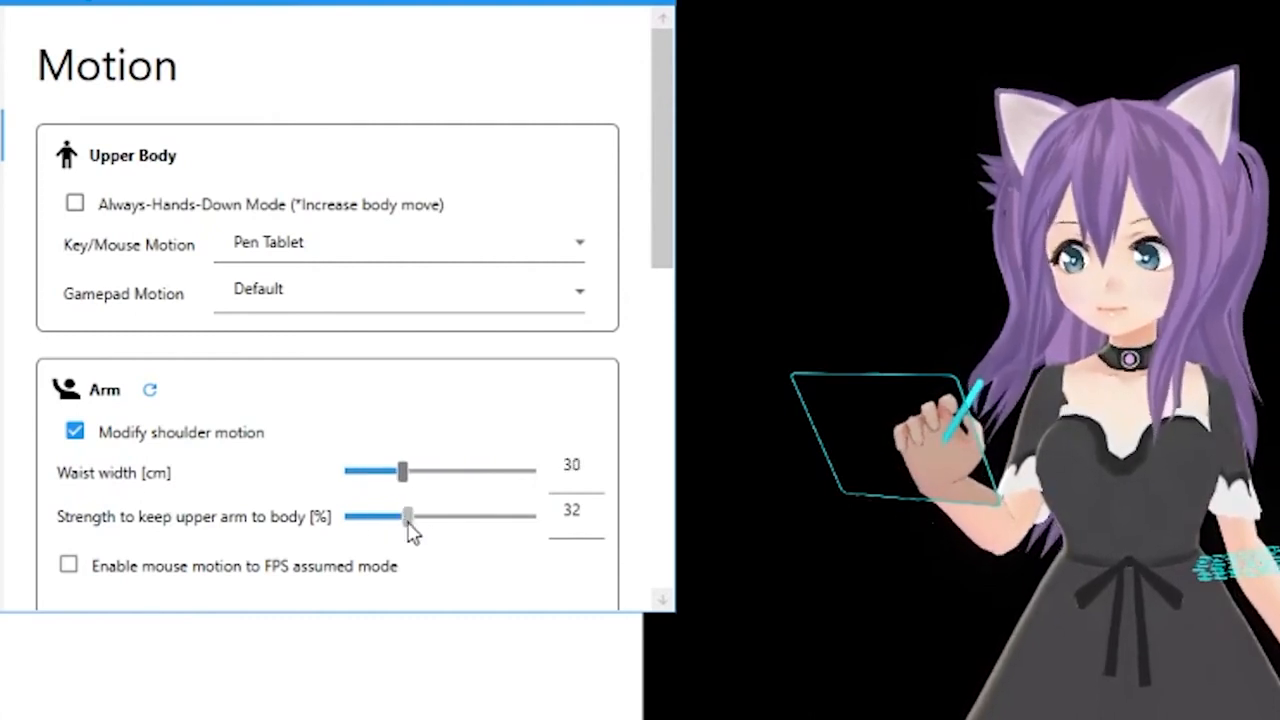
pyautogui.moveTo(408, 515); pyautogui.dragTo(508, 515)
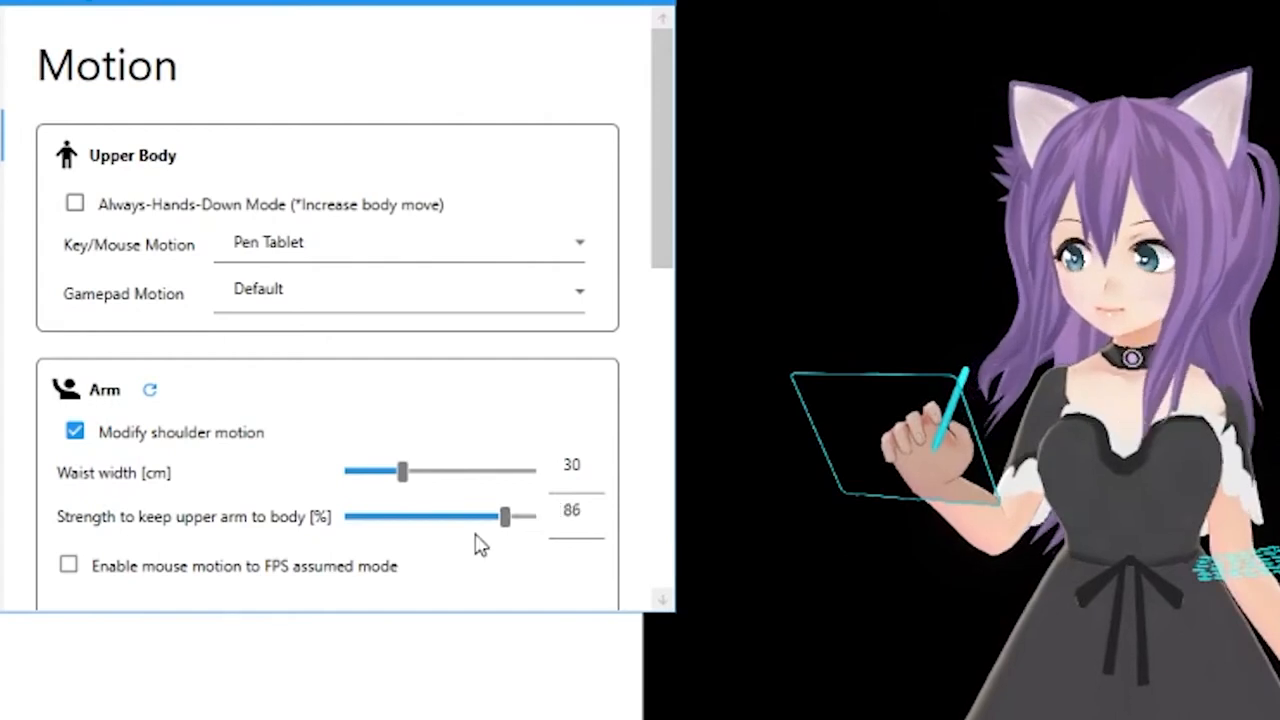
pyautogui.moveTo(505, 516); pyautogui.dragTo(378, 516)
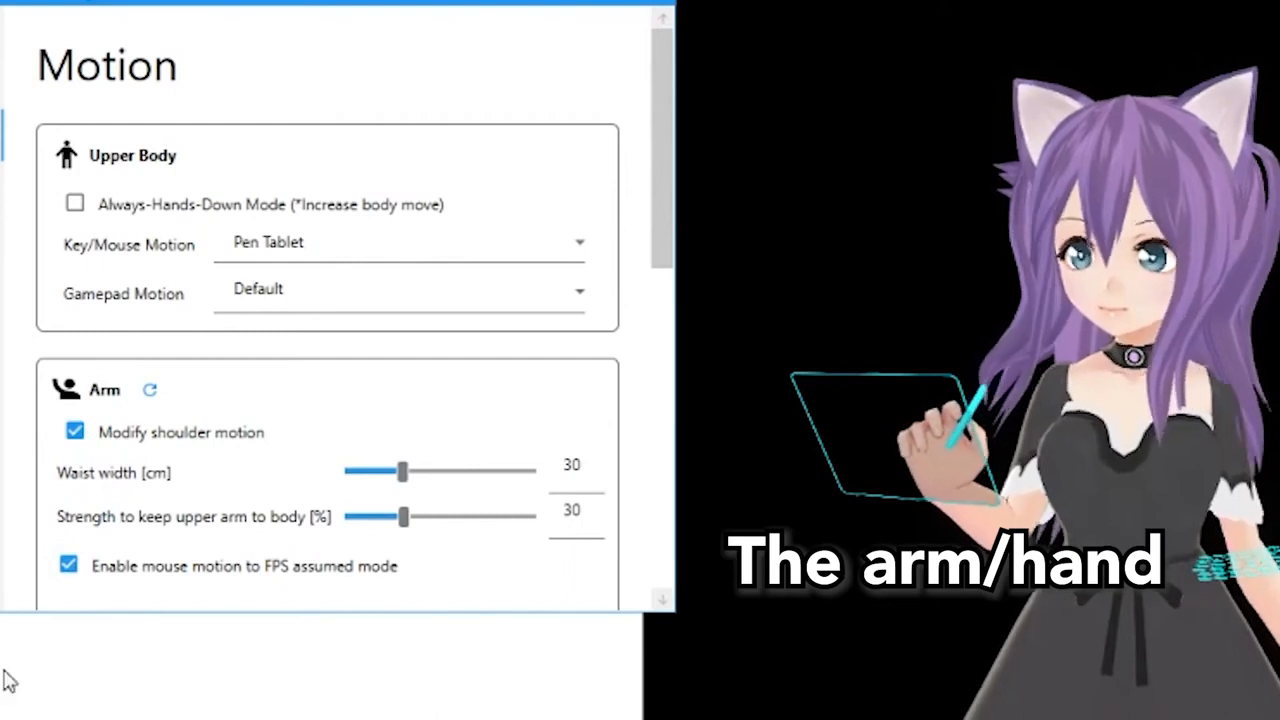
pyautogui.scroll(-3)
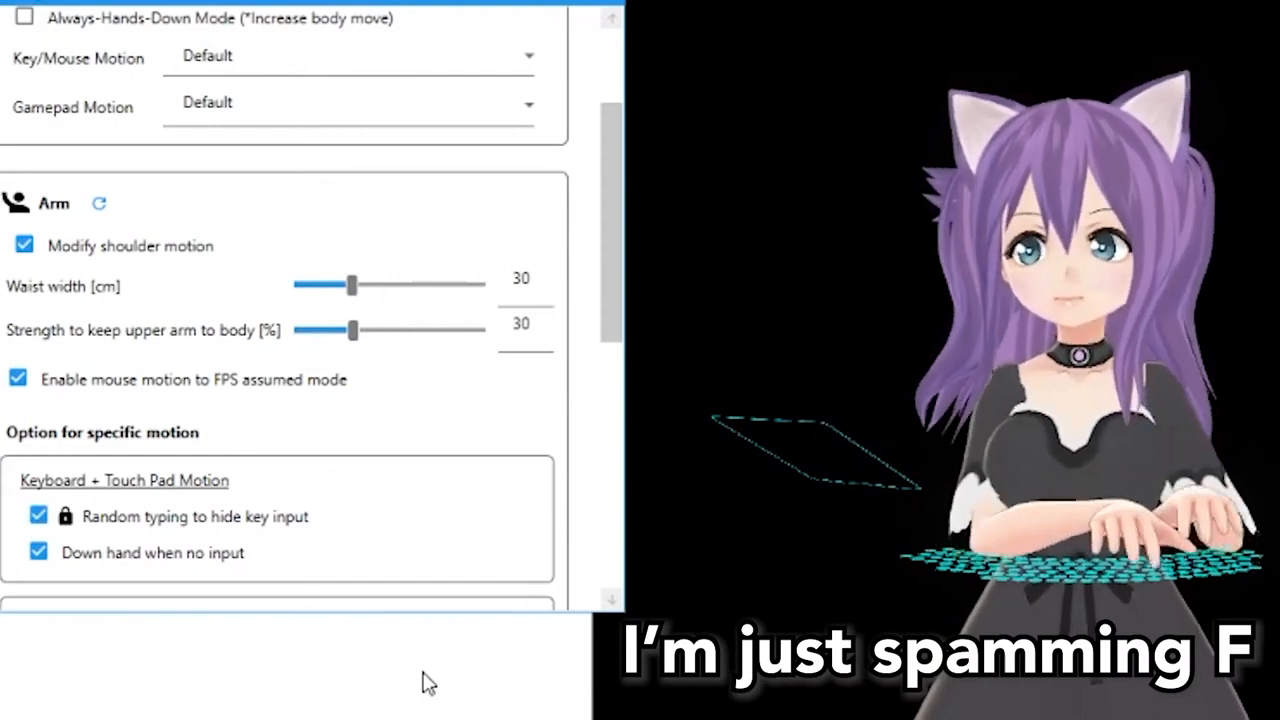
# Turn off presentation pointer support, set hand height adjust to zero, and adjust the wait motion period
pyautogui.scroll(-3)
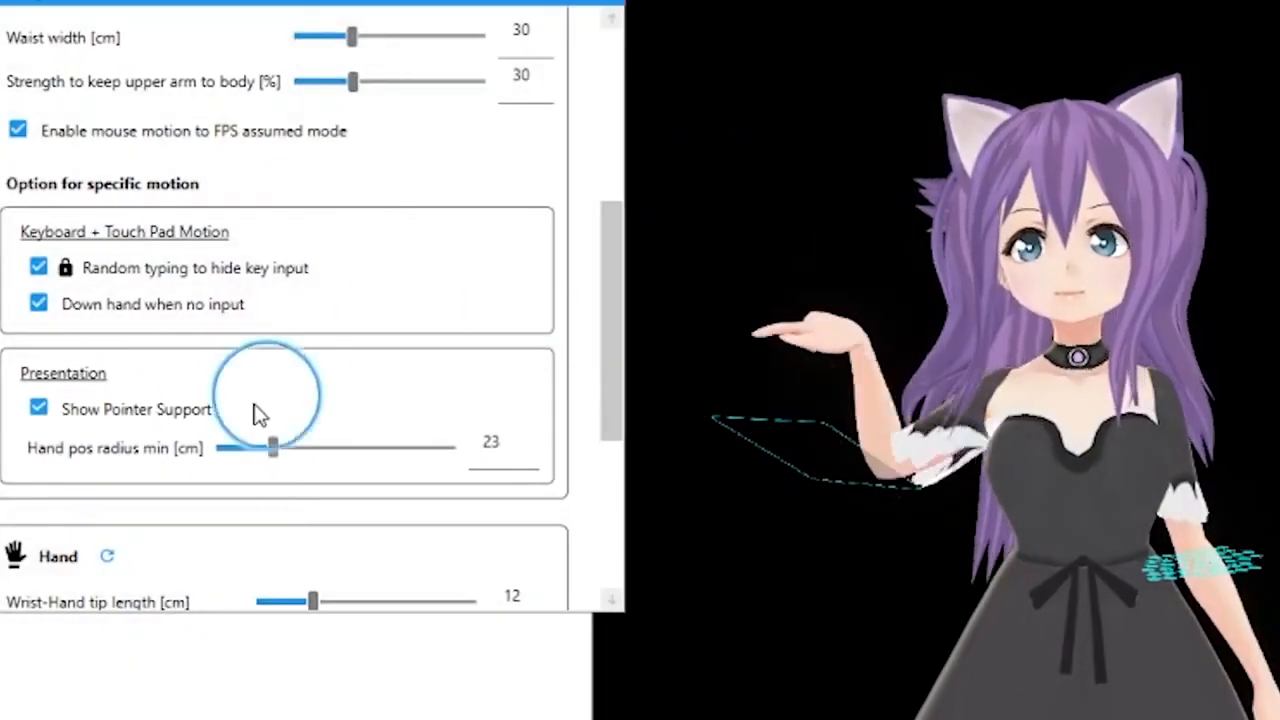
pyautogui.click(38, 409)
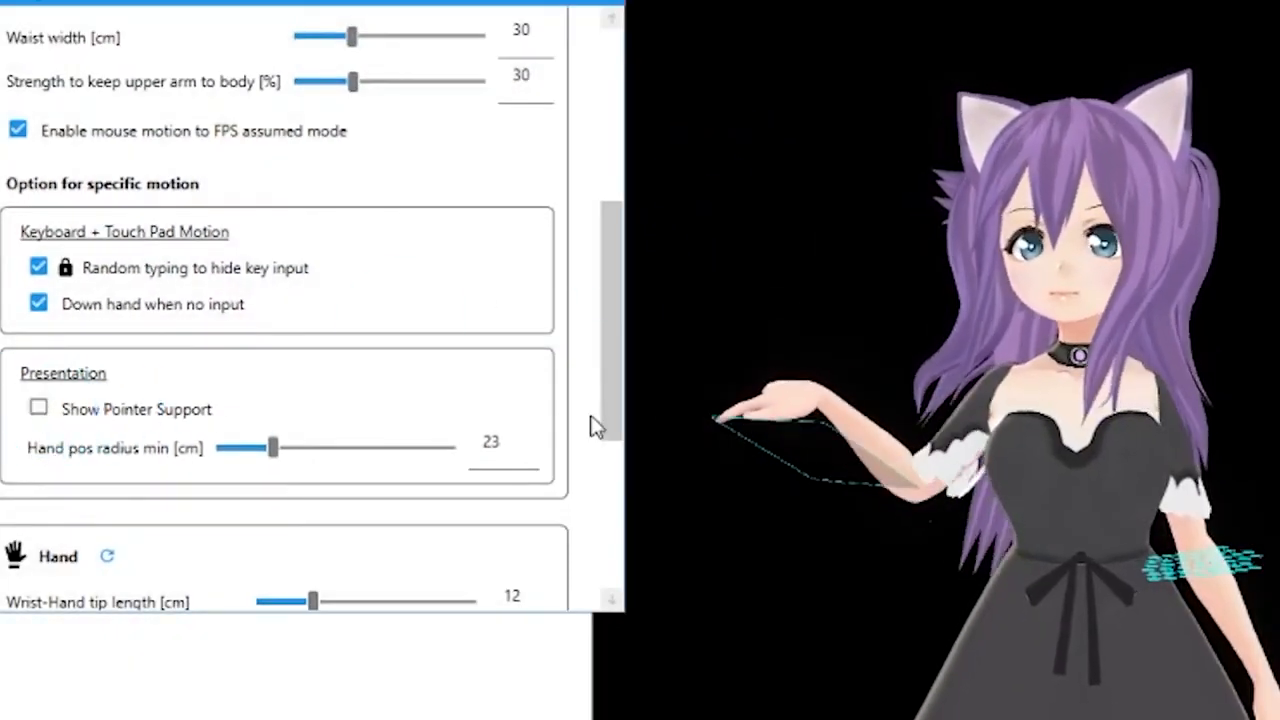
pyautogui.scroll(-3)
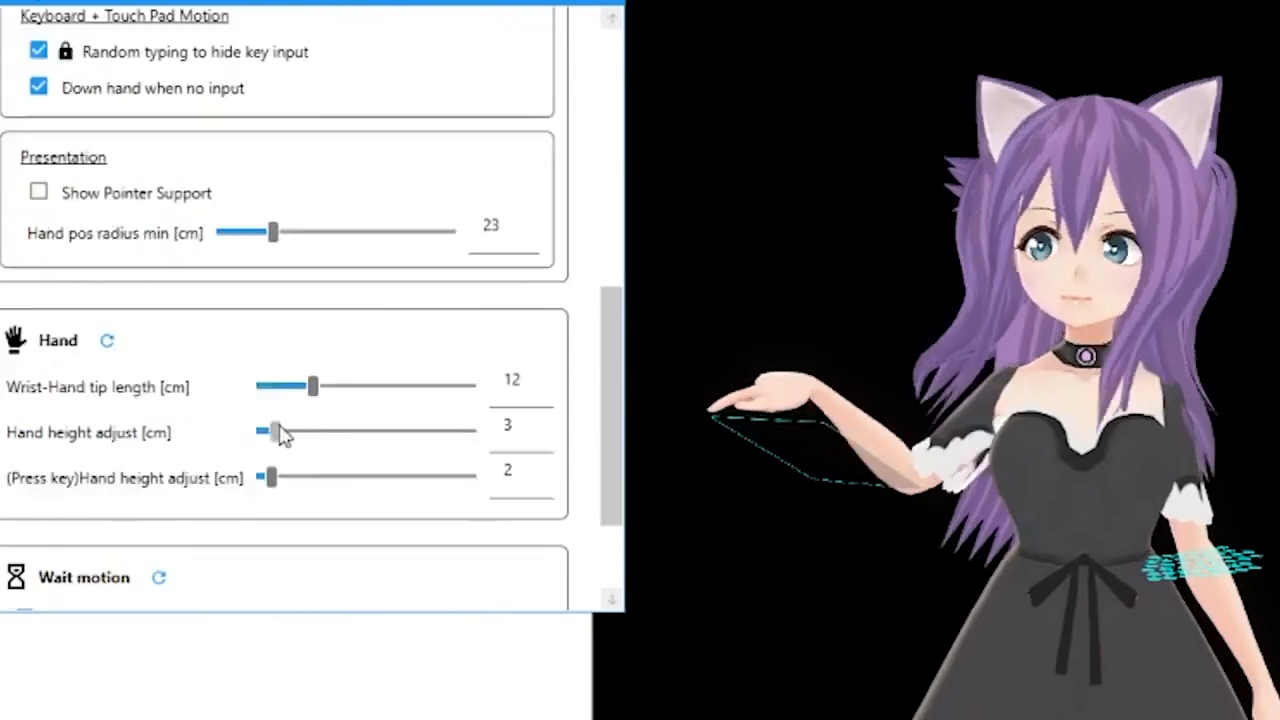
pyautogui.moveTo(270, 431); pyautogui.dragTo(262, 431)
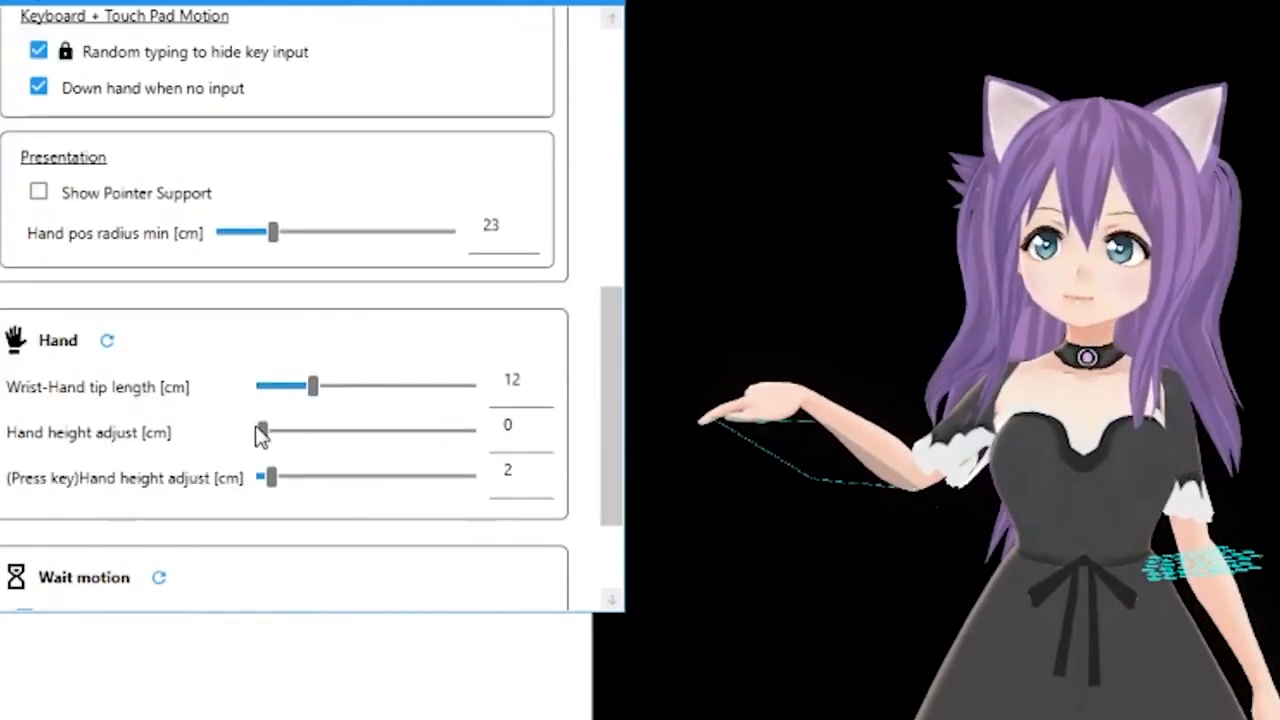
pyautogui.scroll(-3)
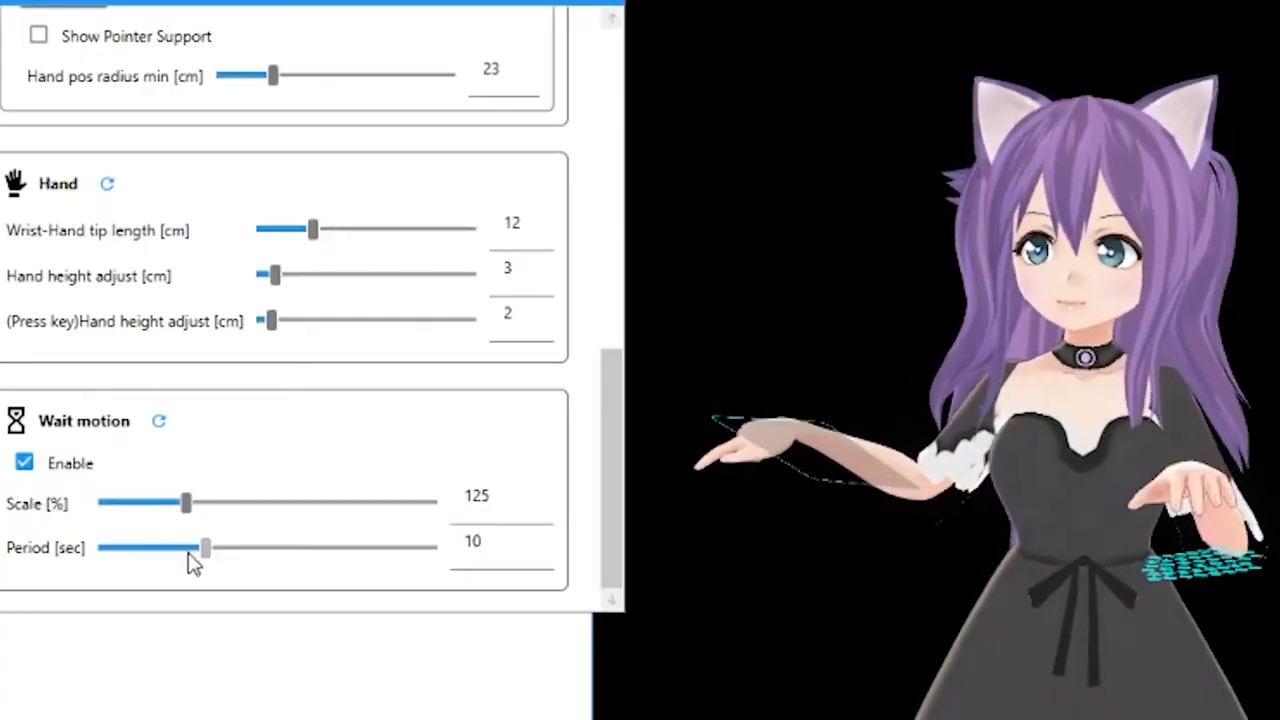
pyautogui.moveTo(205, 548); pyautogui.dragTo(105, 548)
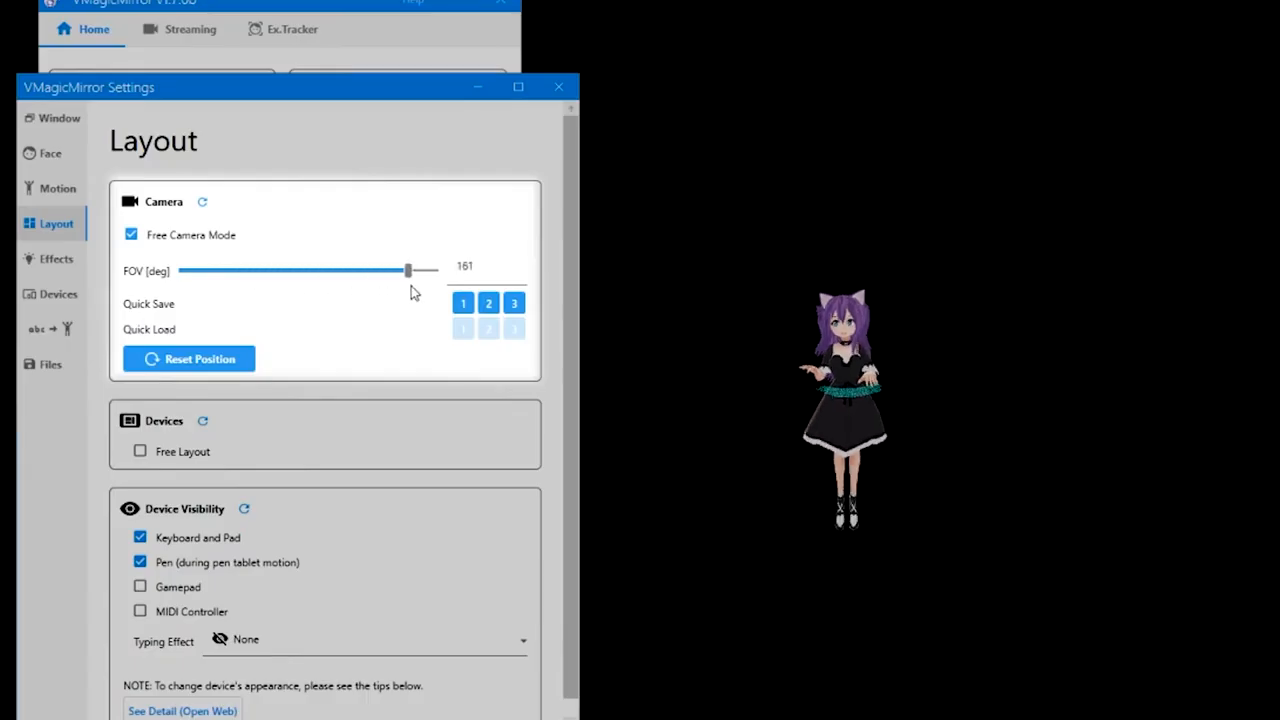
# Narrow the camera field of view to about 47 and store it in Quick Save 2
pyautogui.moveTo(407, 271); pyautogui.dragTo(340, 271)
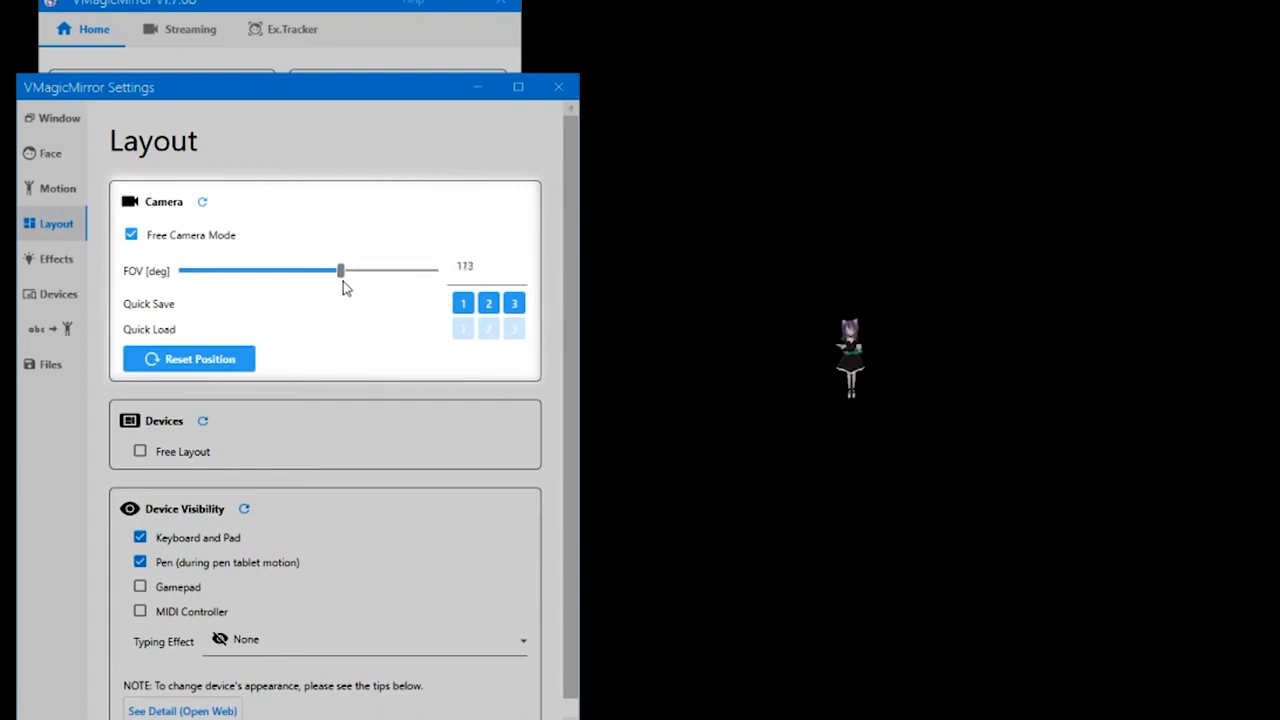
pyautogui.moveTo(340, 270); pyautogui.dragTo(296, 270)
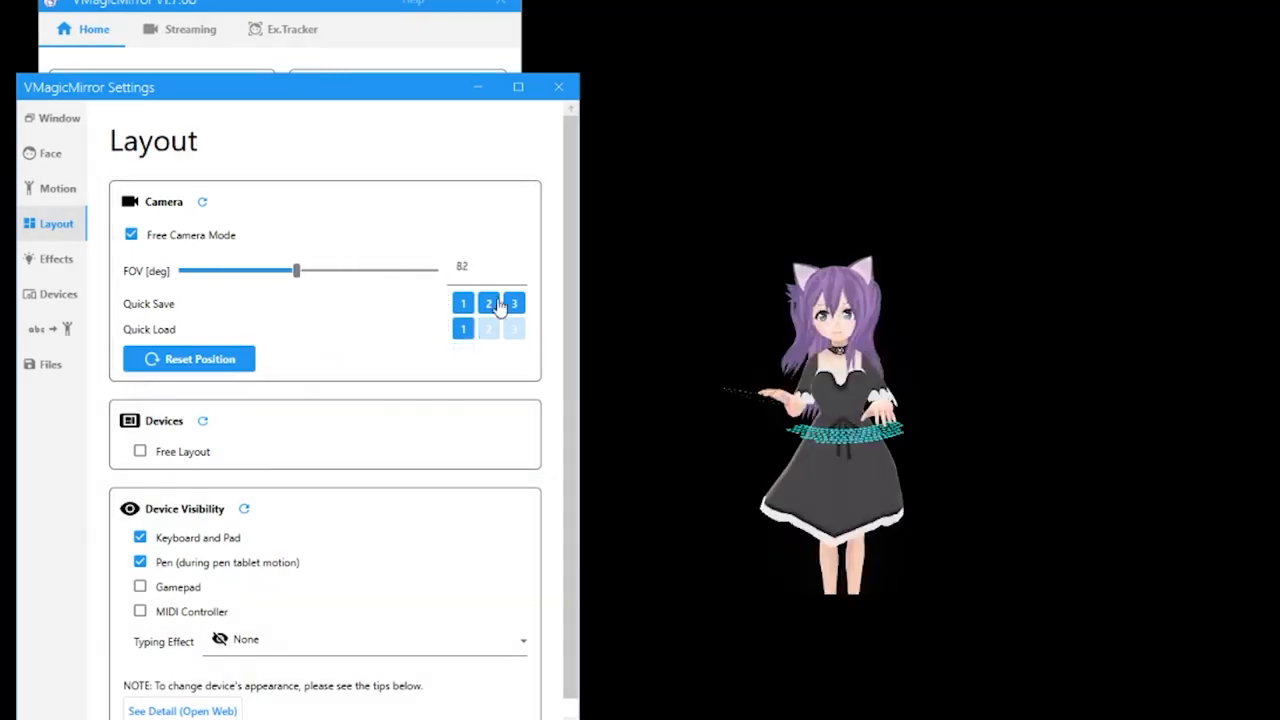
pyautogui.click(488, 329)
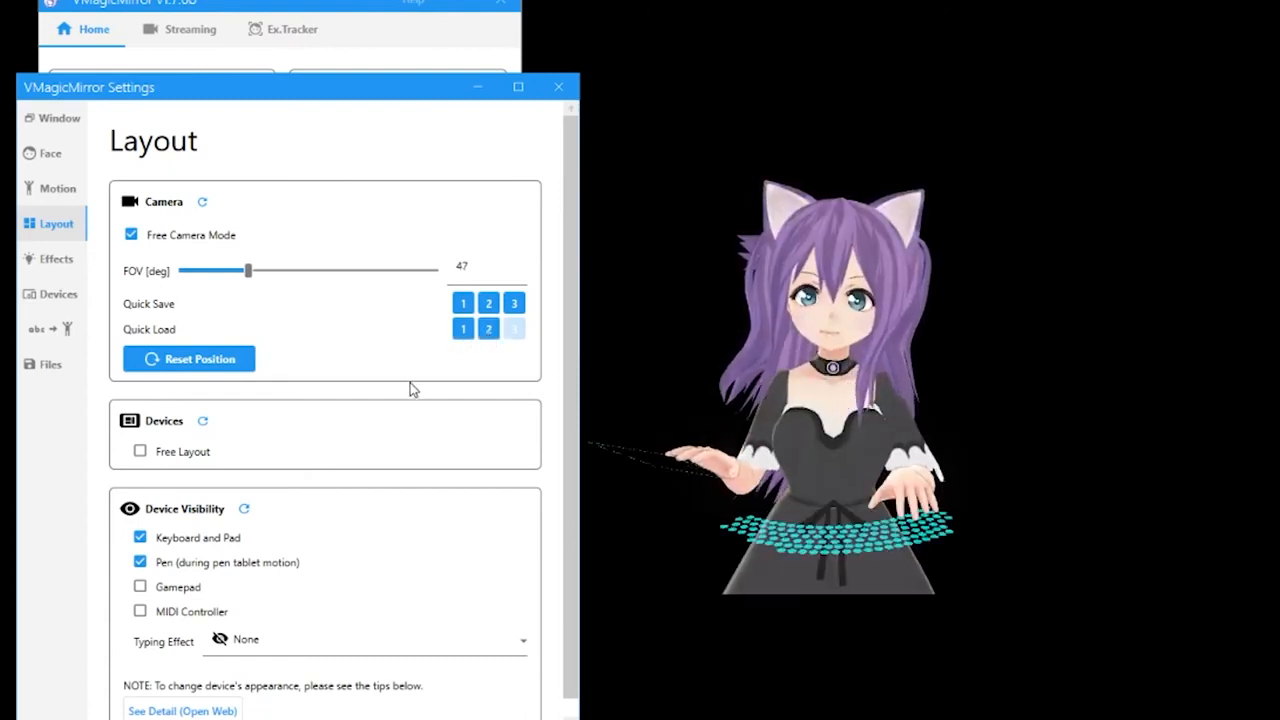
# Toggle the keyboard and pad visibility off and back on
pyautogui.click(140, 451)
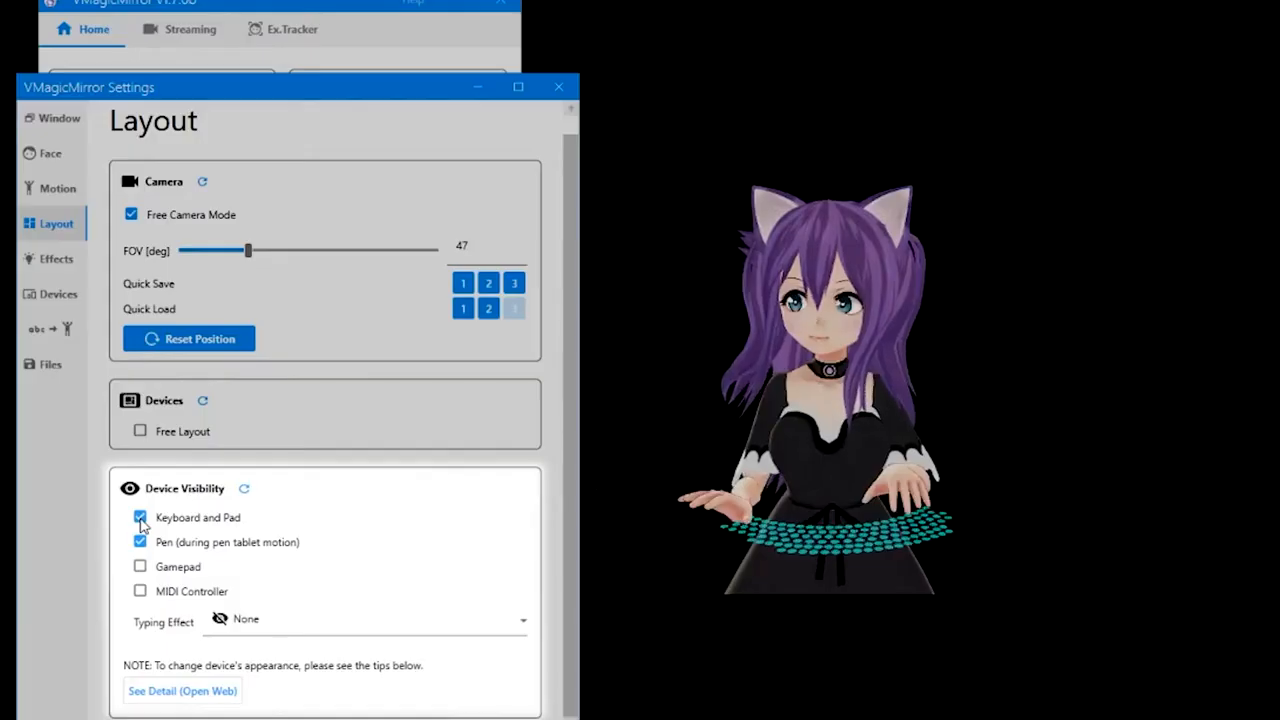
pyautogui.click(140, 517)
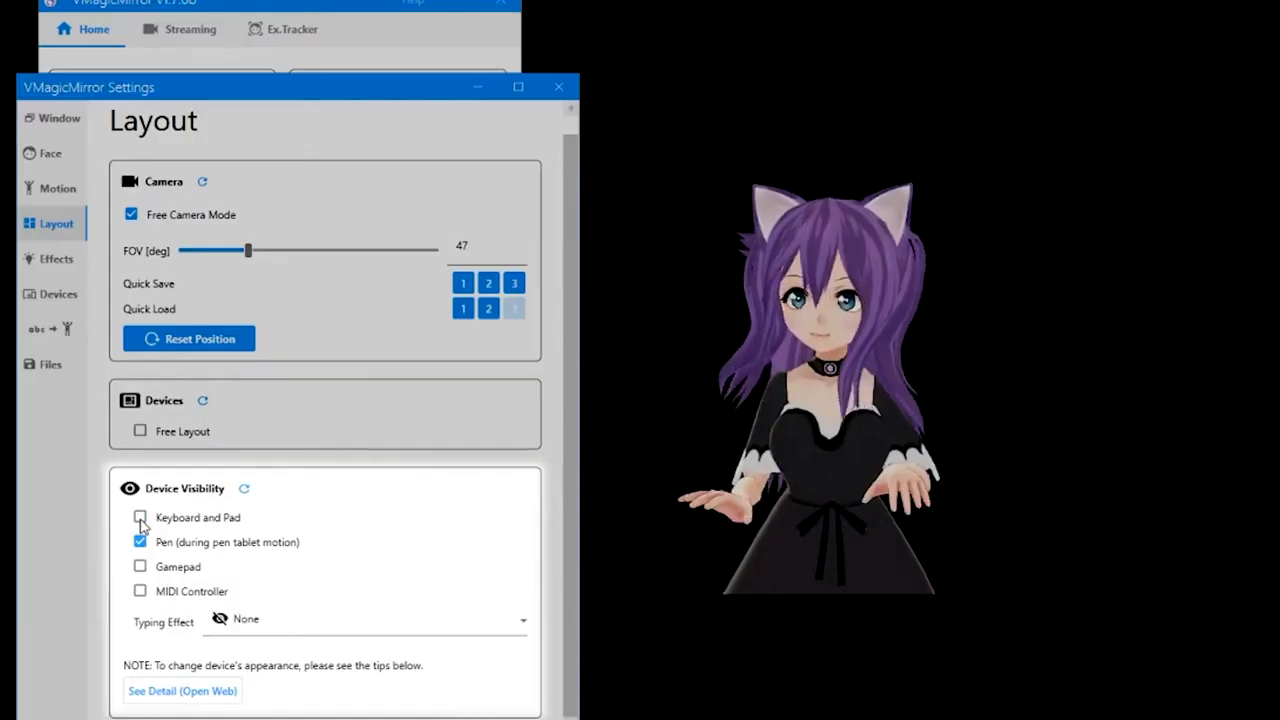
pyautogui.click(140, 517)
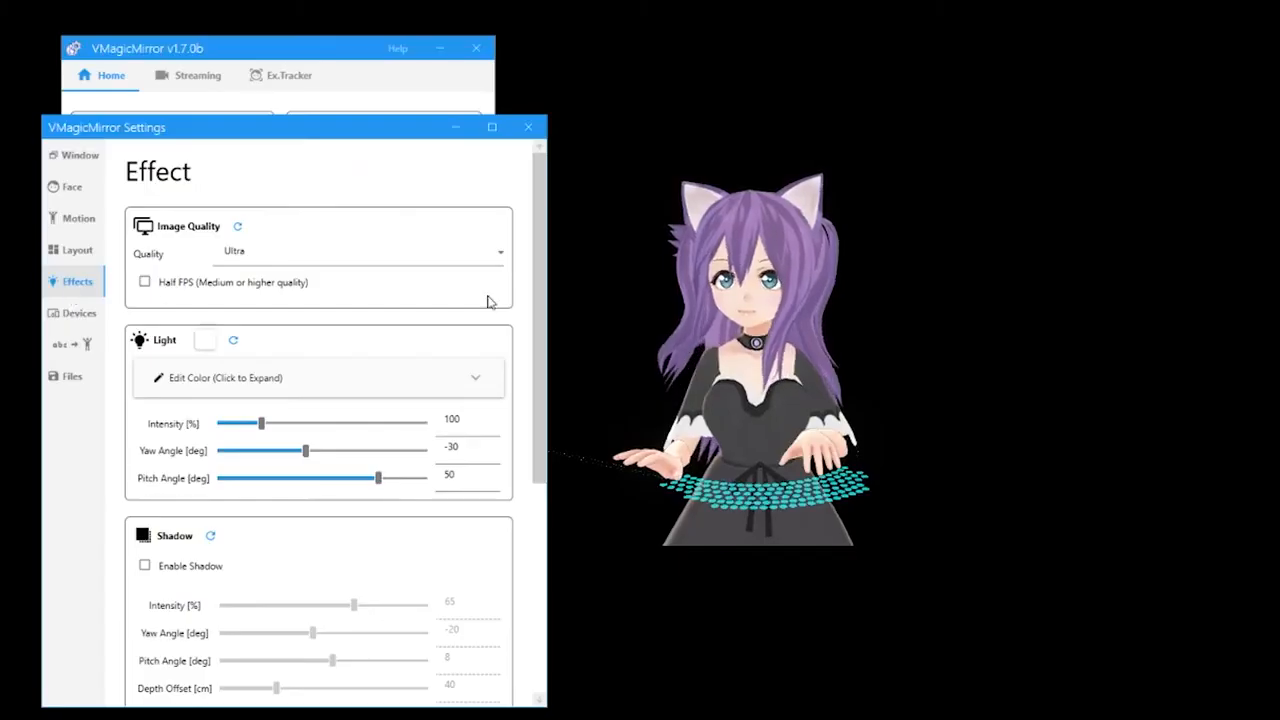
# Keep Quality at Ultra, set Light Intensity to 88 and Wind Strength to 1000
pyautogui.scroll(-3)
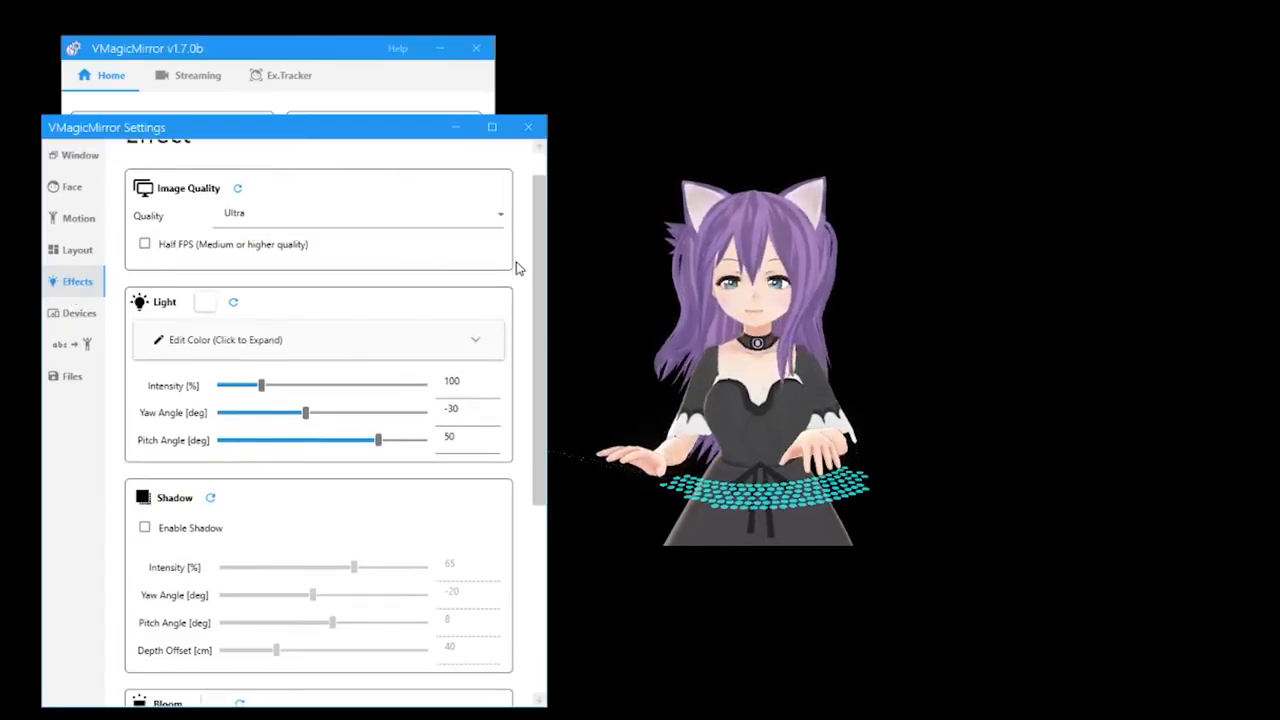
pyautogui.click(360, 213)
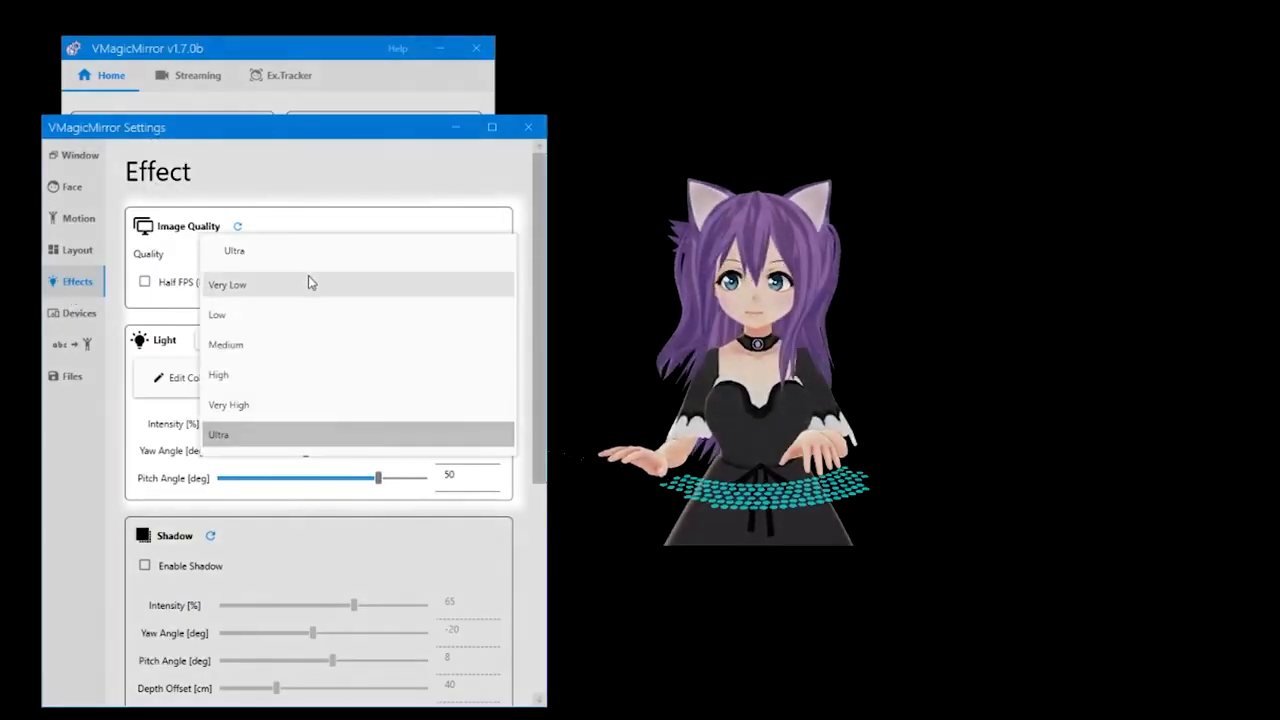
pyautogui.moveTo(273, 293)
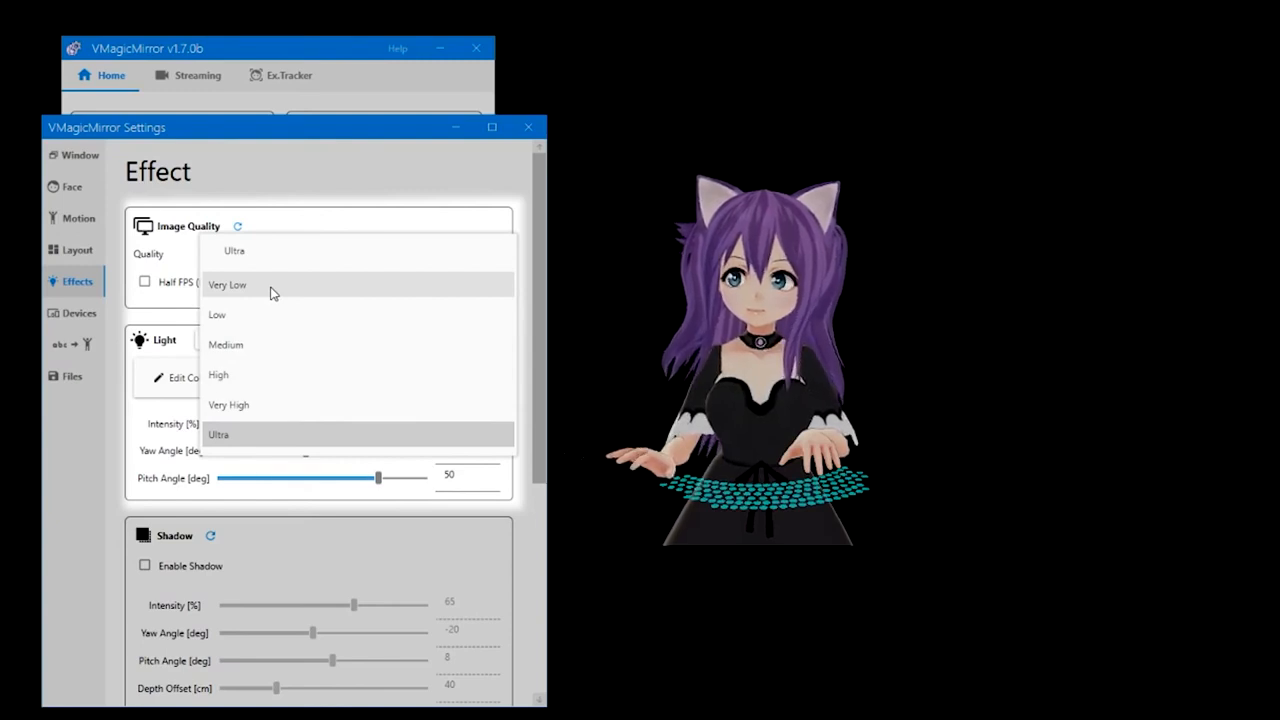
pyautogui.click(227, 284)
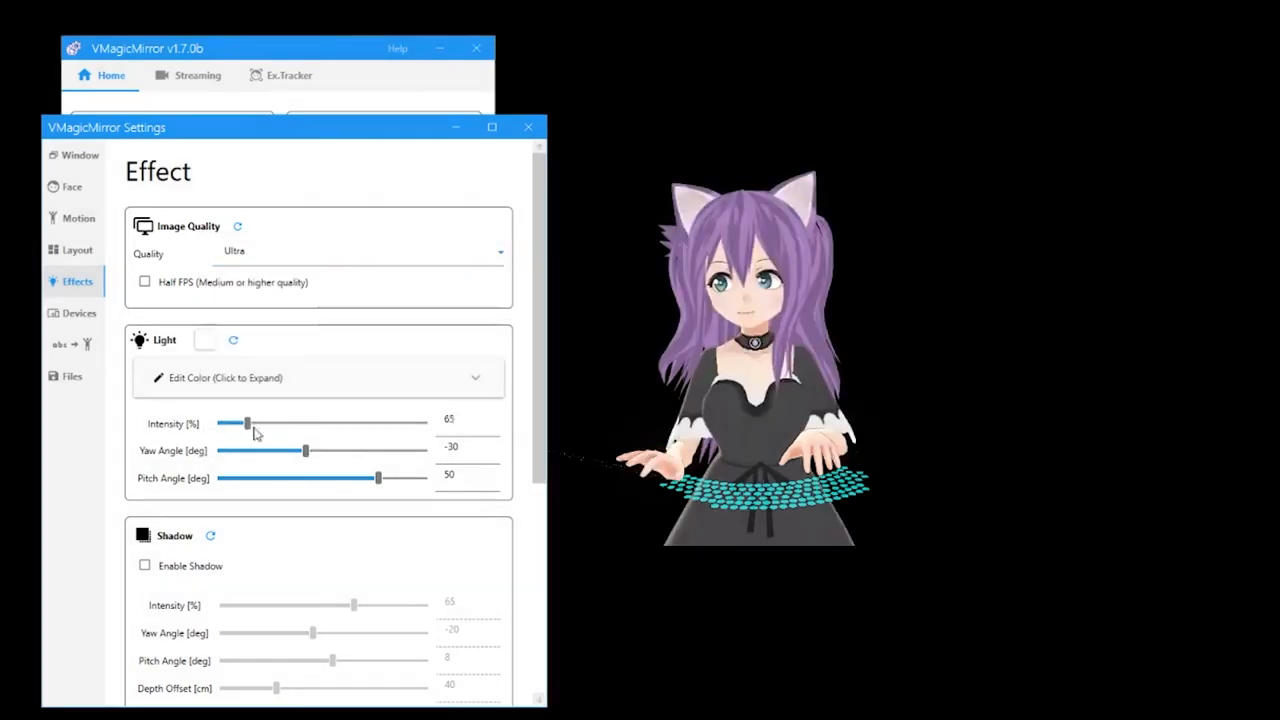
pyautogui.moveTo(247, 424); pyautogui.dragTo(256, 424)
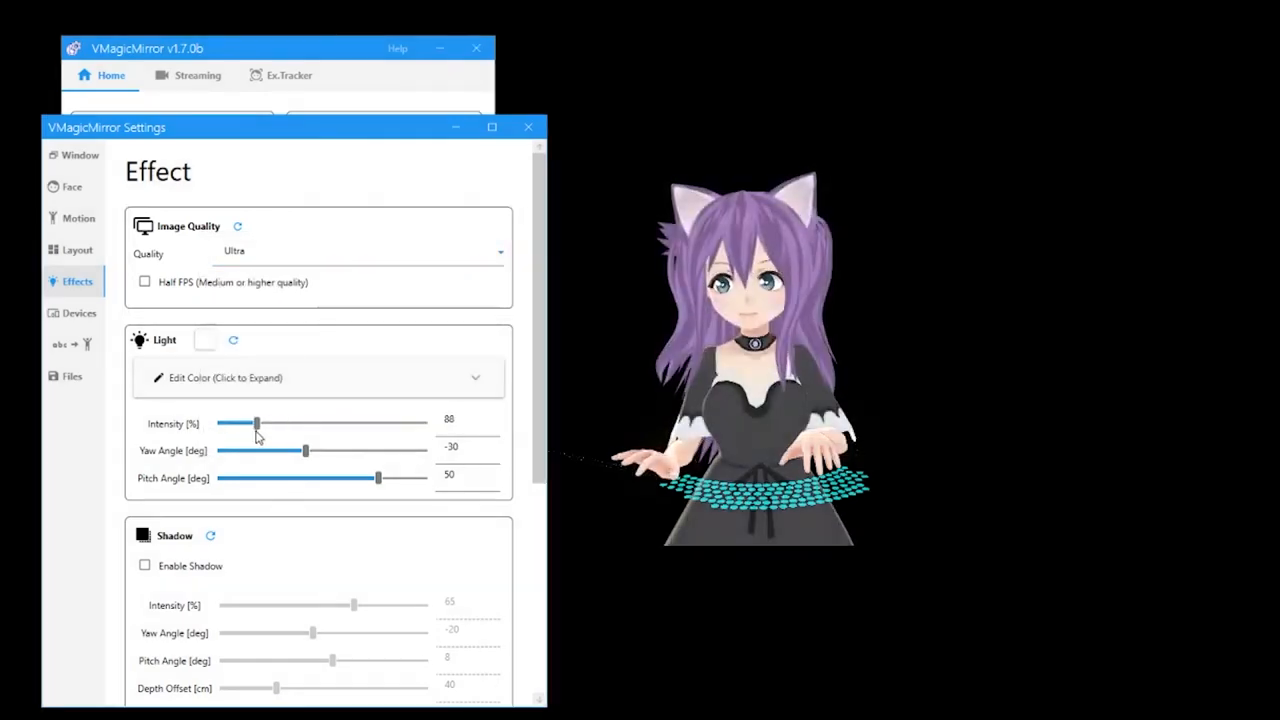
pyautogui.moveTo(255, 423); pyautogui.dragTo(232, 423)
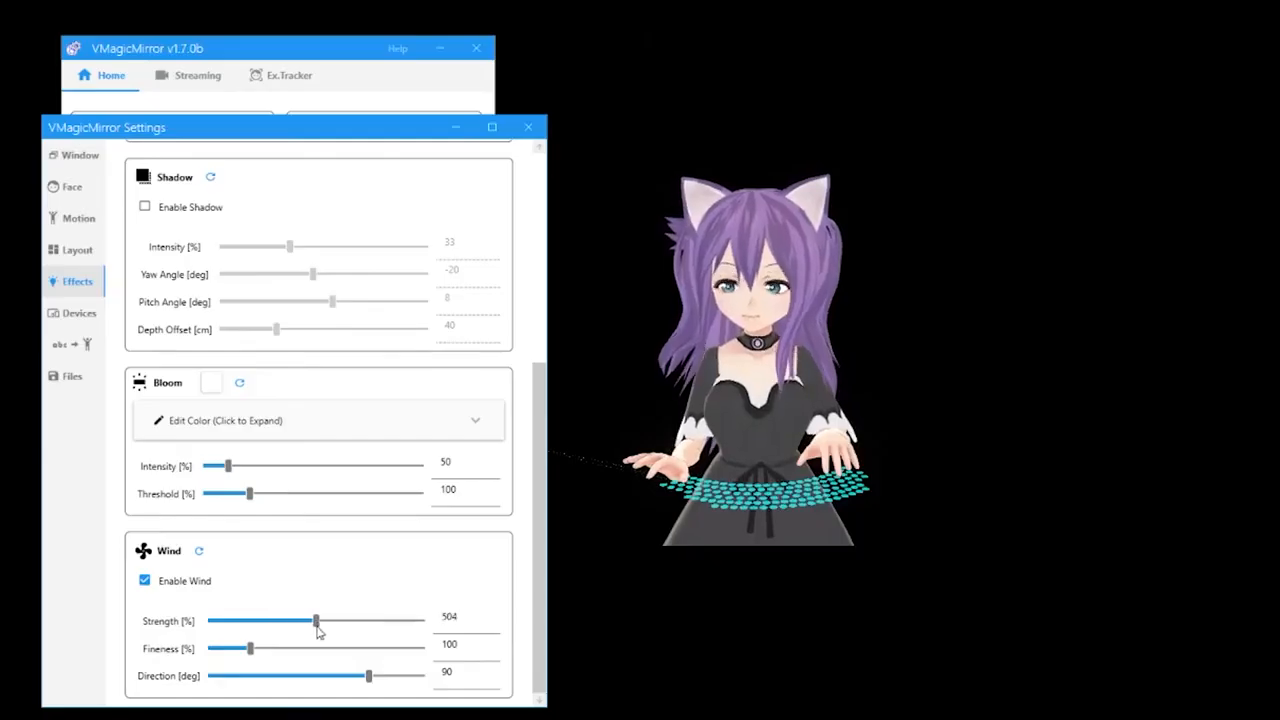
pyautogui.moveTo(315, 621); pyautogui.dragTo(420, 621)
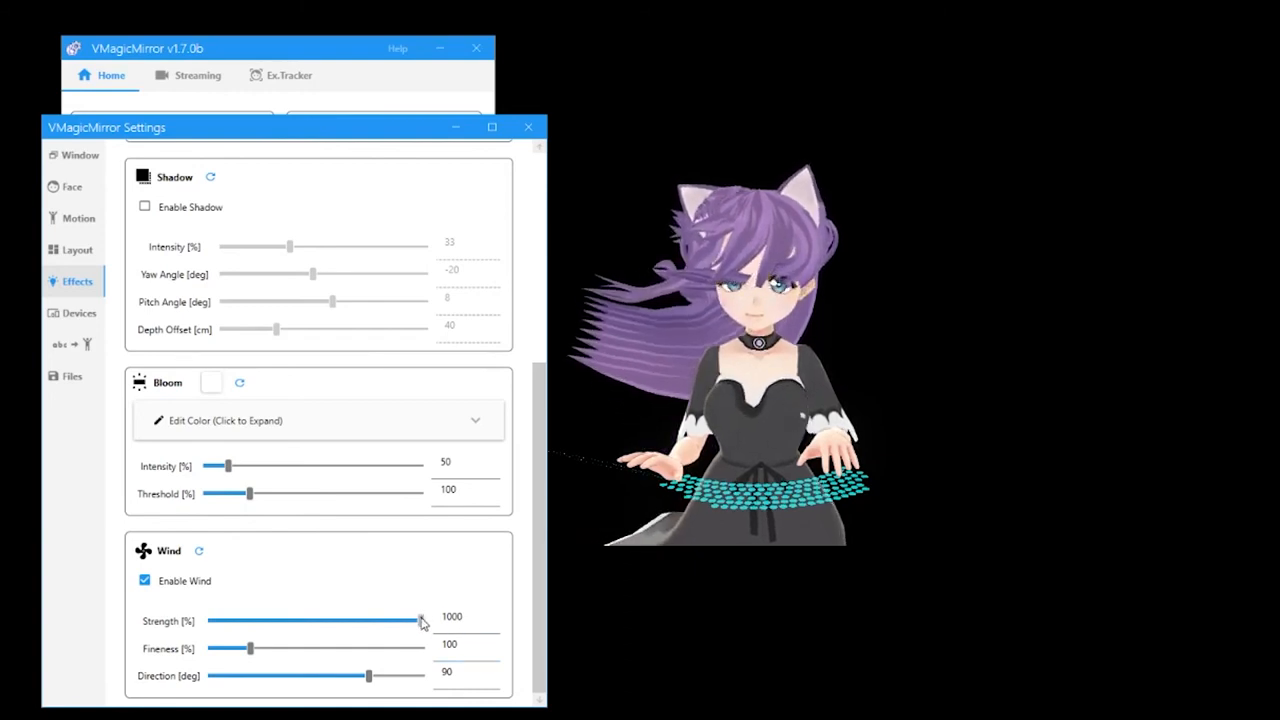
pyautogui.click(78, 313)
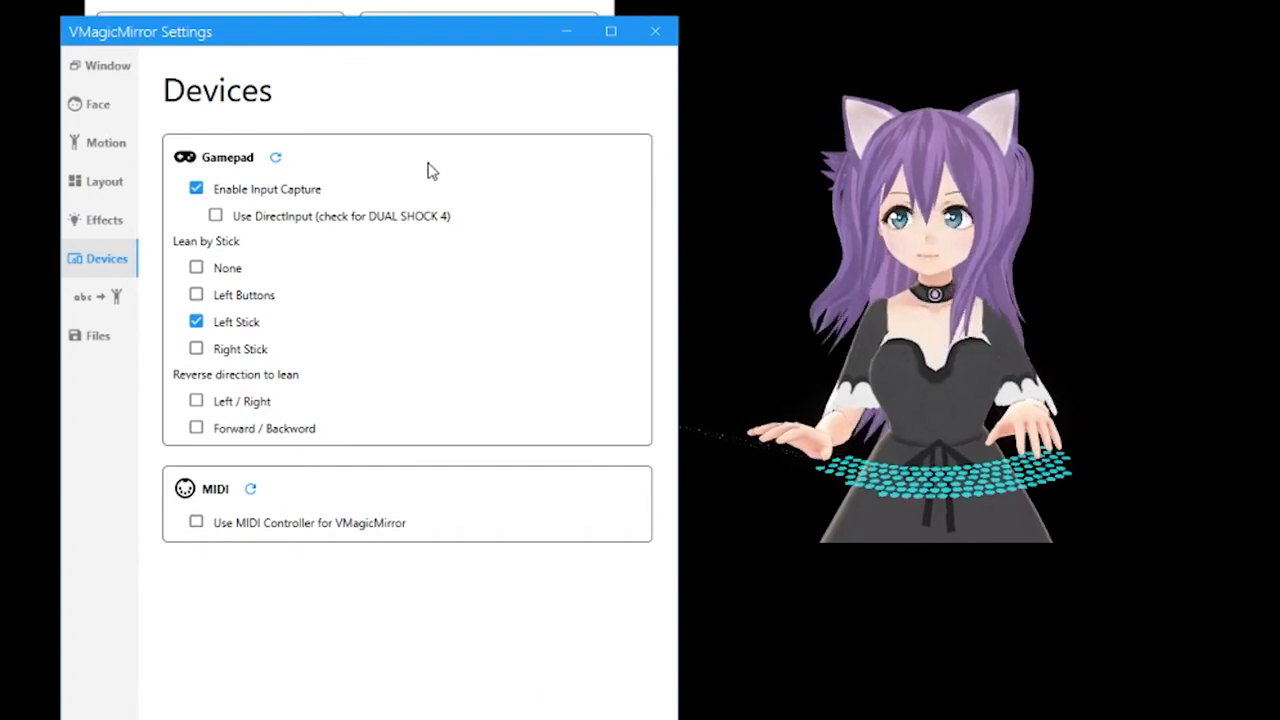
# Review the word-to-motion entries: reset, joy, angry, sorrow, fun, wave and good
pyautogui.click(98, 296)
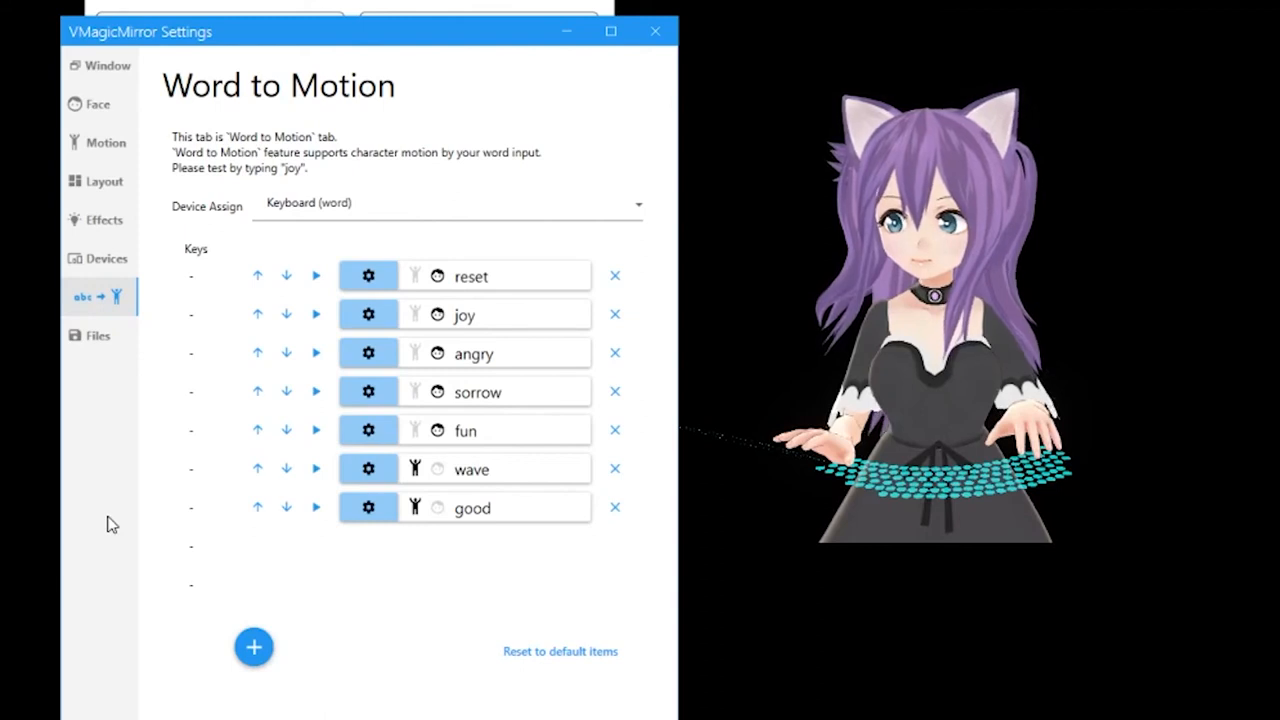
pyautogui.moveTo(890, 605)
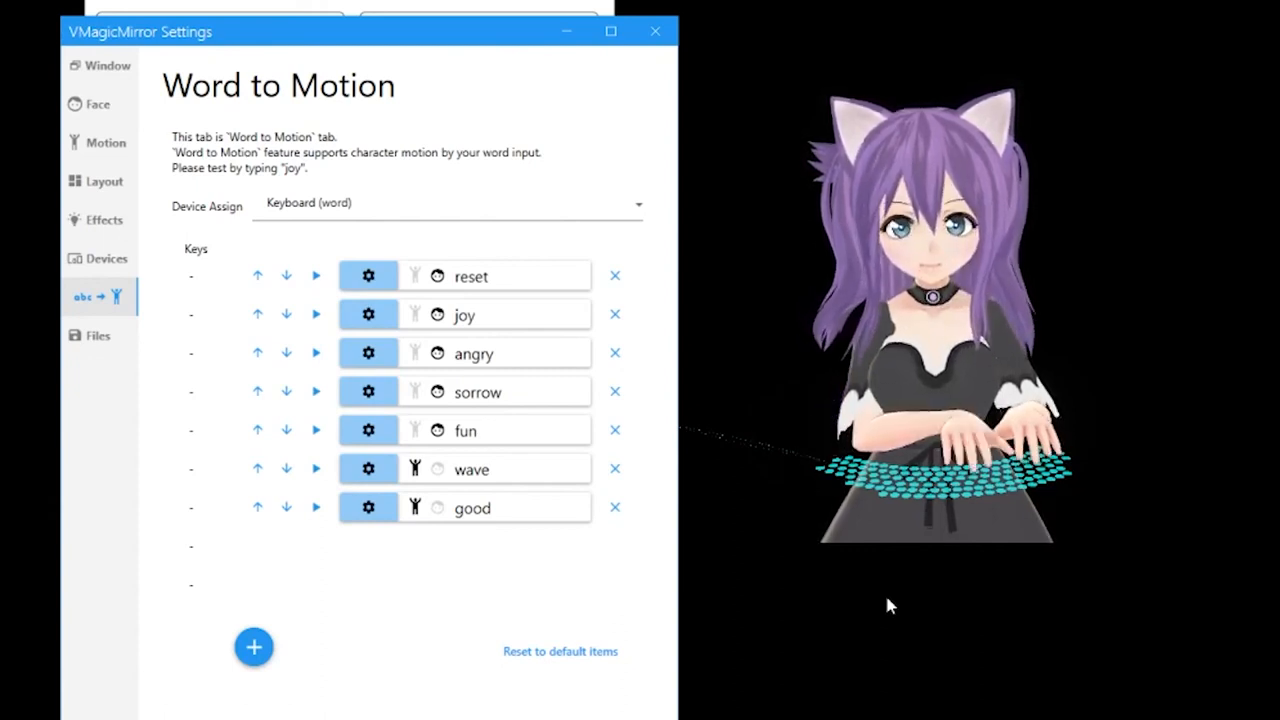
pyautogui.moveTo(500, 298)
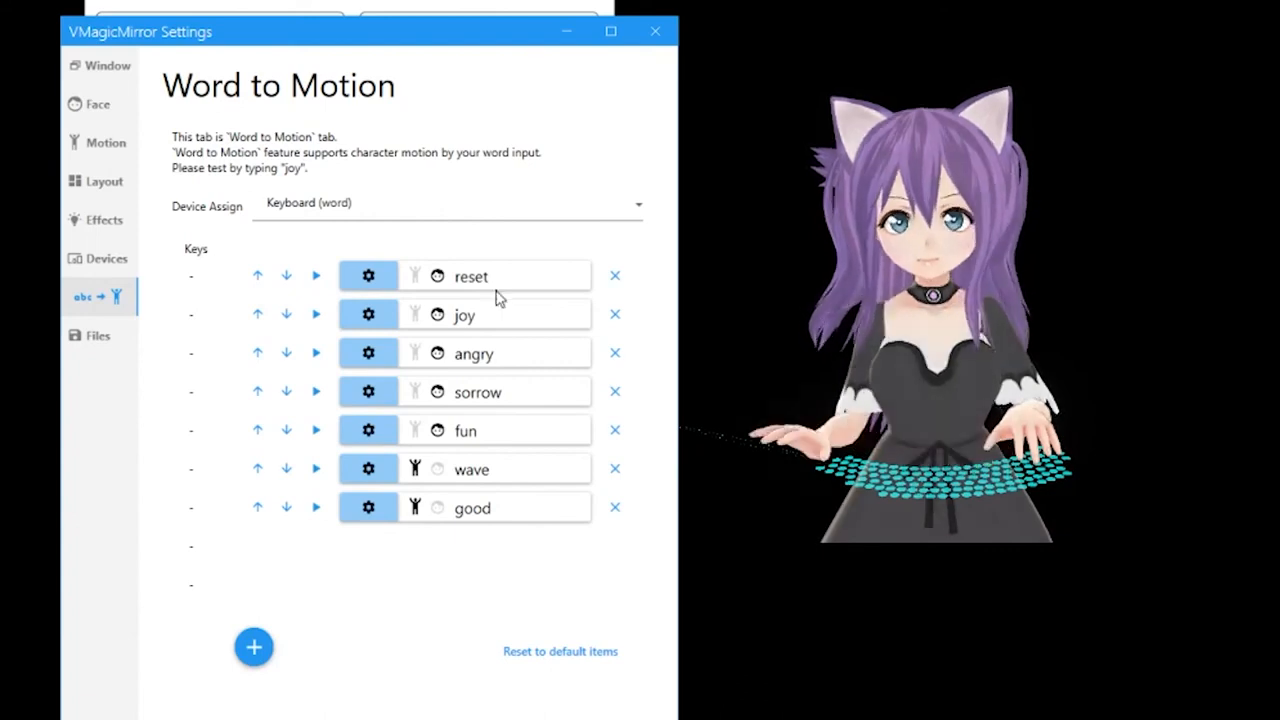
pyautogui.click(445, 203)
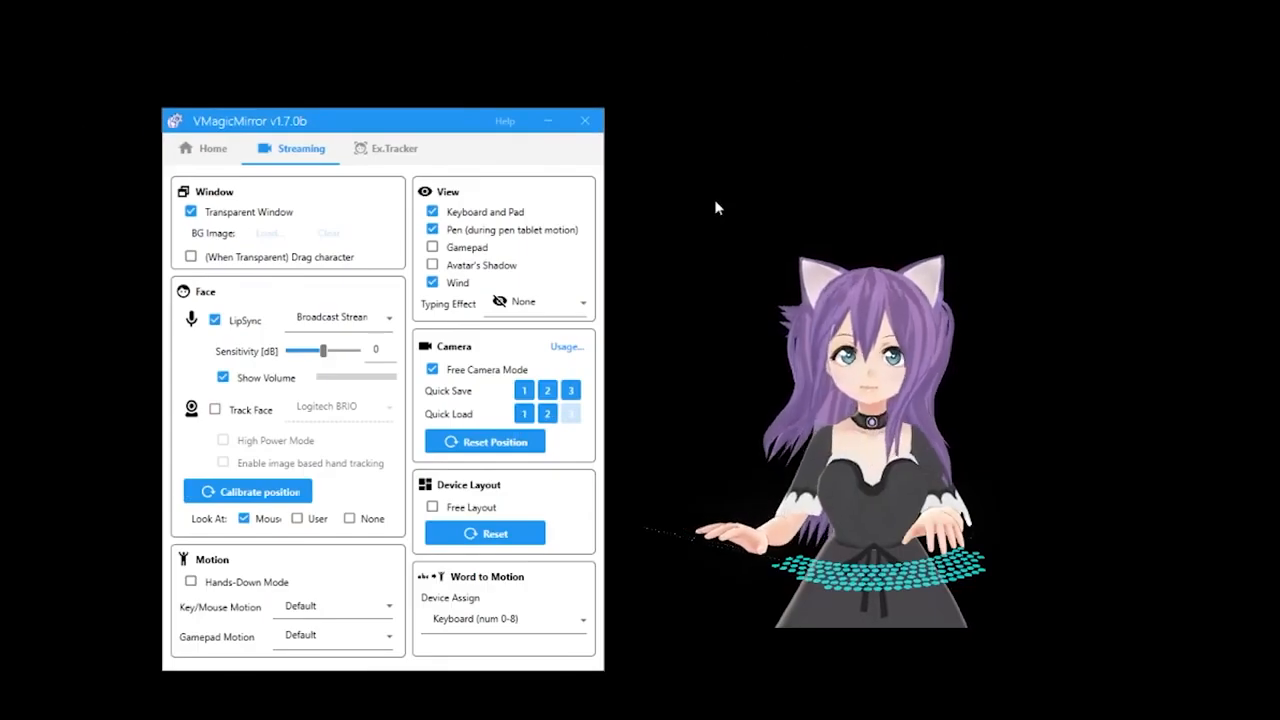
pyautogui.moveTo(650, 204)
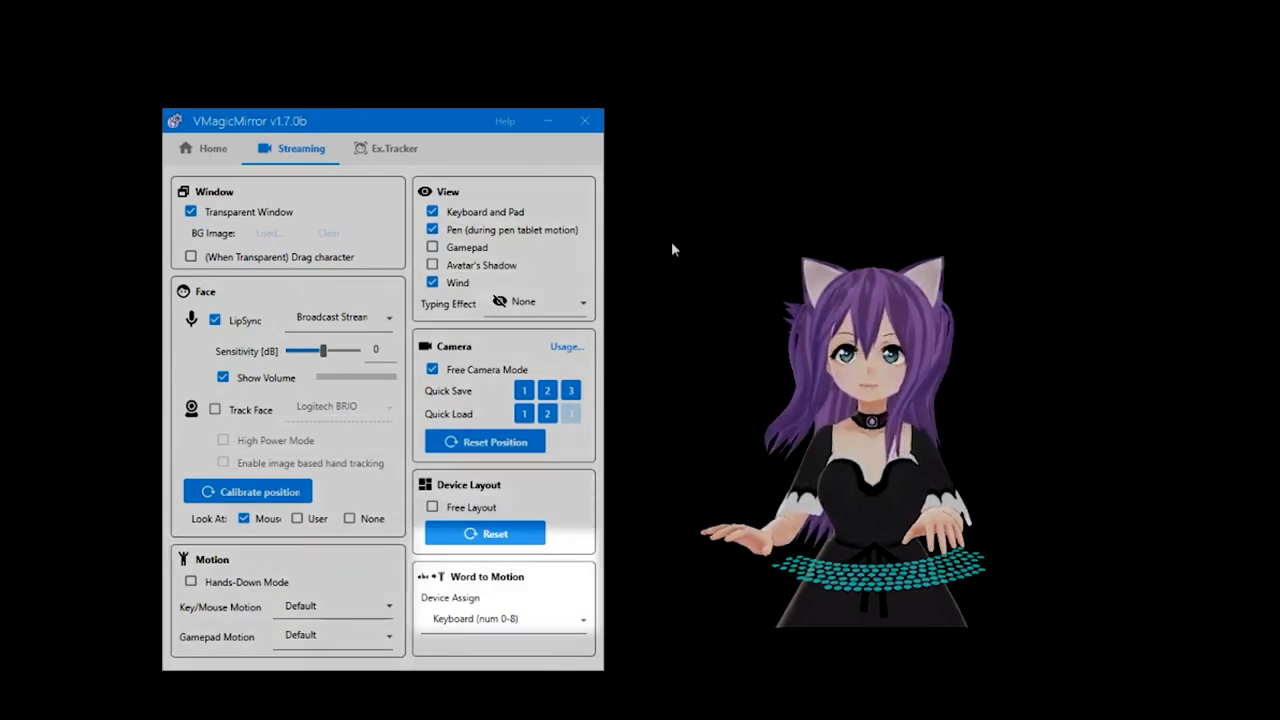
# Scroll the Ex.Tracker panel down through the Face Switch expression options
pyautogui.click(394, 148)
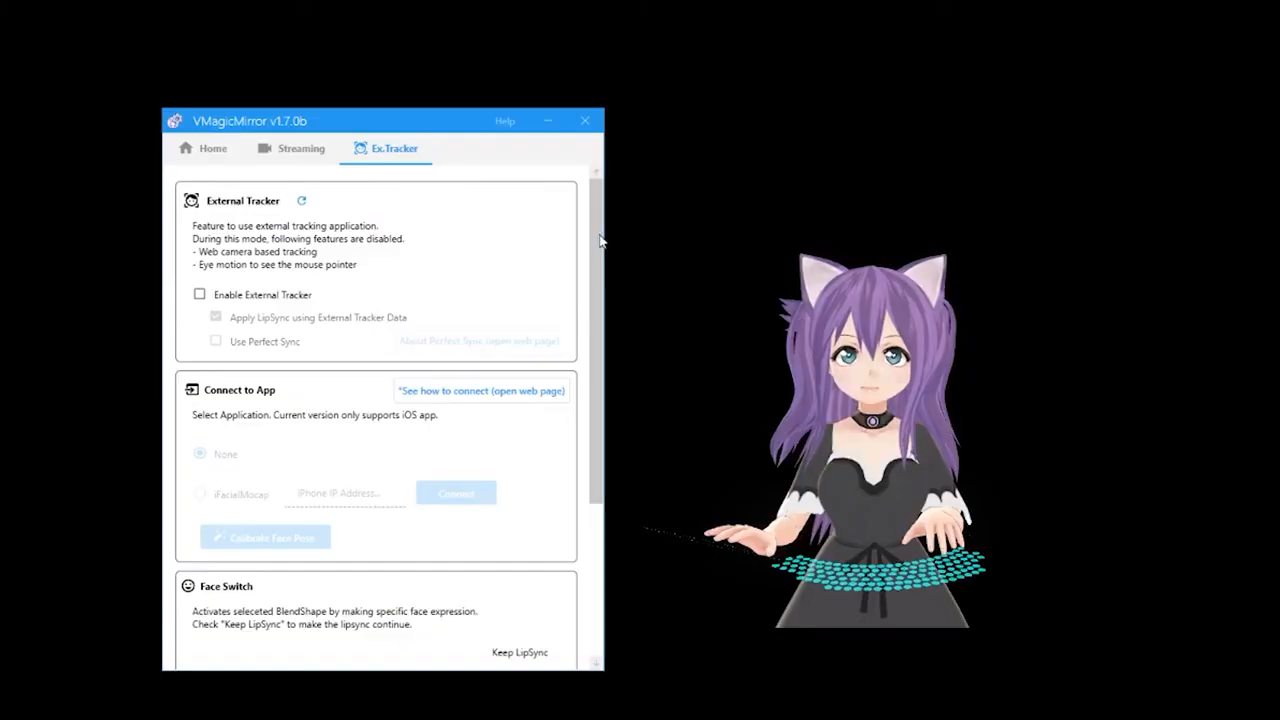
pyautogui.scroll(-3)
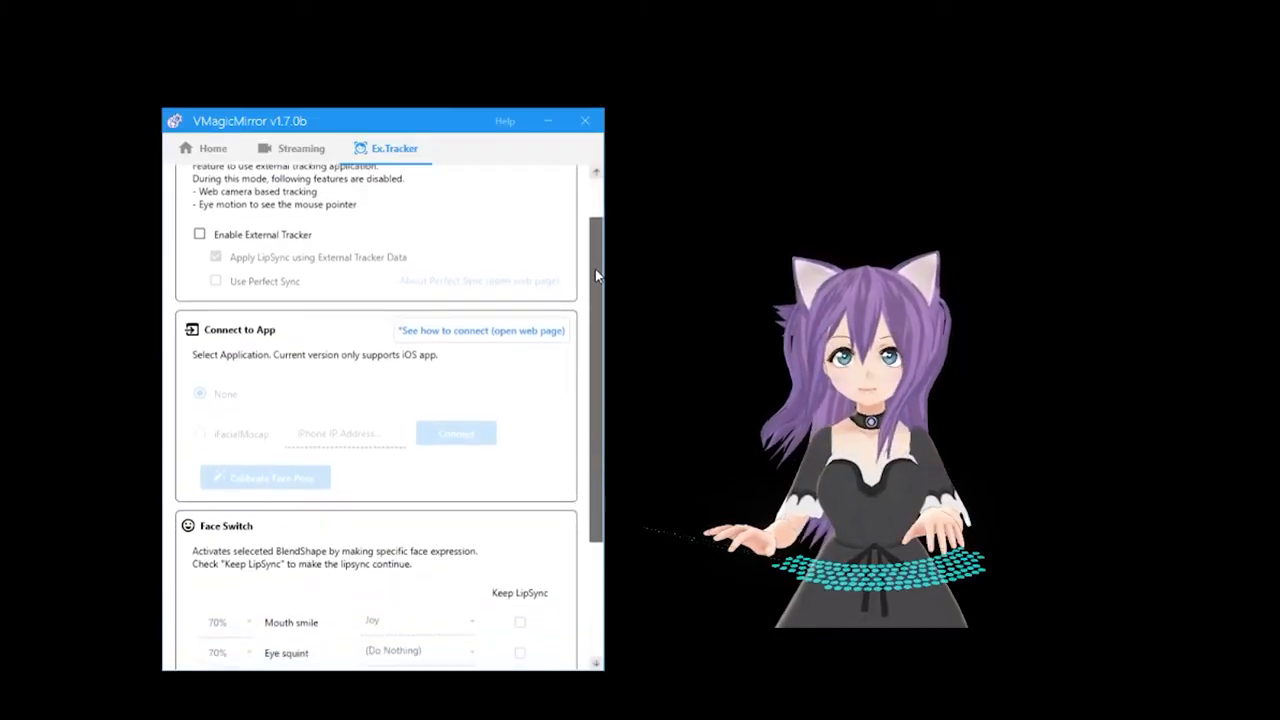
pyautogui.scroll(-3)
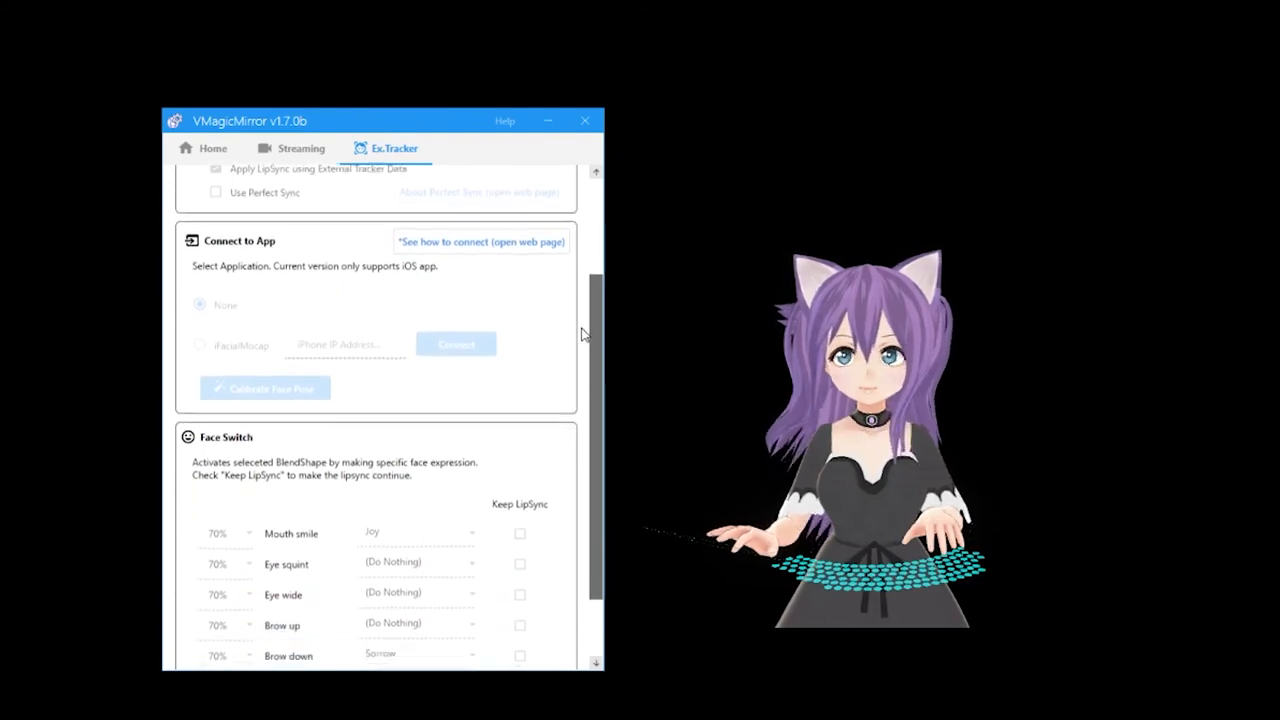
pyautogui.scroll(-3)
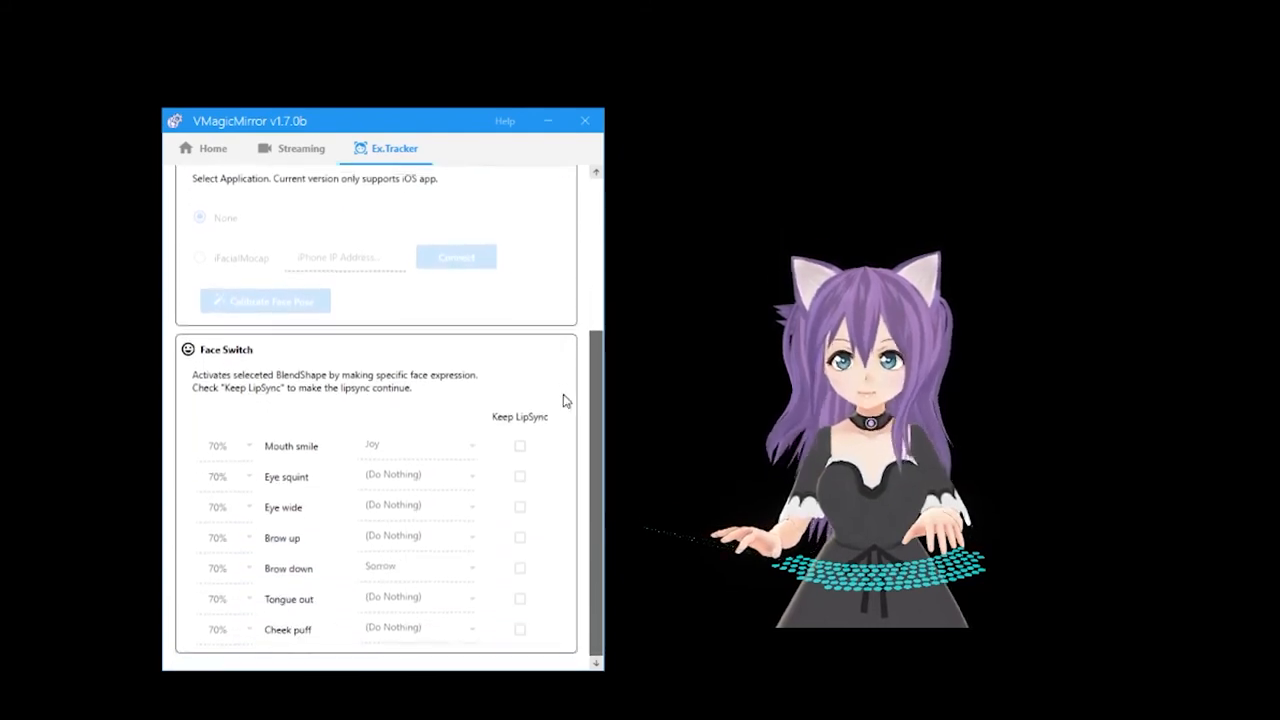
pyautogui.click(212, 148)
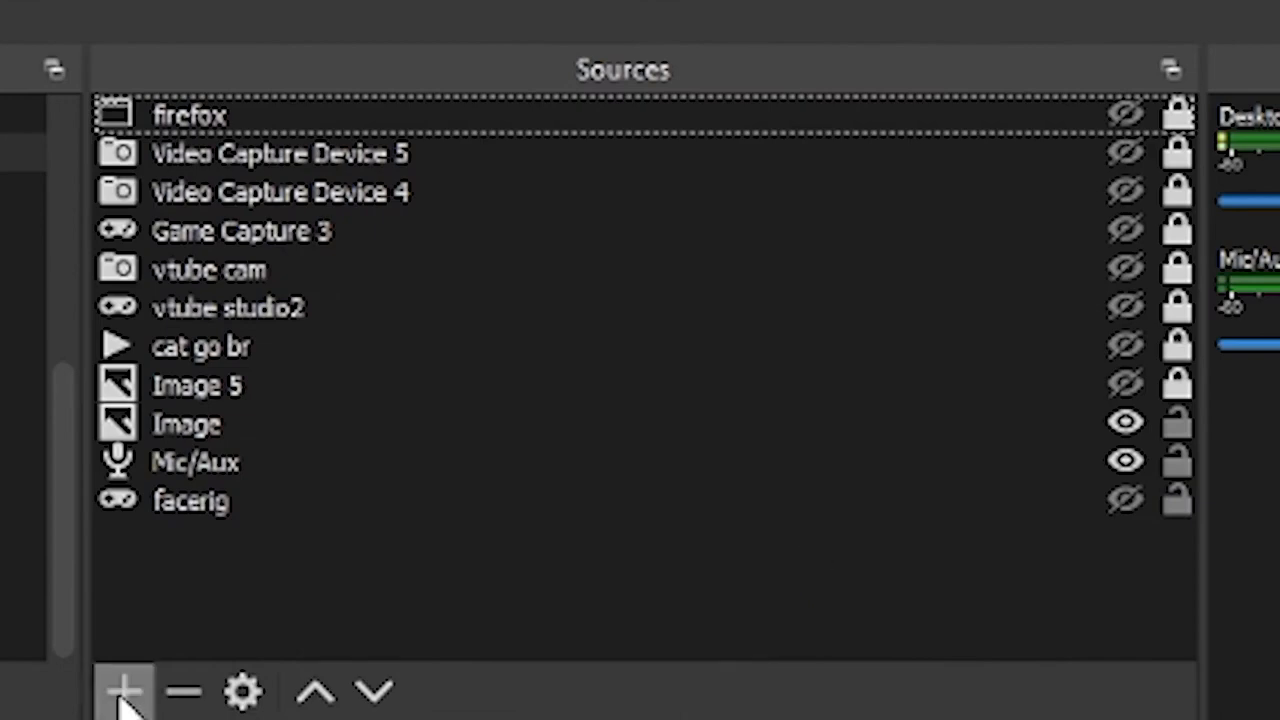
# Add a new Game Capture source to the OBS Sources list
pyautogui.click(124, 690)
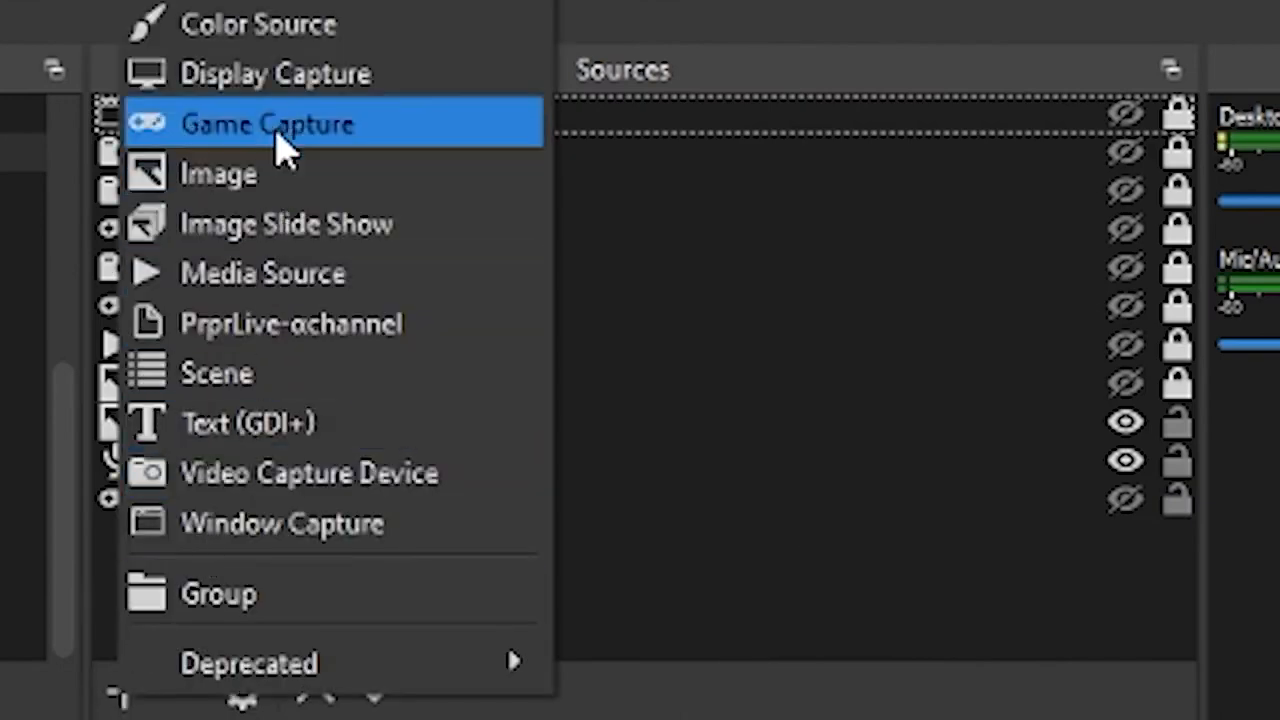
pyautogui.click(267, 123)
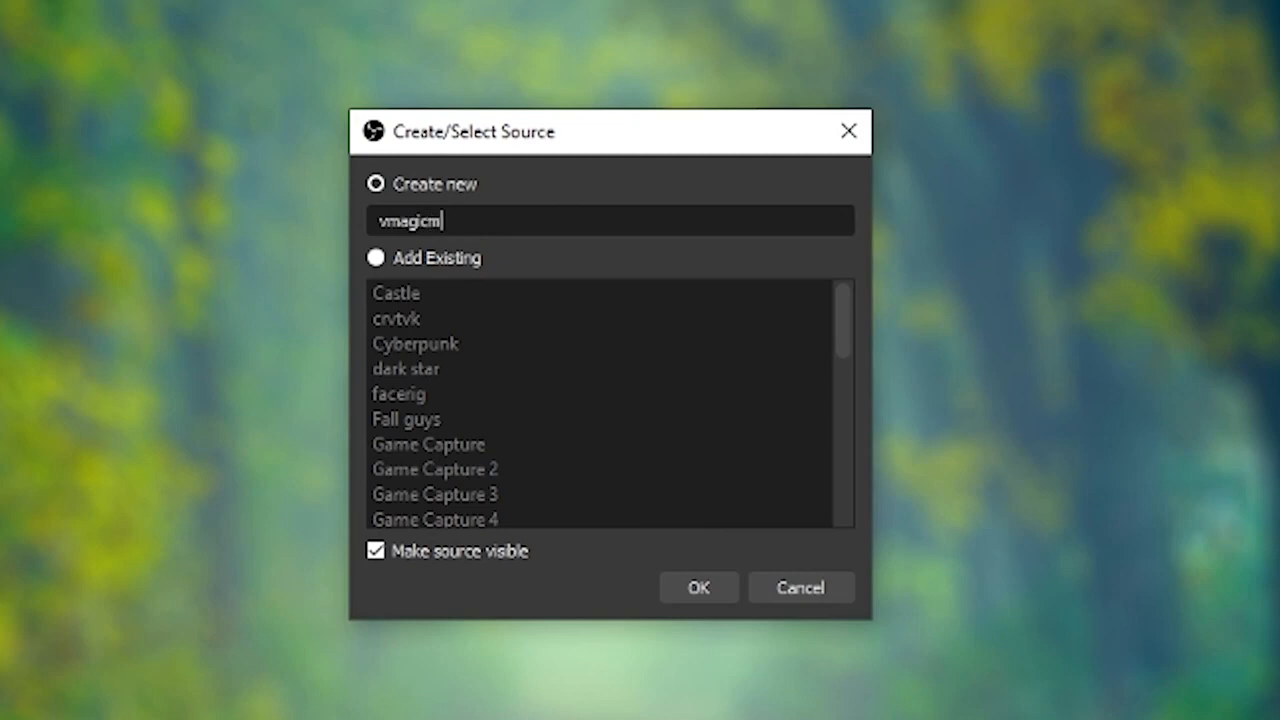
pyautogui.click(698, 587)
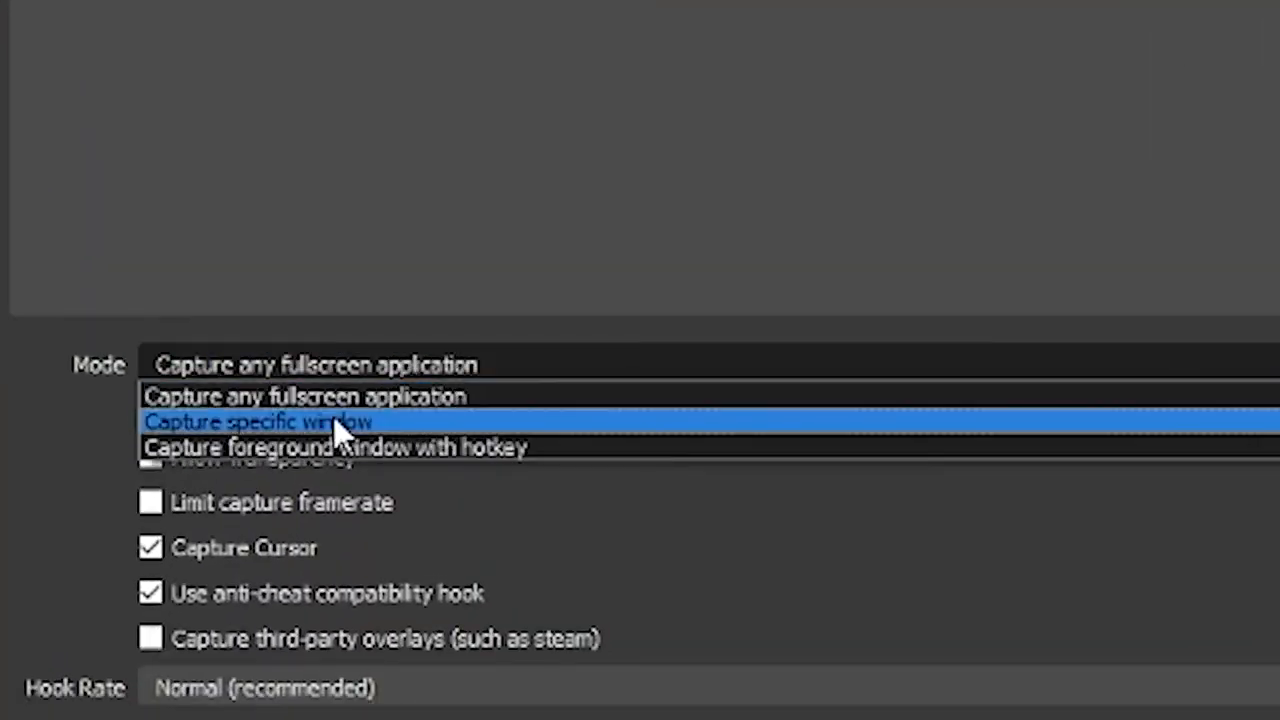
# Capture the specific VMagicMirror window with Allow Transparency enabled
pyautogui.click(255, 421)
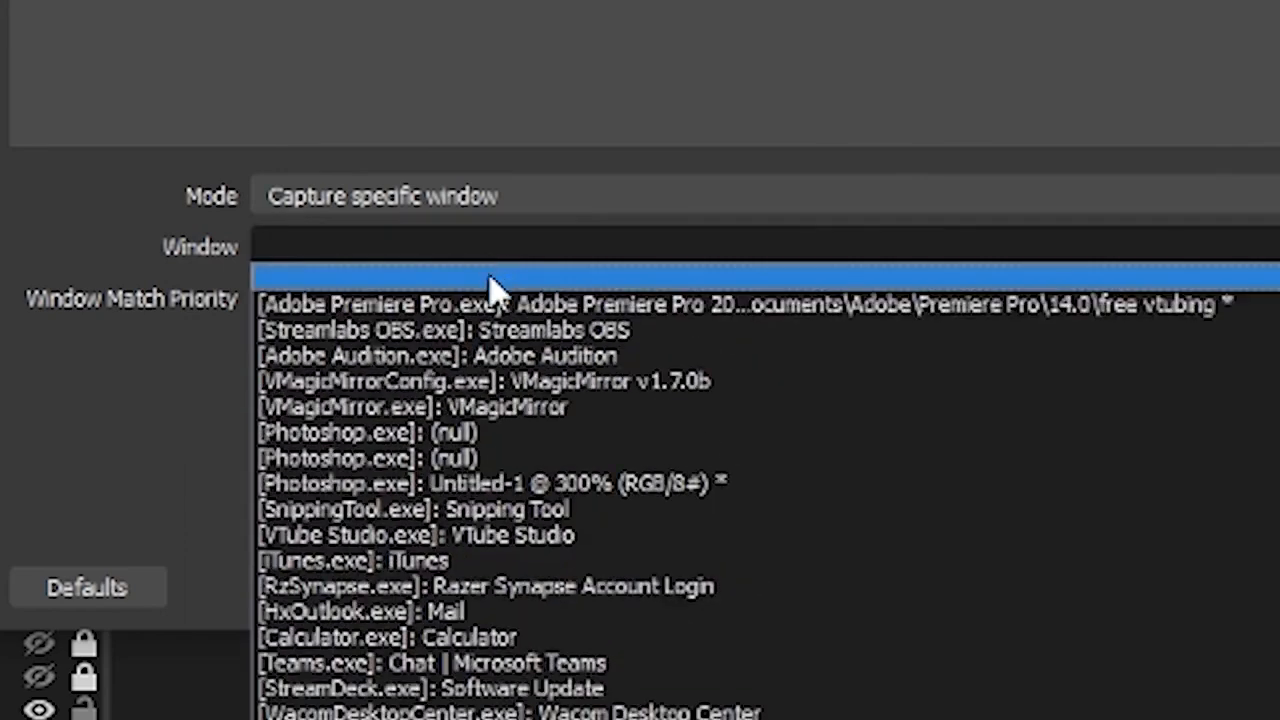
pyautogui.click(414, 406)
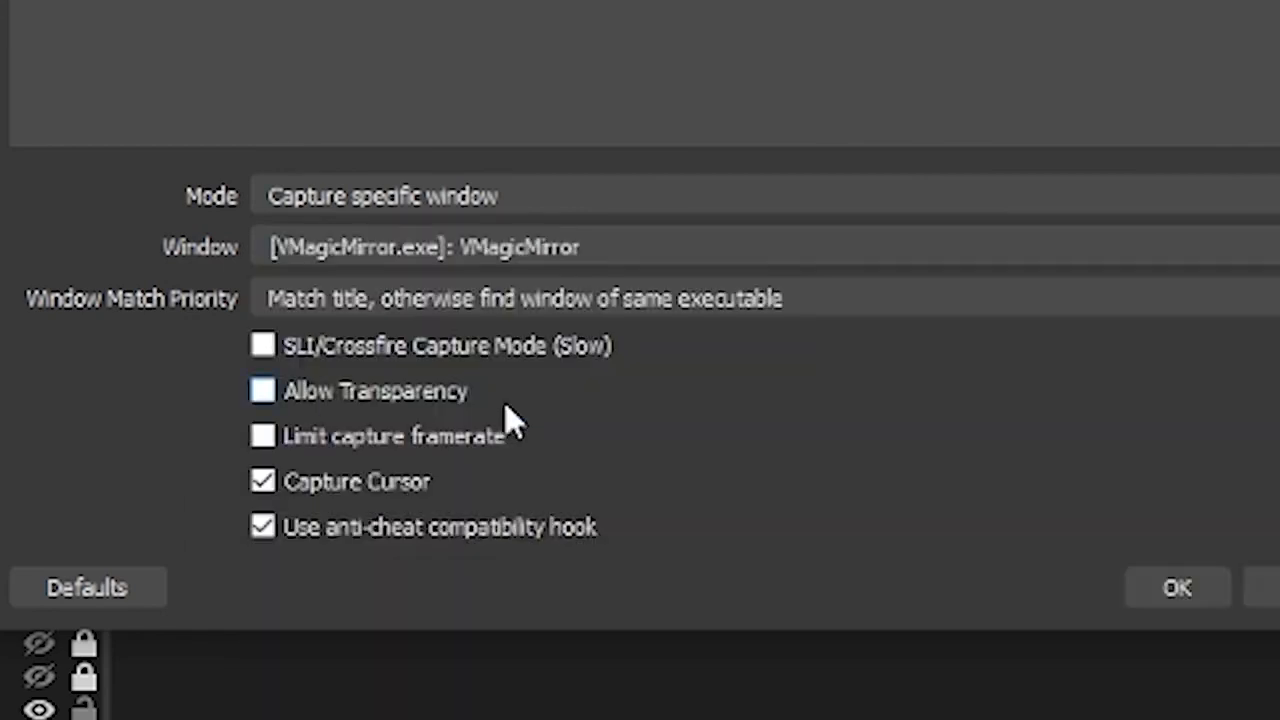
pyautogui.click(263, 390)
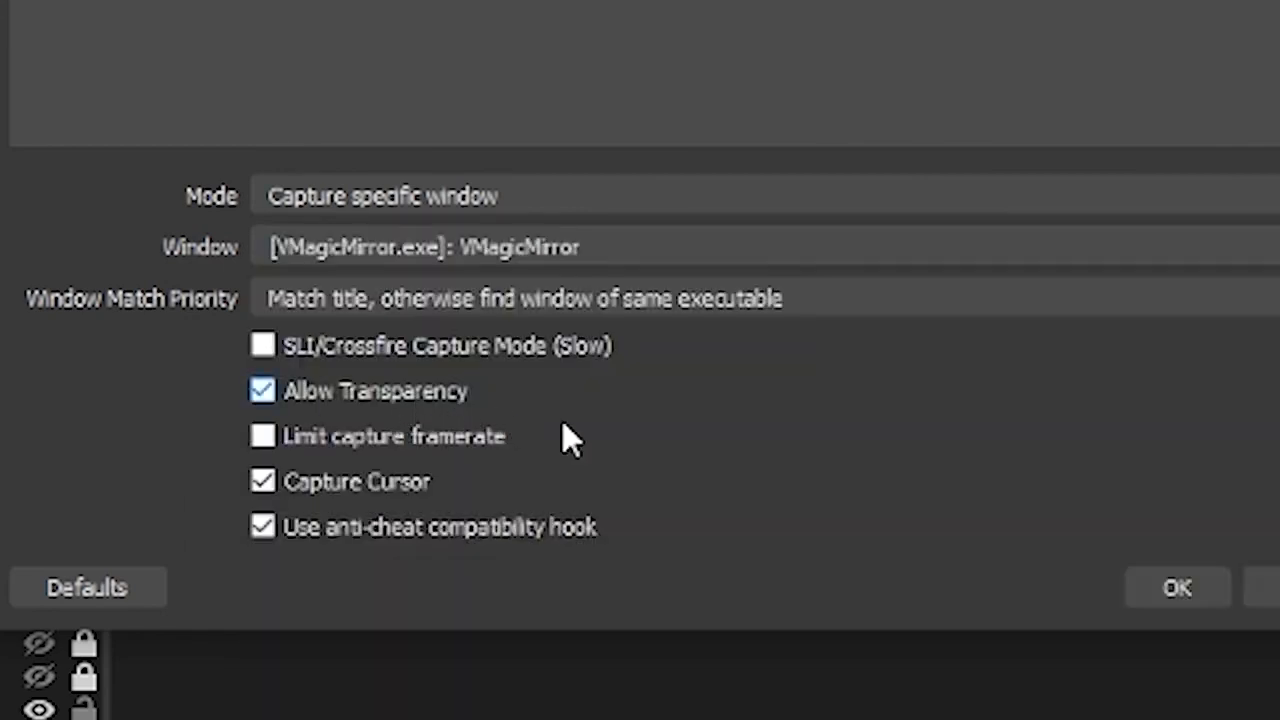
pyautogui.click(1177, 587)
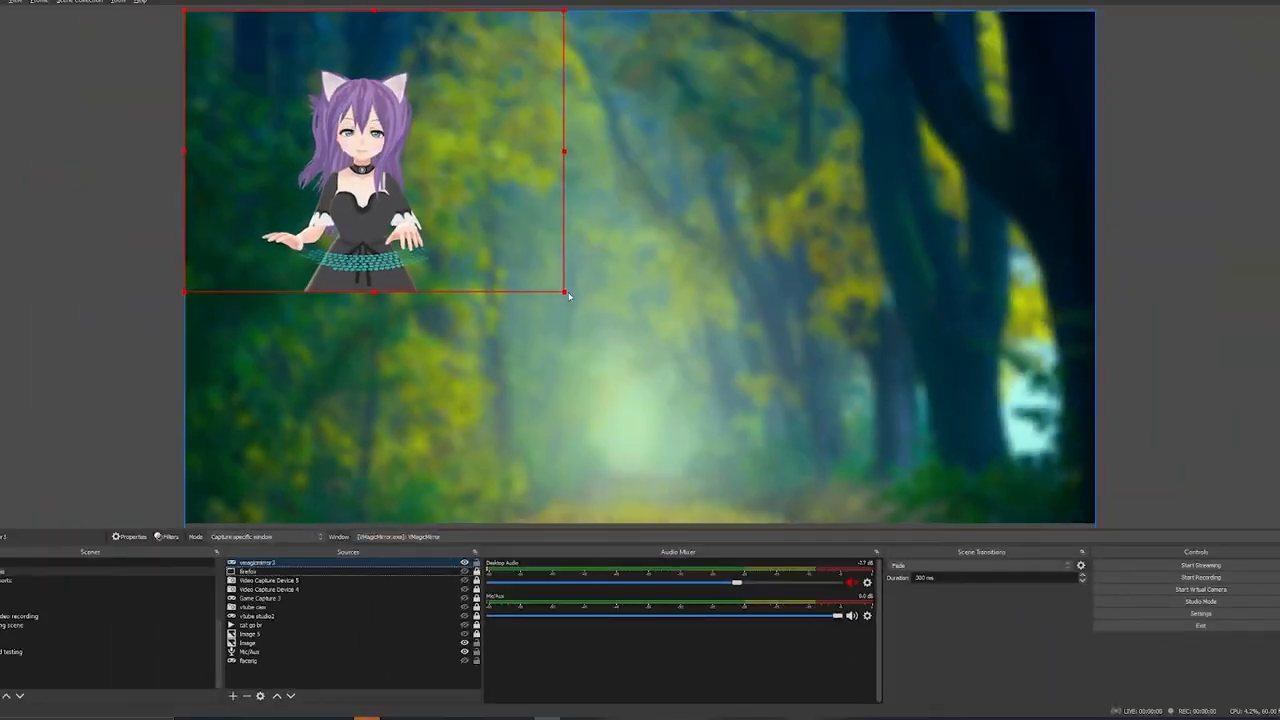